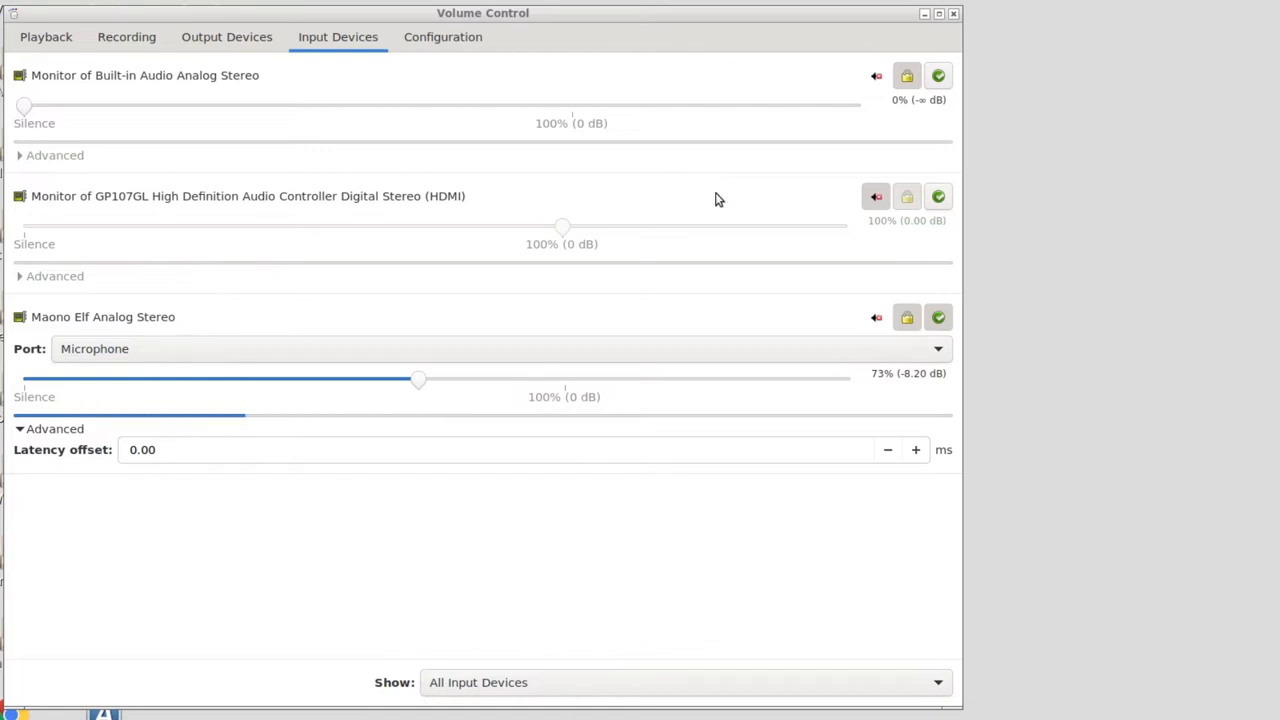
{"action": "mouse_move", "coordinate": [390, 150]}
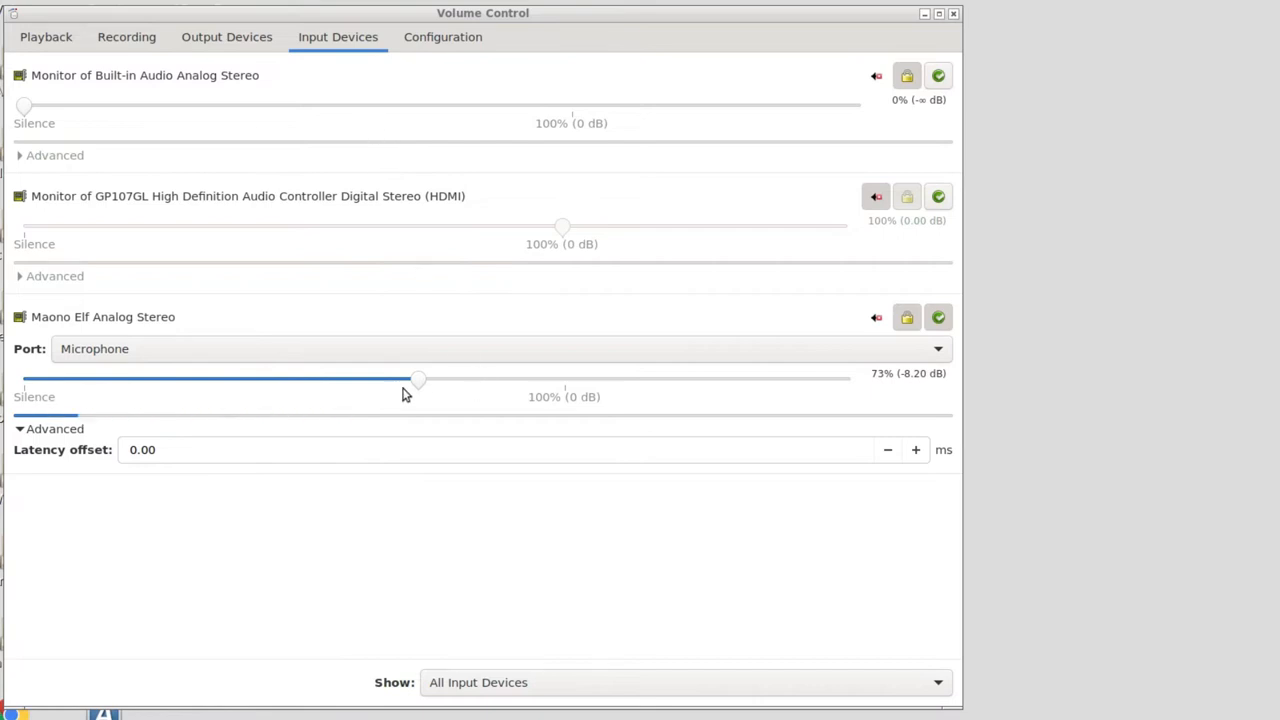
Raise the Maono Elf microphone input volume from 73% to 79% (-6.22 dB)
{"action": "left_click_drag", "start_coordinate": [418, 379], "coordinate": [450, 379]}
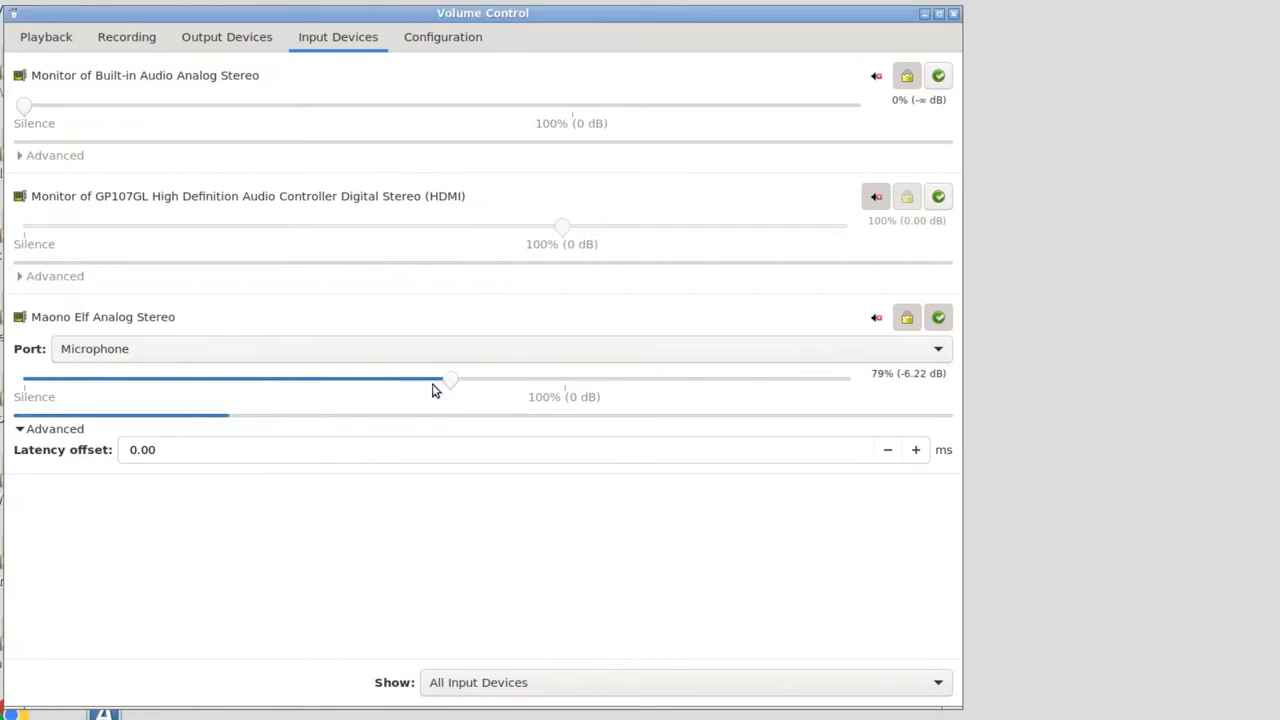
{"action": "mouse_move", "coordinate": [422, 364]}
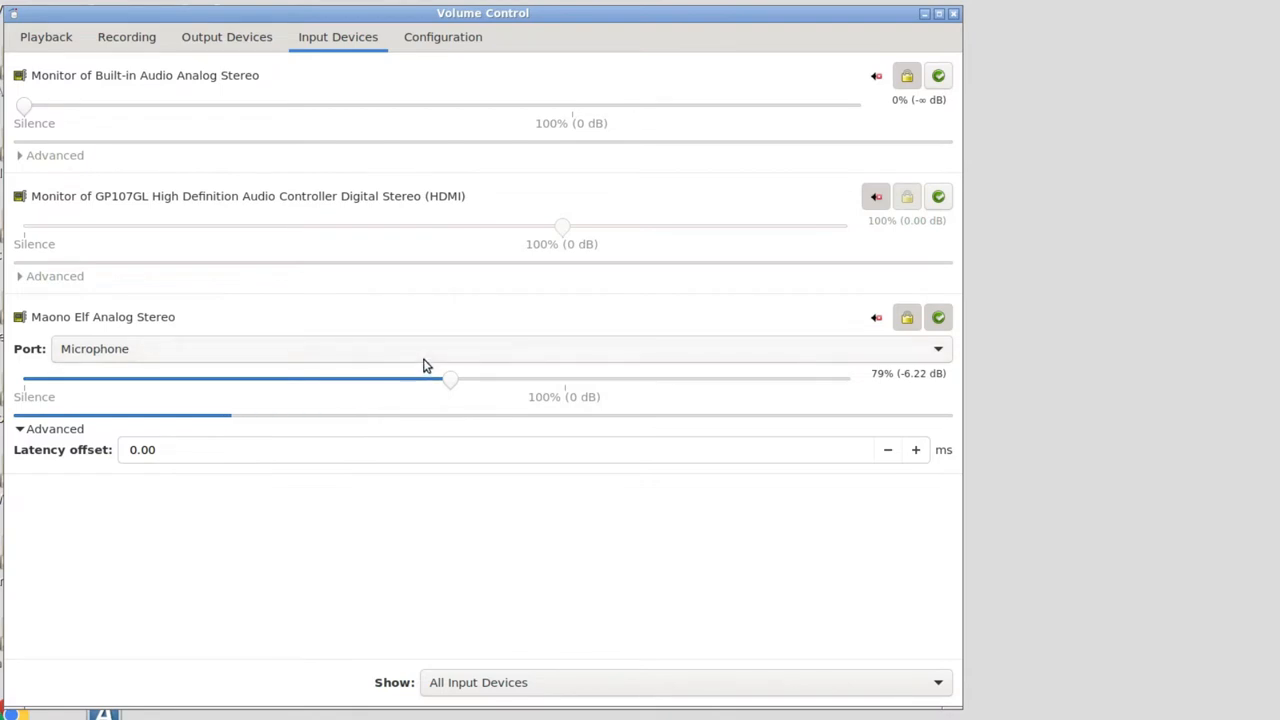
{"action": "mouse_move", "coordinate": [402, 350]}
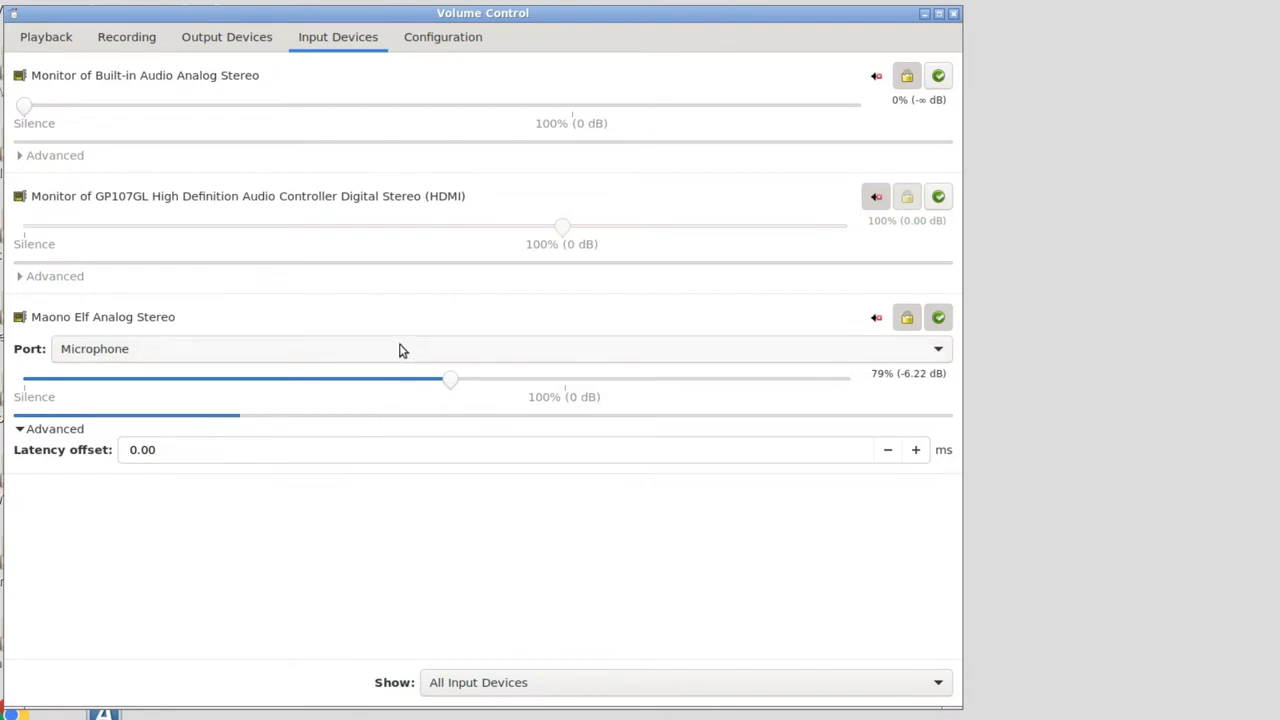
{"action": "mouse_move", "coordinate": [435, 335]}
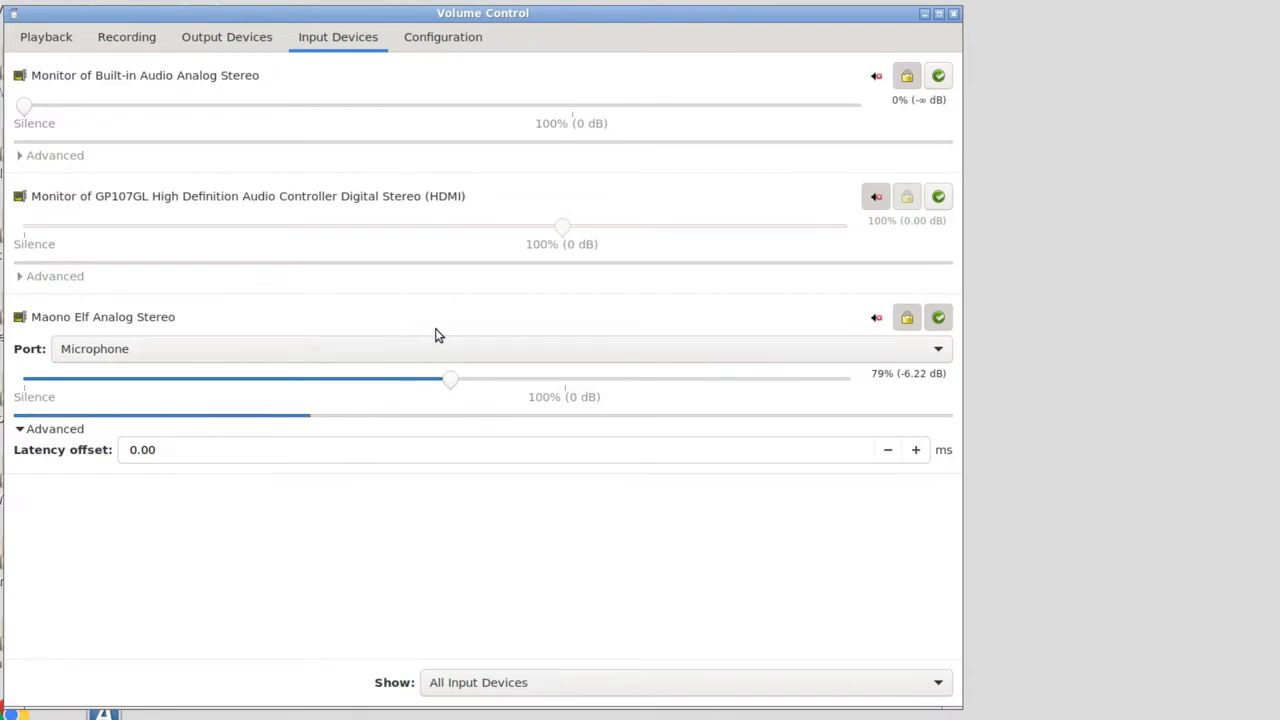
{"action": "mouse_move", "coordinate": [330, 225]}
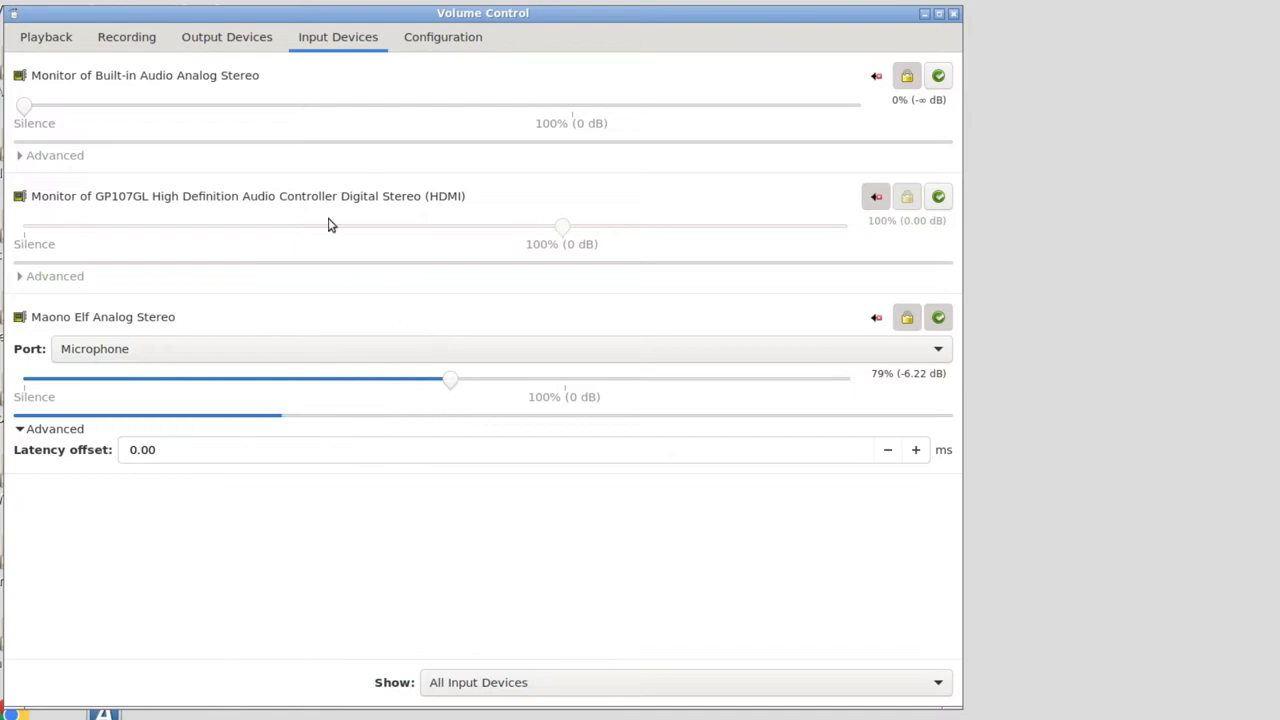
{"action": "mouse_move", "coordinate": [449, 208]}
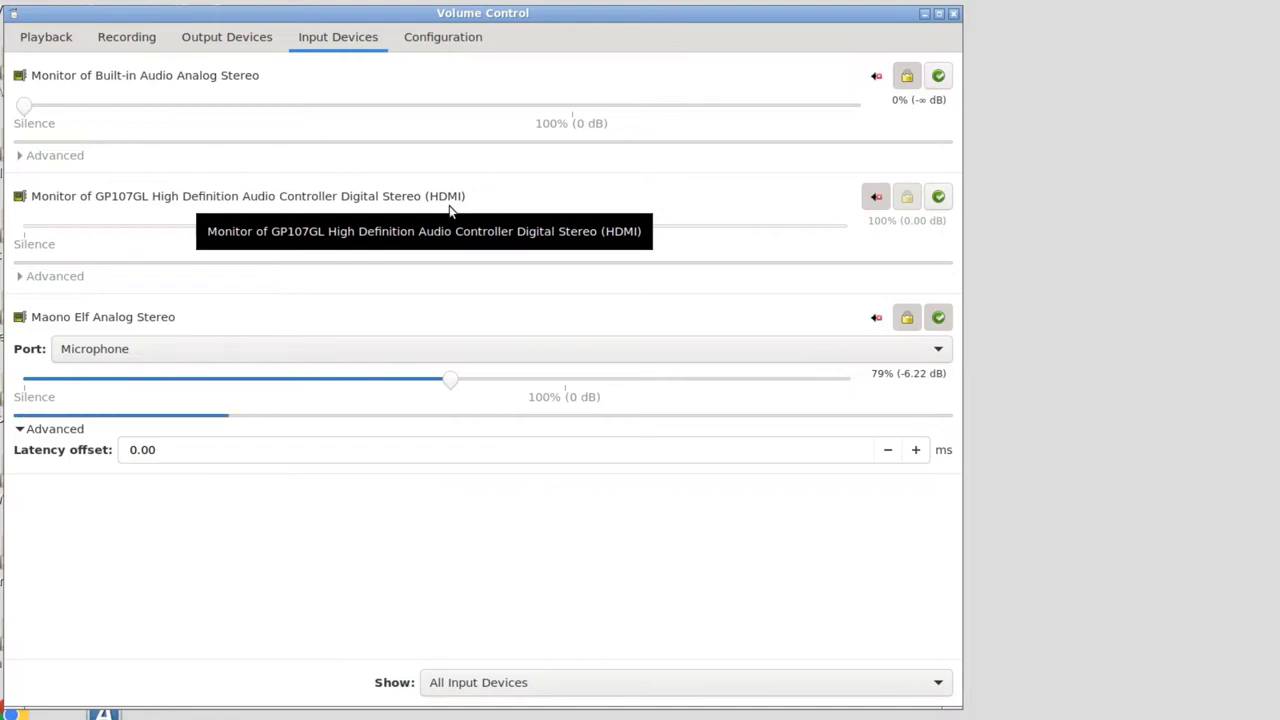
{"action": "mouse_move", "coordinate": [500, 235]}
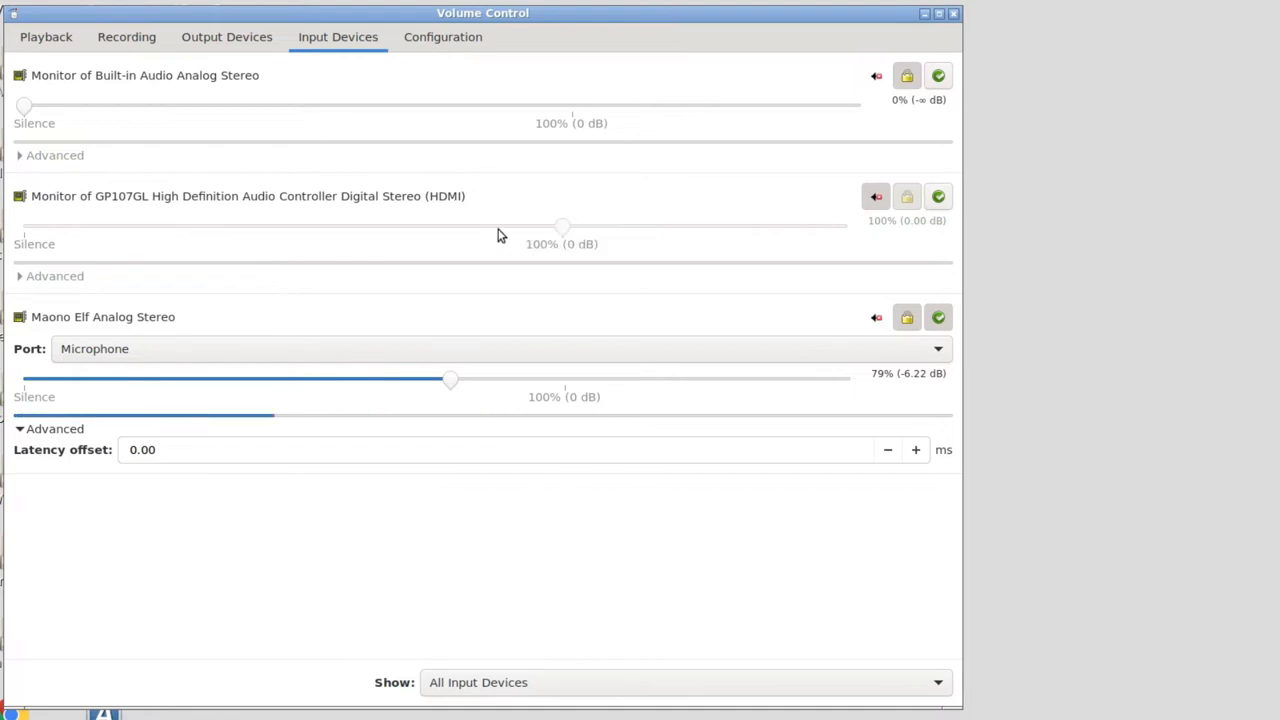
{"action": "mouse_move", "coordinate": [505, 220]}
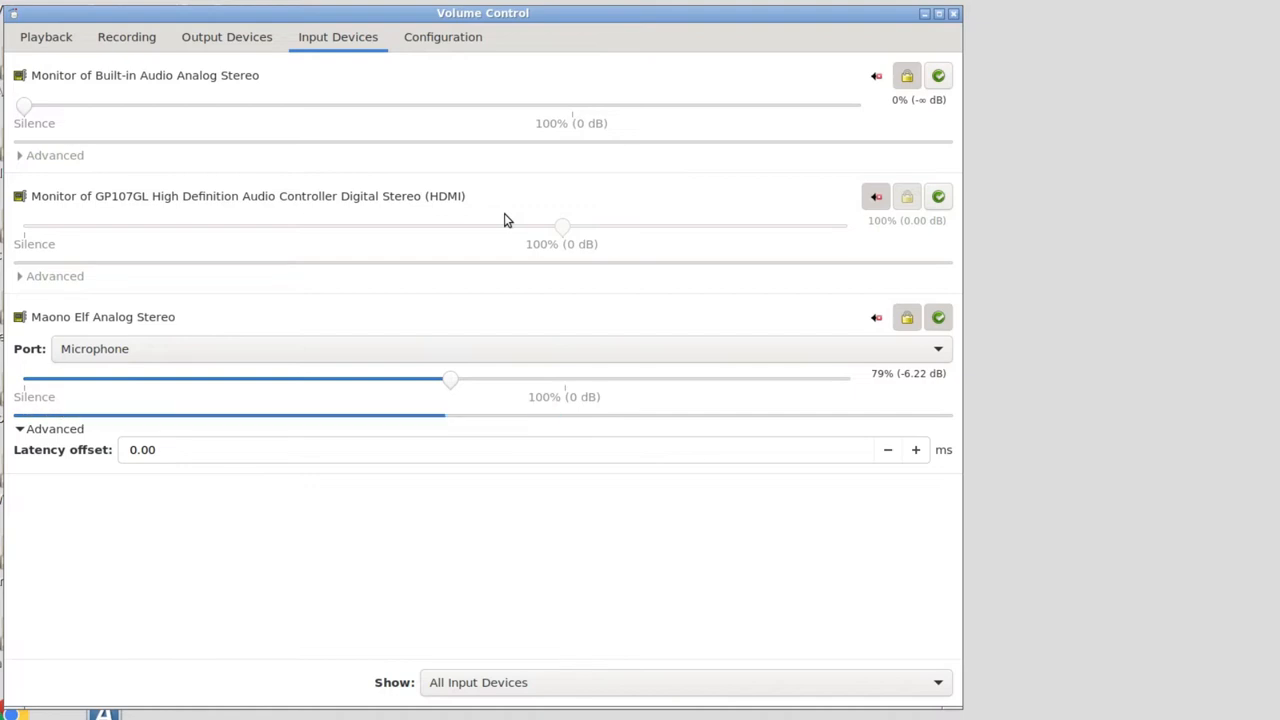
{"action": "mouse_move", "coordinate": [220, 340]}
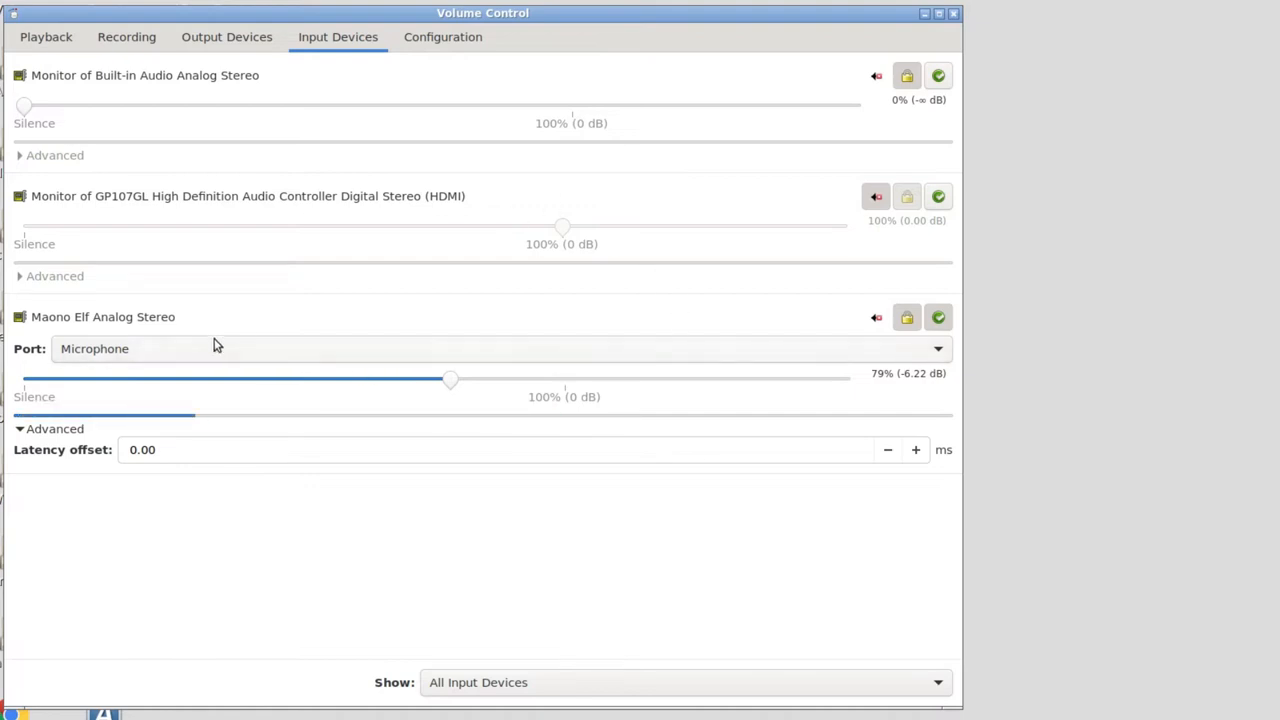
{"action": "mouse_move", "coordinate": [197, 308]}
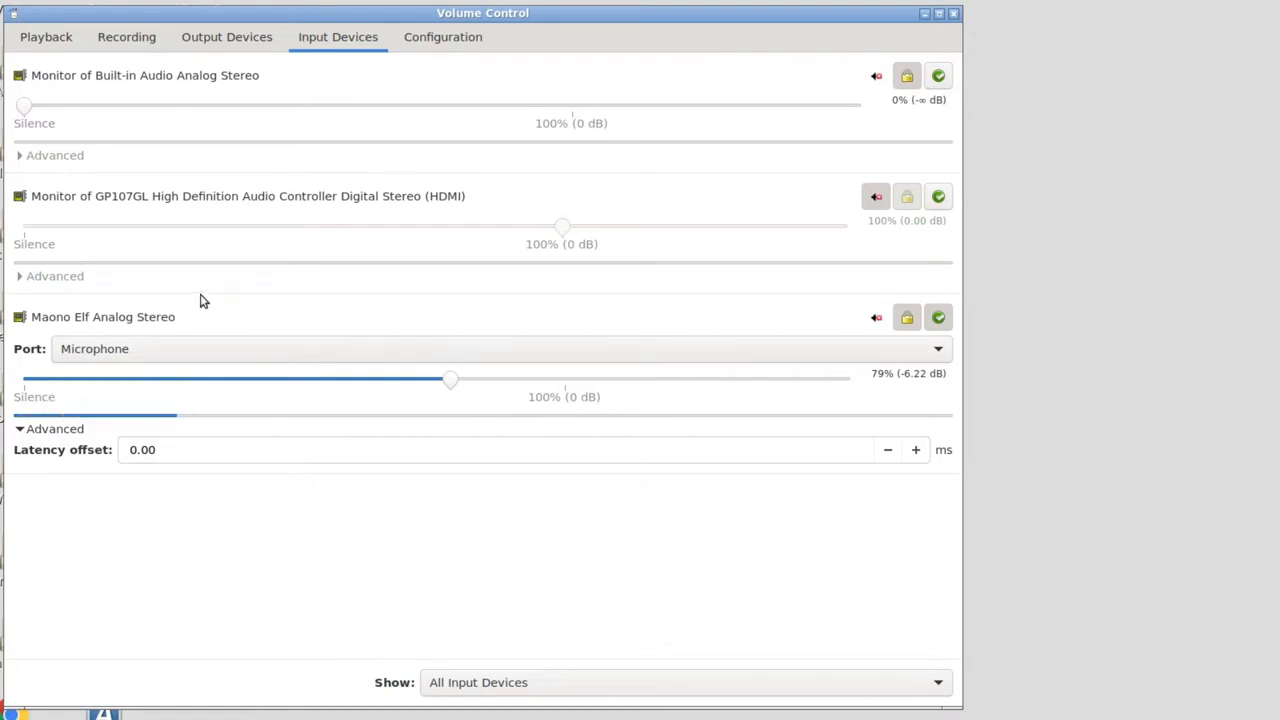
{"action": "mouse_move", "coordinate": [198, 288]}
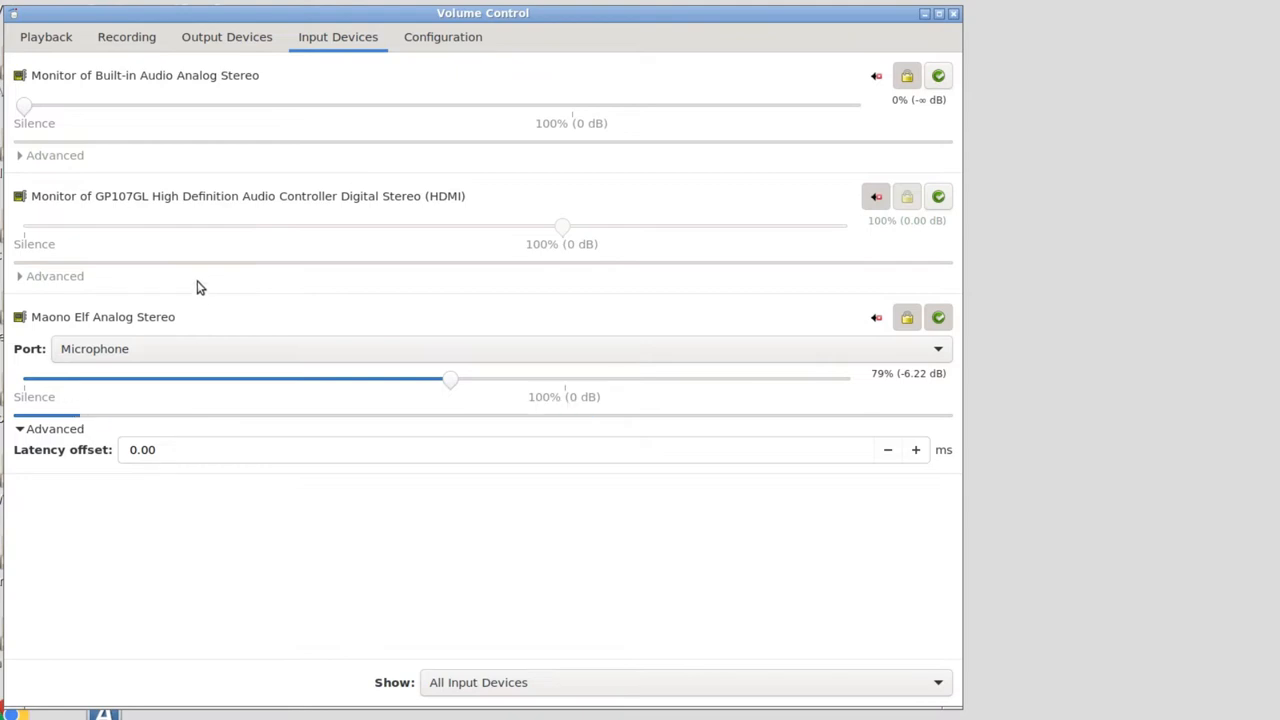
{"action": "mouse_move", "coordinate": [258, 101]}
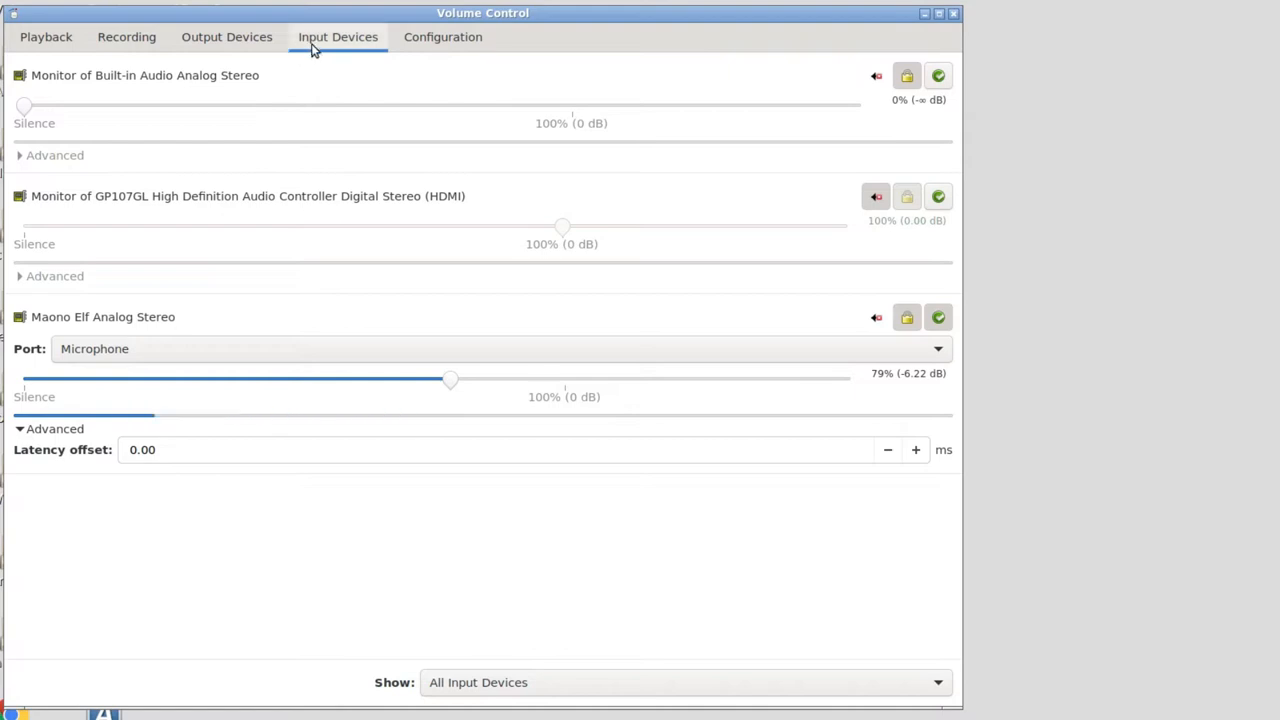
Check the recording streams, then settle the Maono Elf microphone at 78% (-6.31 dB)
{"action": "left_click", "coordinate": [126, 37]}
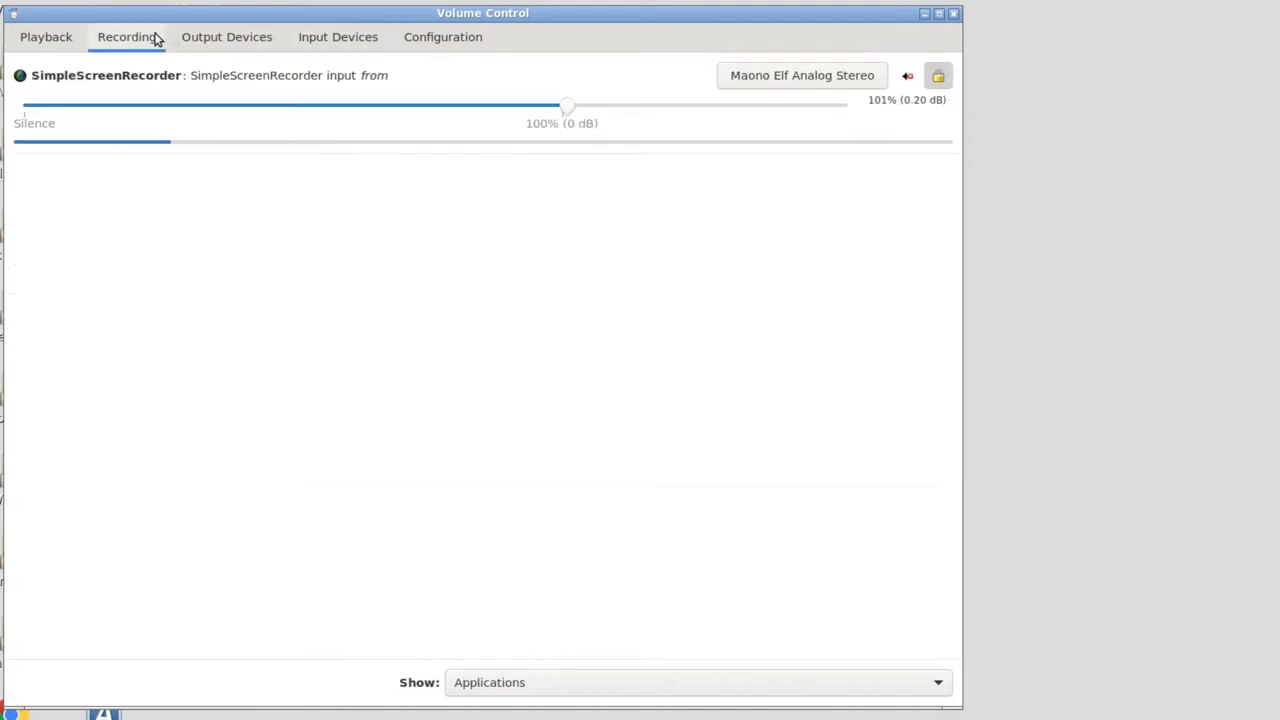
{"action": "mouse_move", "coordinate": [307, 54]}
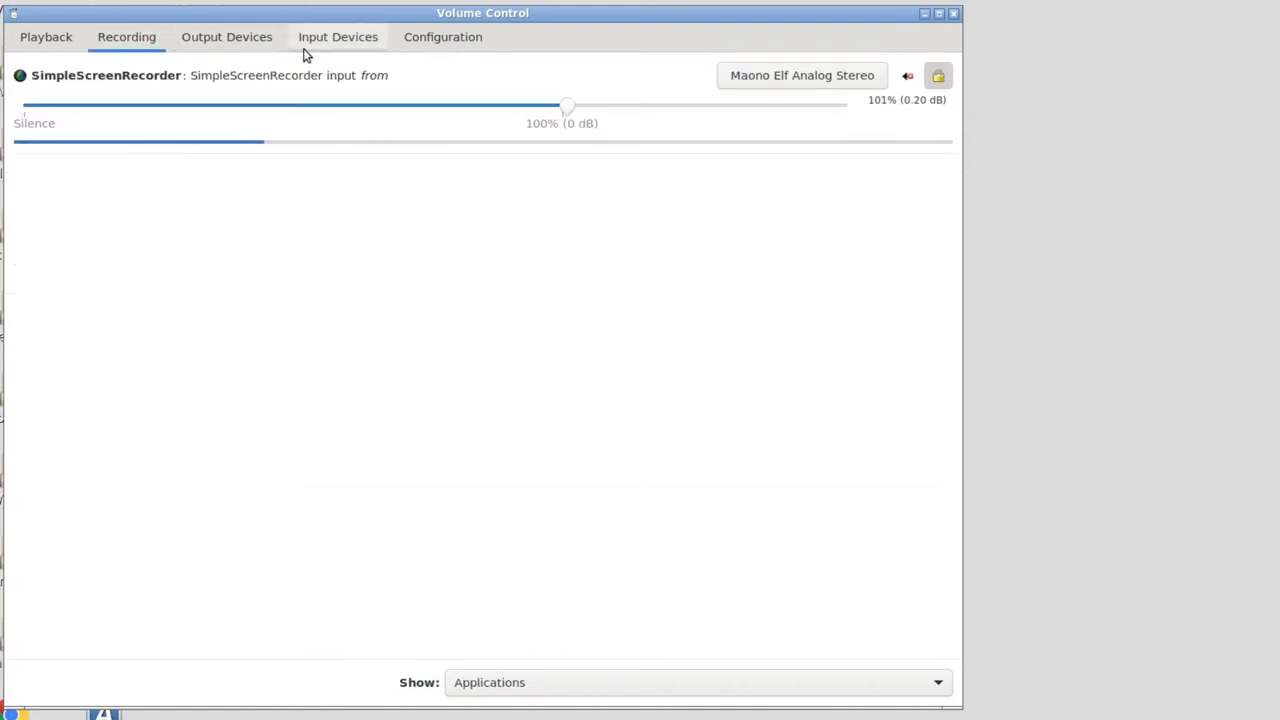
{"action": "left_click", "coordinate": [338, 37]}
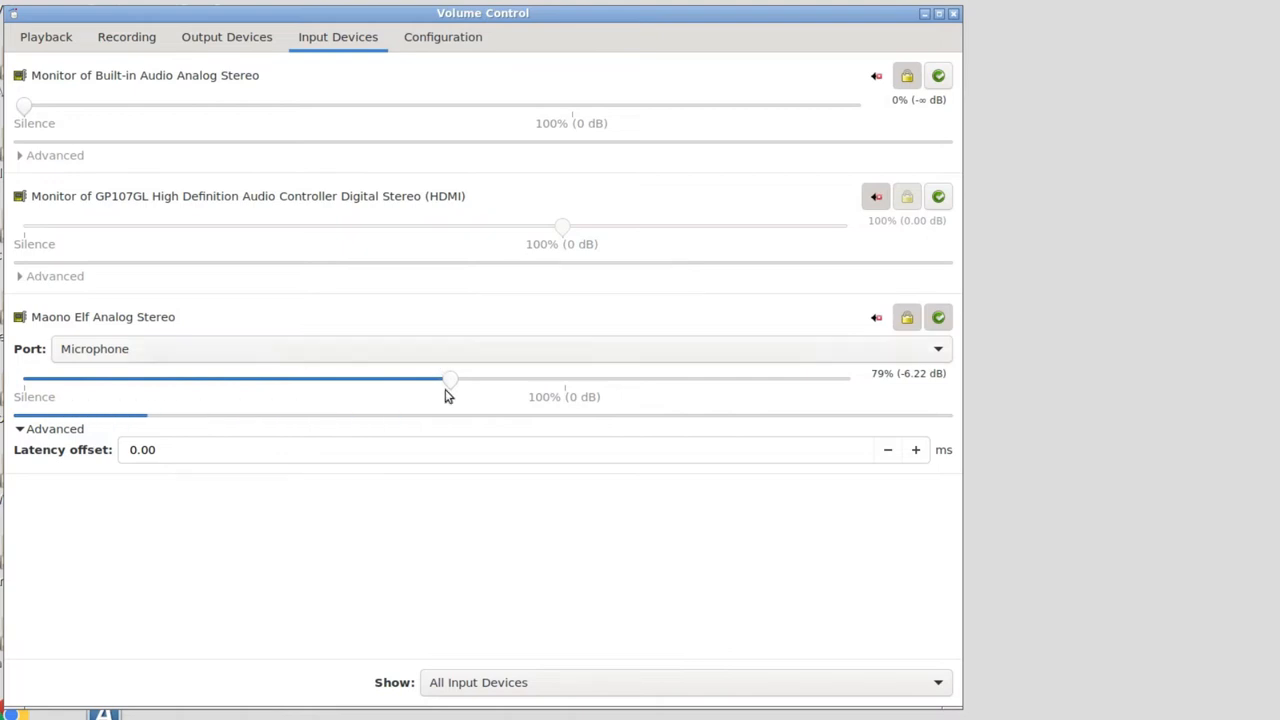
{"action": "left_click_drag", "start_coordinate": [448, 378], "coordinate": [560, 378]}
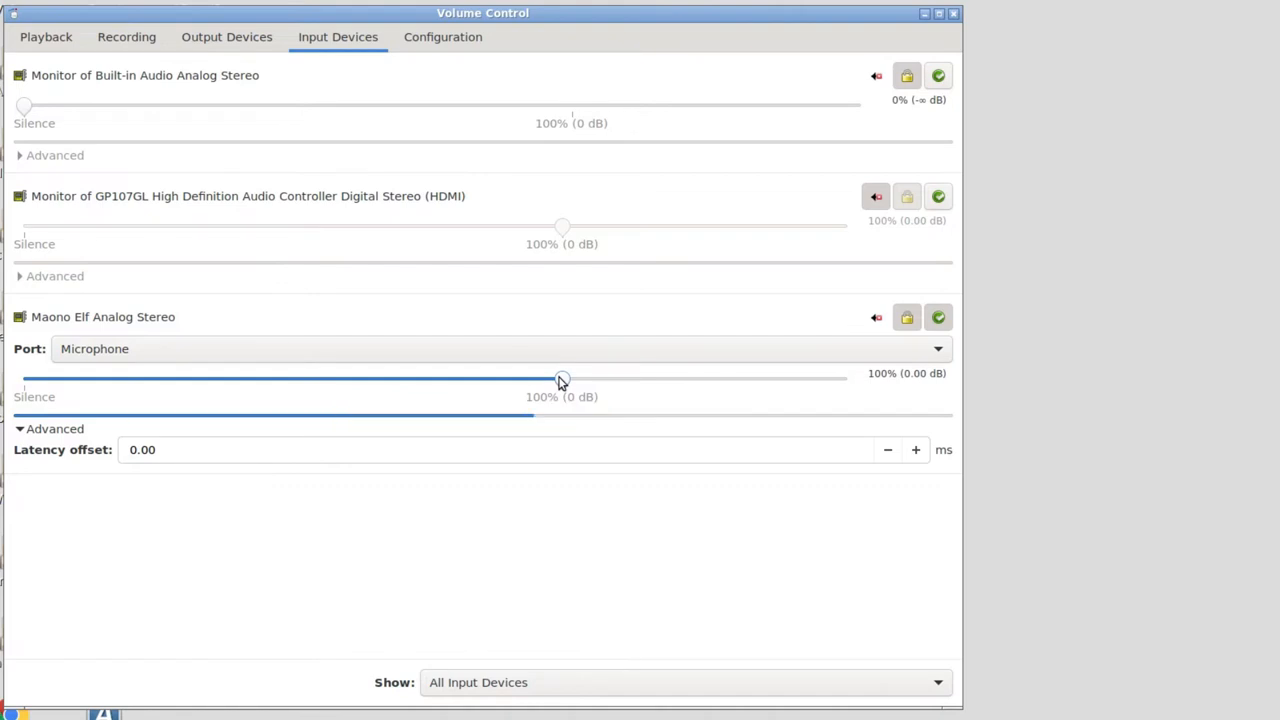
{"action": "left_click_drag", "start_coordinate": [562, 377], "coordinate": [478, 377]}
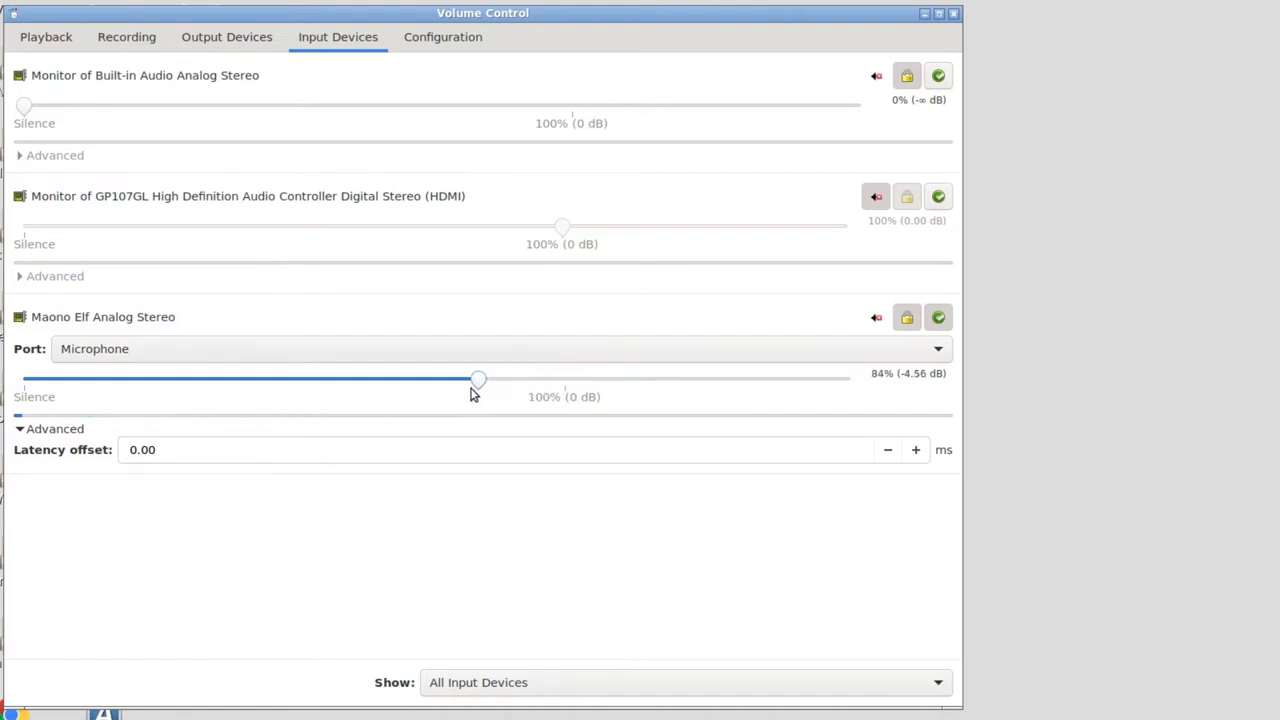
{"action": "left_click_drag", "start_coordinate": [478, 379], "coordinate": [448, 379]}
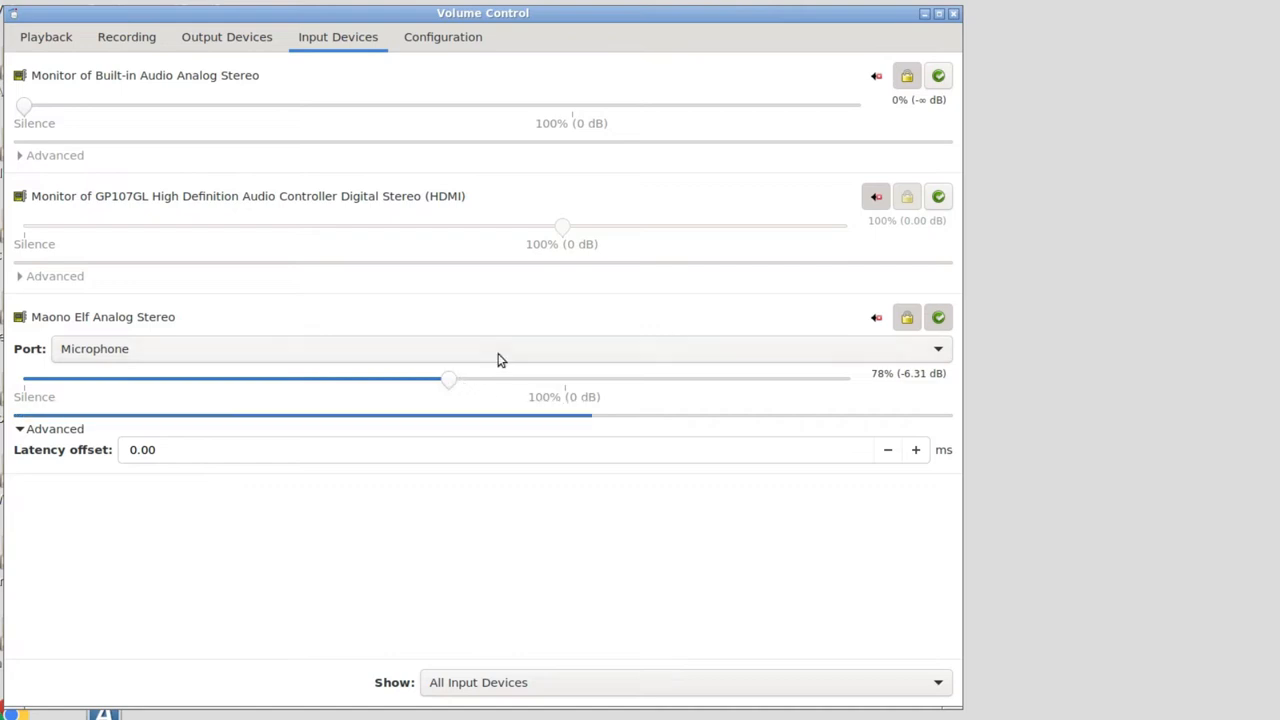
Drag SimpleScreenRecorder's recording volume down to 66%, then back up to 101%
{"action": "left_click", "coordinate": [126, 37]}
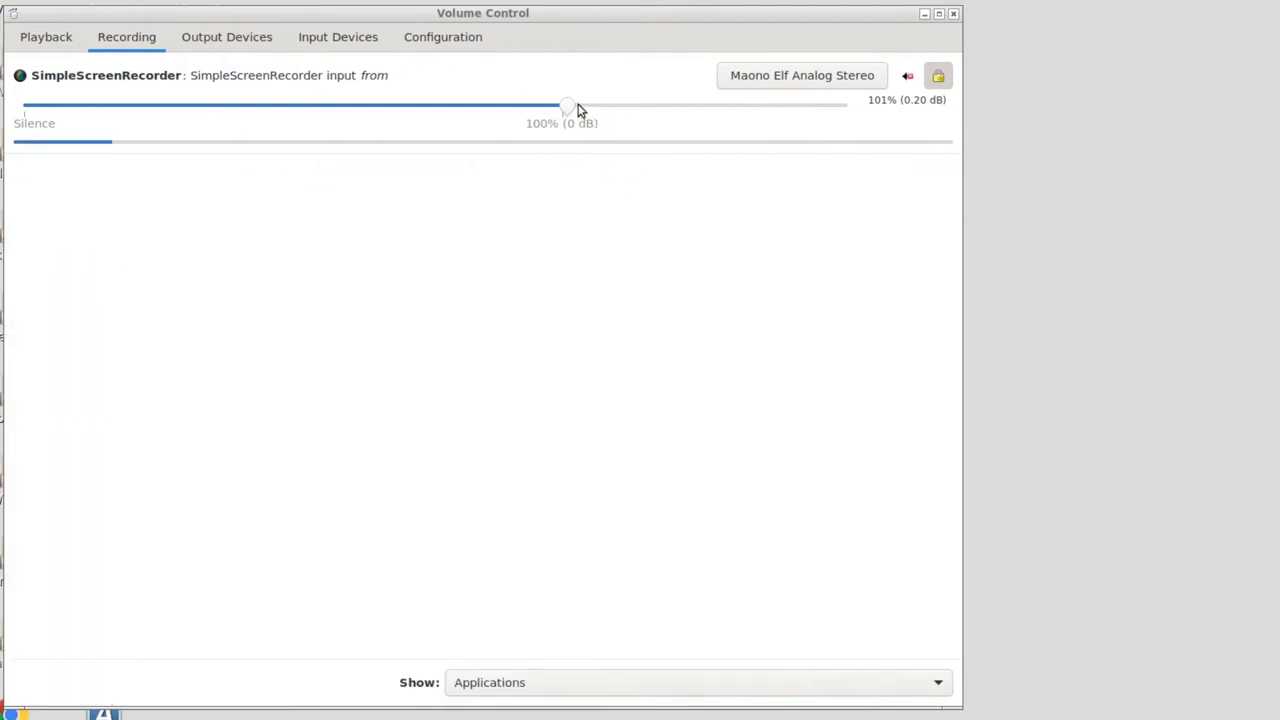
{"action": "left_click_drag", "start_coordinate": [567, 105], "coordinate": [378, 105]}
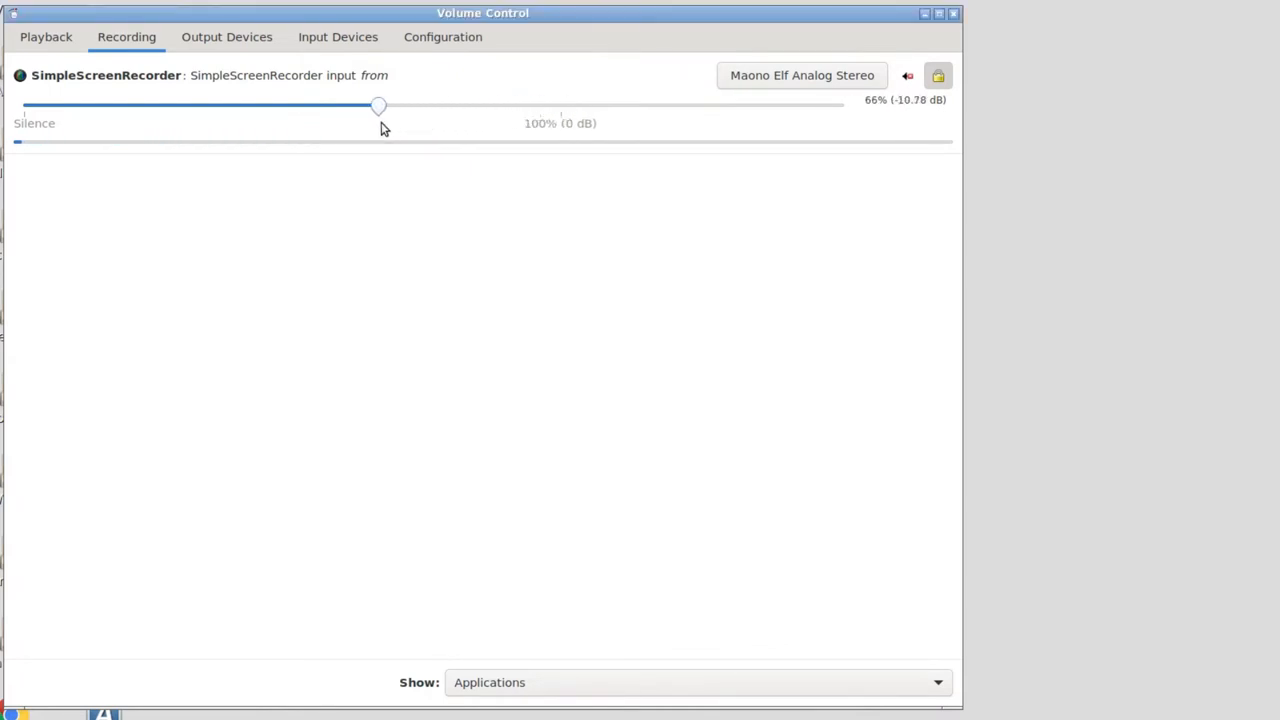
{"action": "left_click_drag", "start_coordinate": [378, 105], "coordinate": [560, 105]}
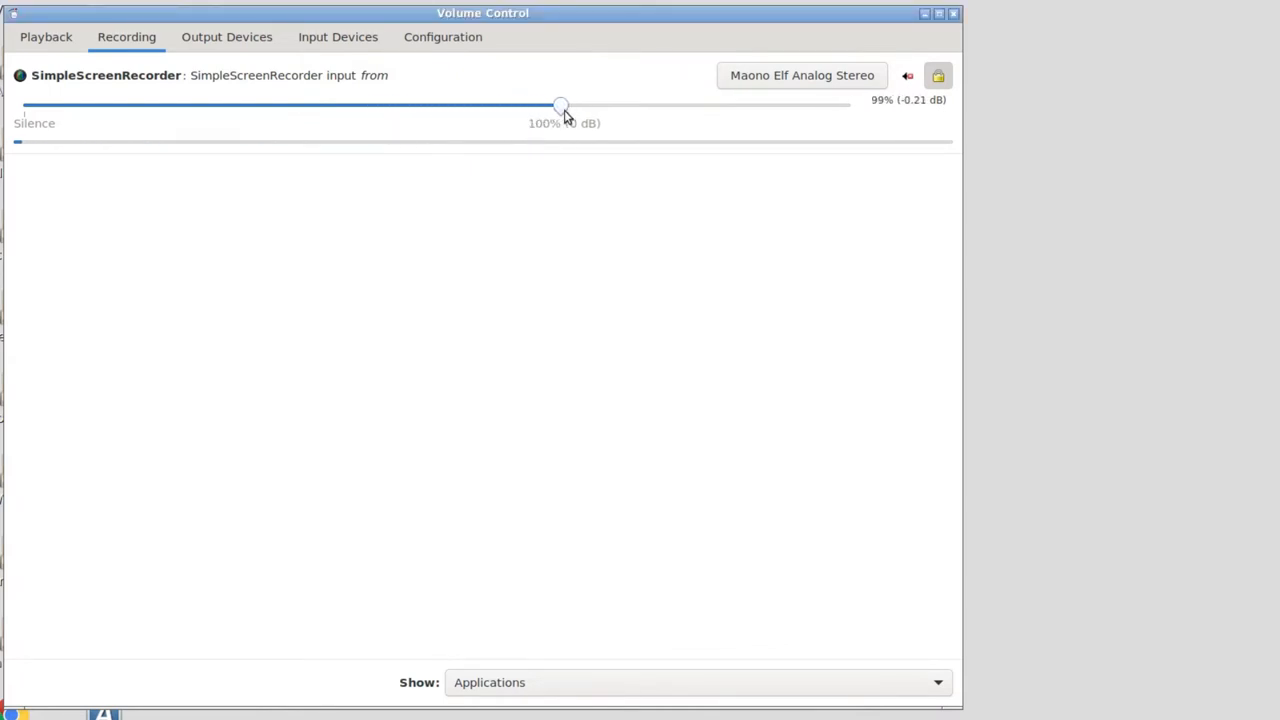
{"action": "left_click_drag", "start_coordinate": [560, 105], "coordinate": [568, 105]}
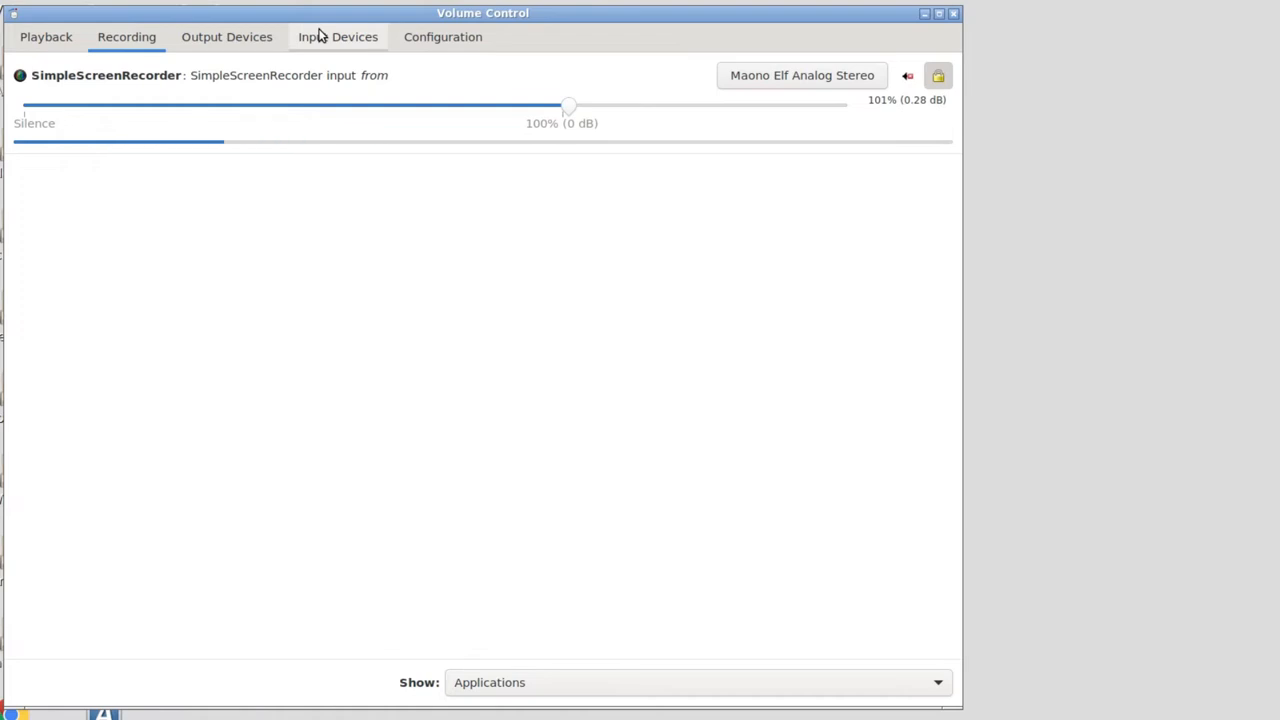
{"action": "left_click", "coordinate": [338, 37]}
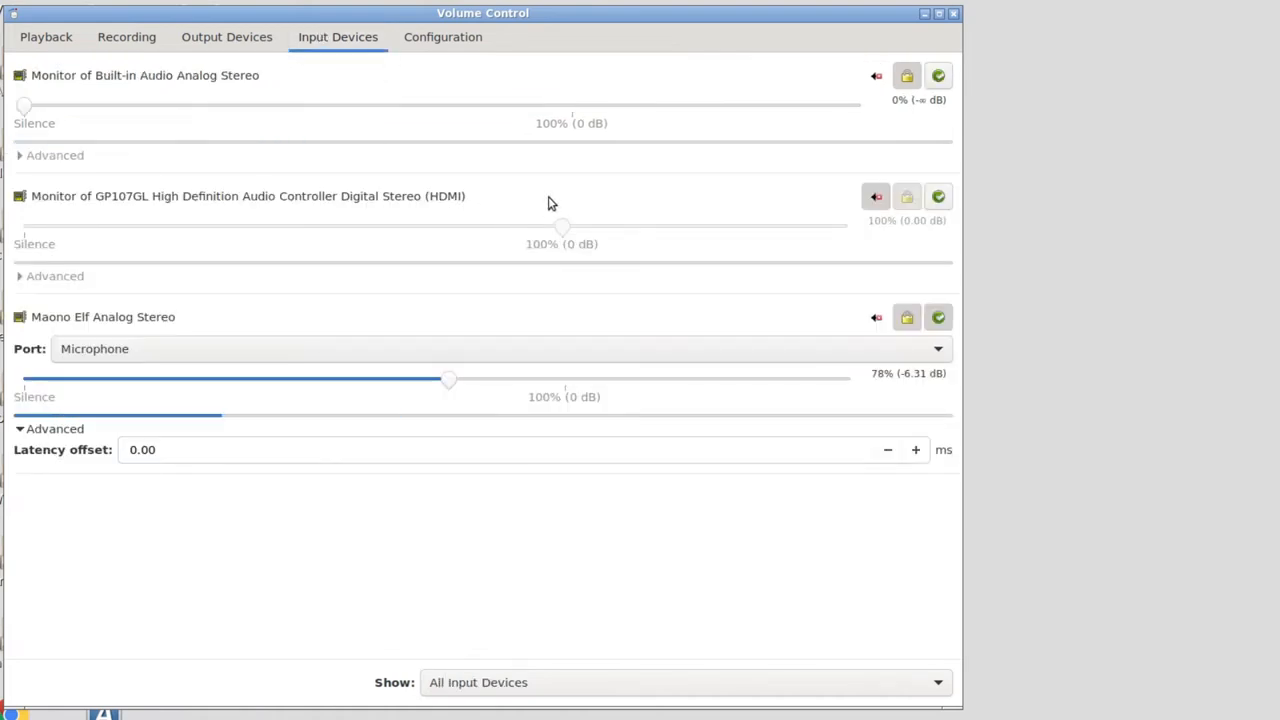
{"action": "mouse_move", "coordinate": [447, 487]}
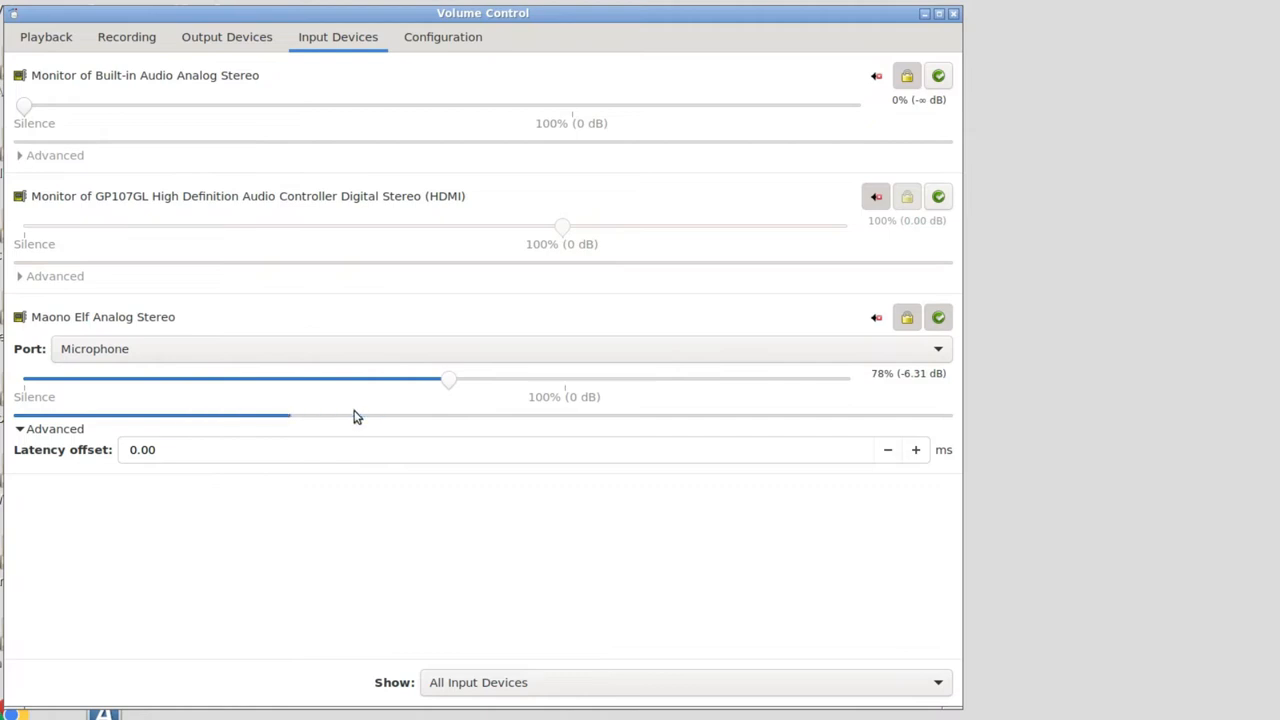
{"action": "mouse_move", "coordinate": [53, 432]}
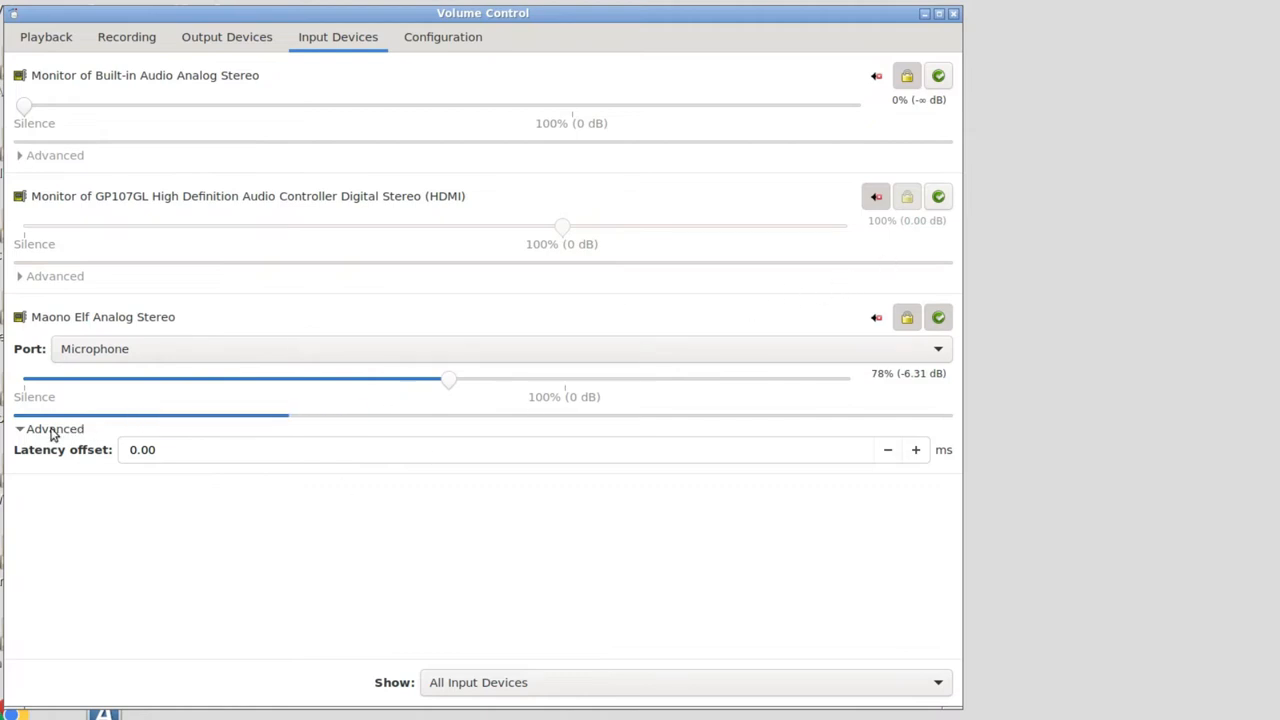
{"action": "left_click", "coordinate": [55, 428]}
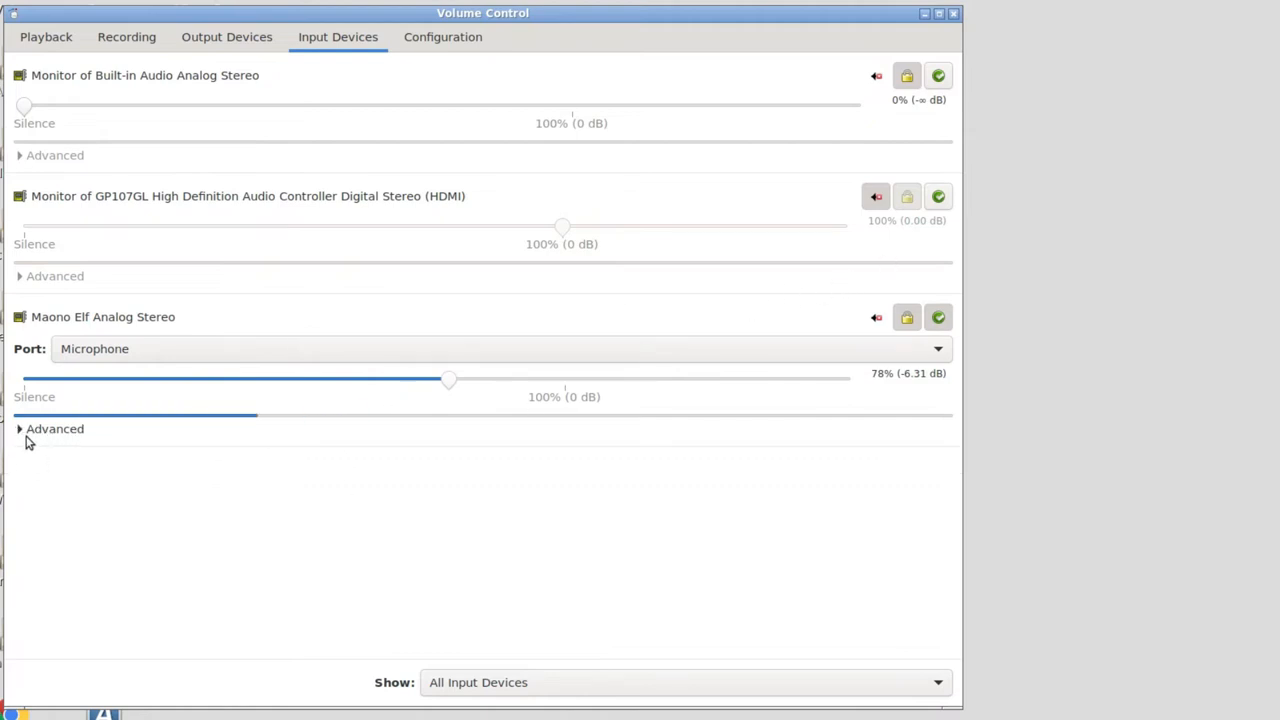
{"action": "left_click", "coordinate": [55, 428]}
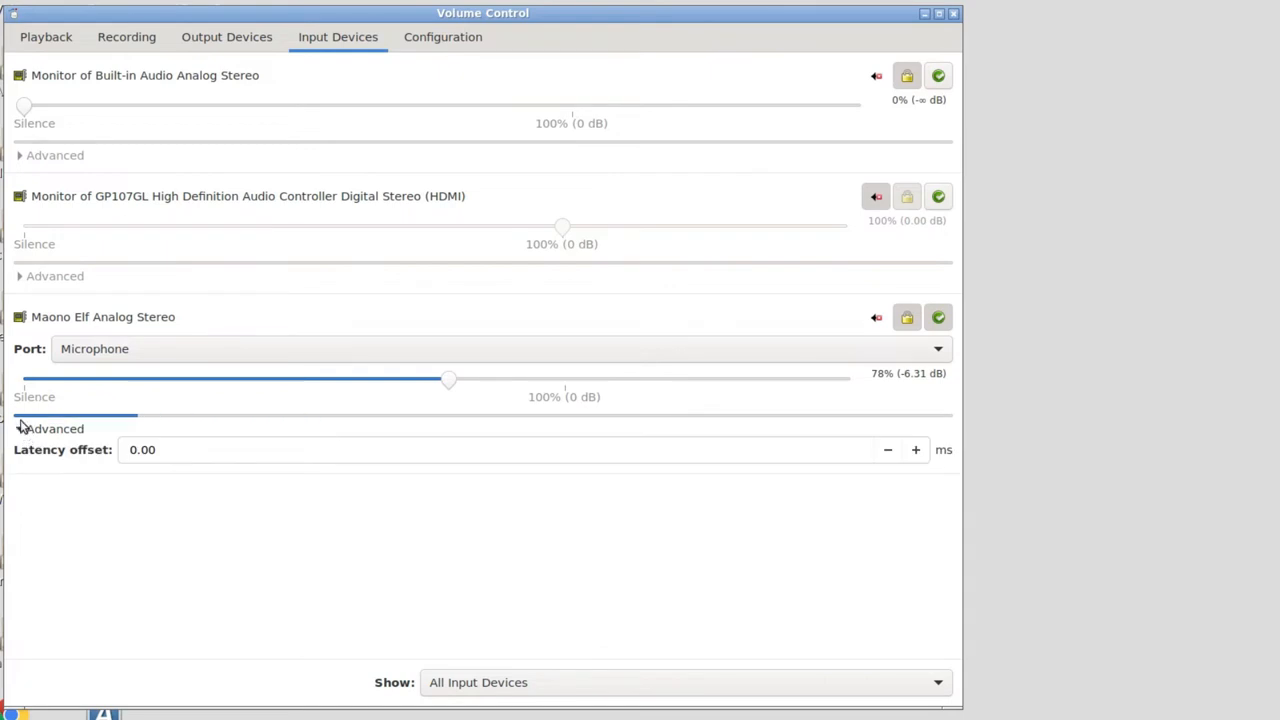
{"action": "left_click", "coordinate": [20, 428]}
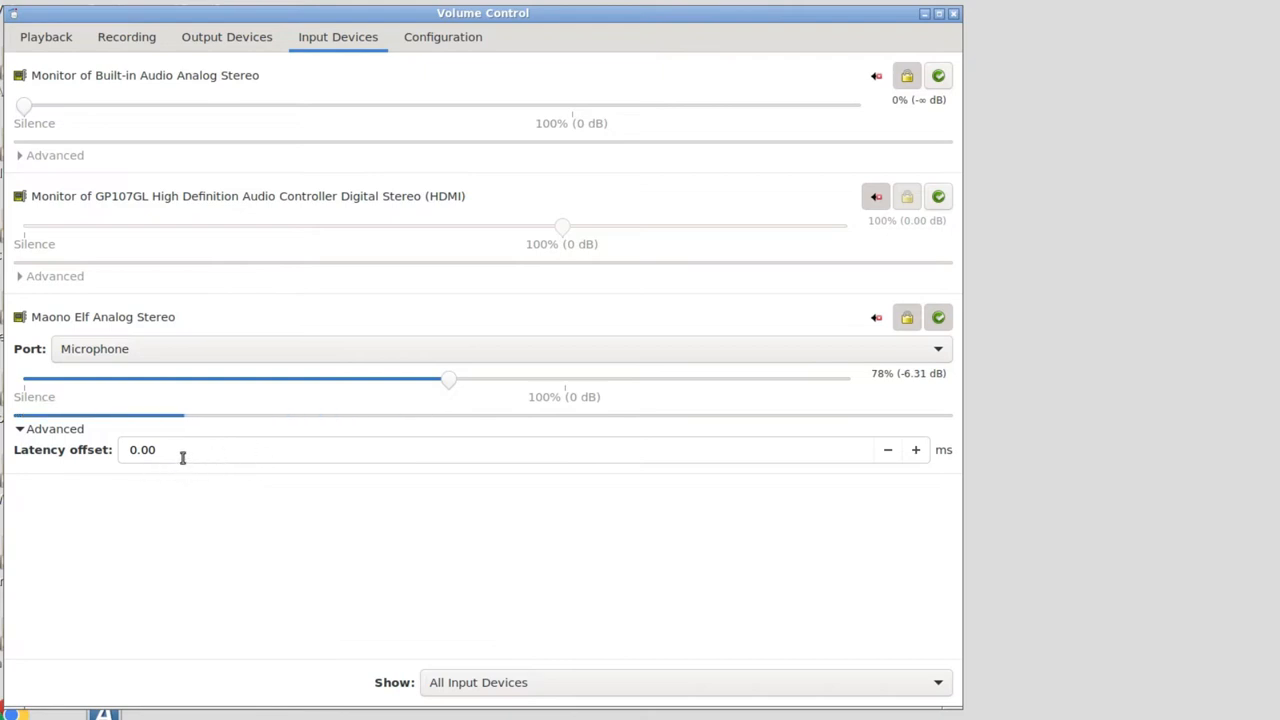
{"action": "mouse_move", "coordinate": [241, 457]}
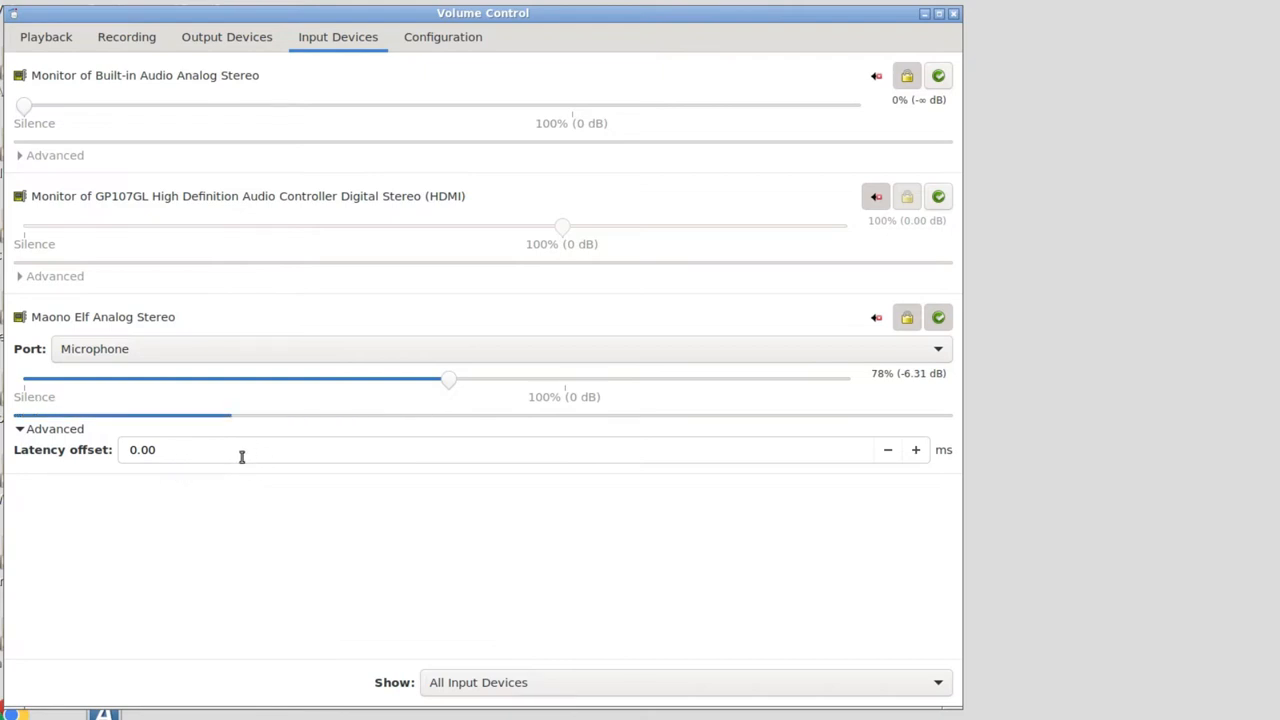
{"action": "mouse_move", "coordinate": [487, 339]}
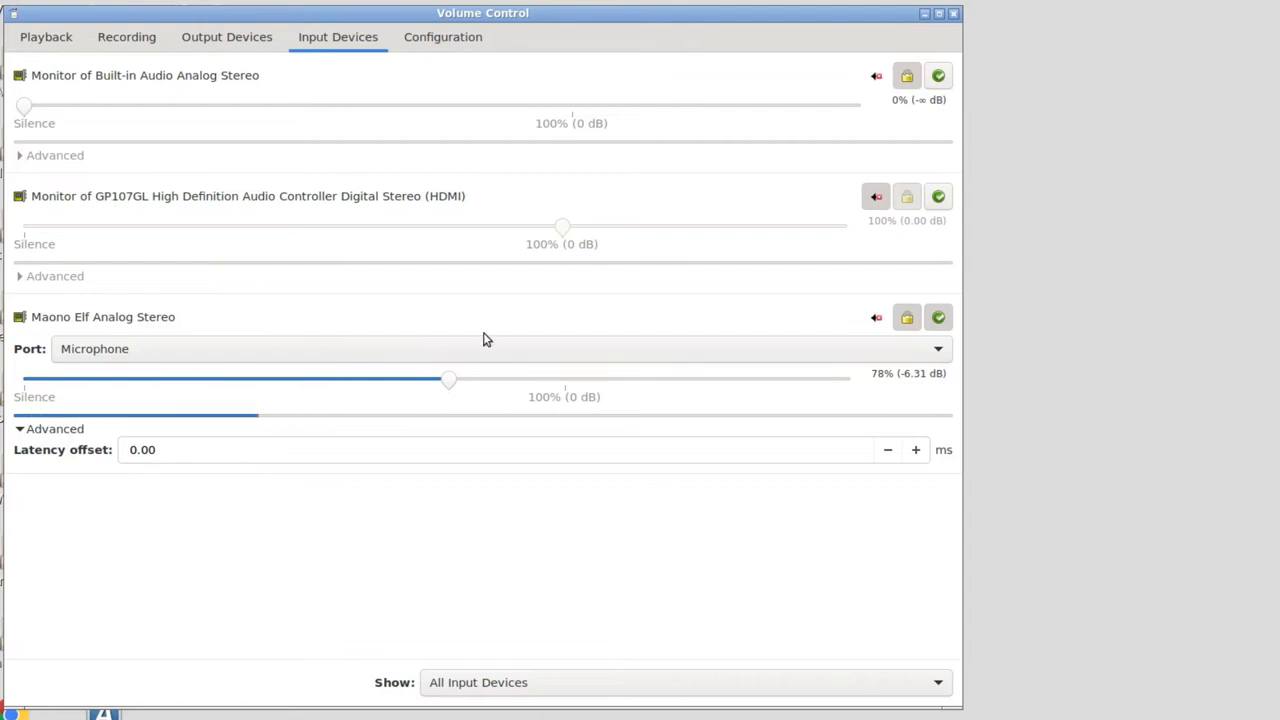
{"action": "mouse_move", "coordinate": [315, 487]}
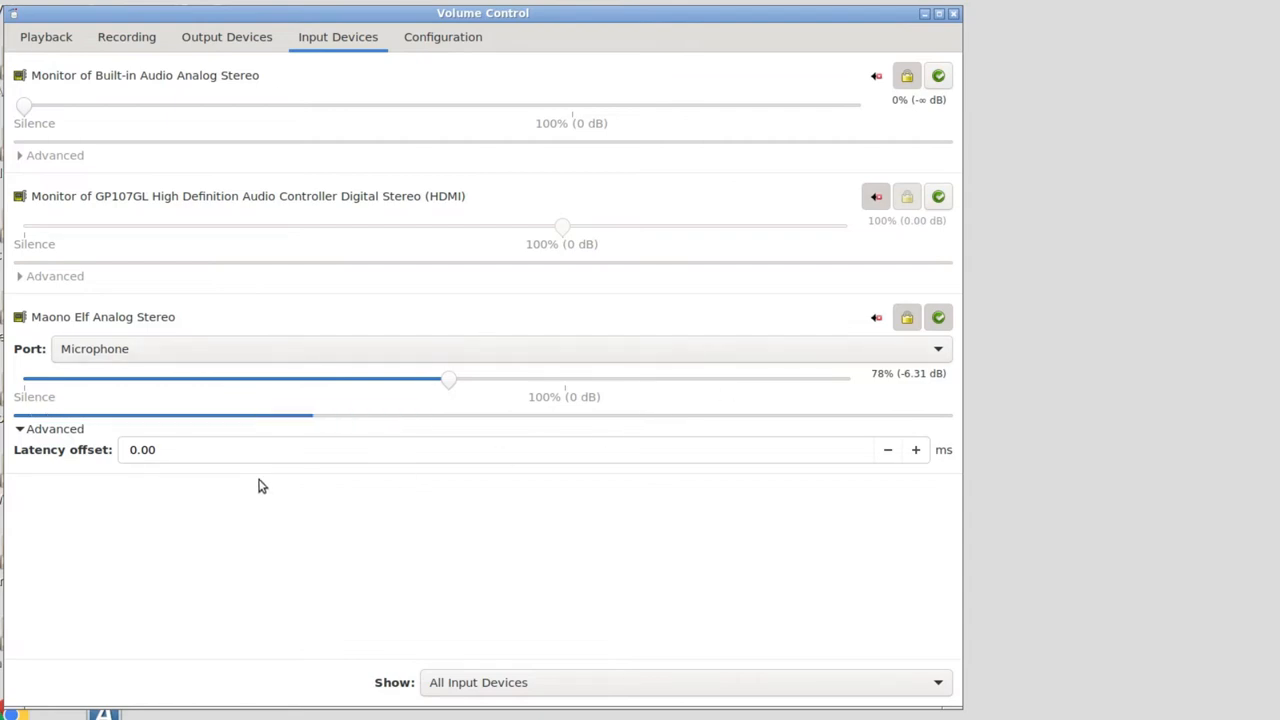
{"action": "mouse_move", "coordinate": [248, 477]}
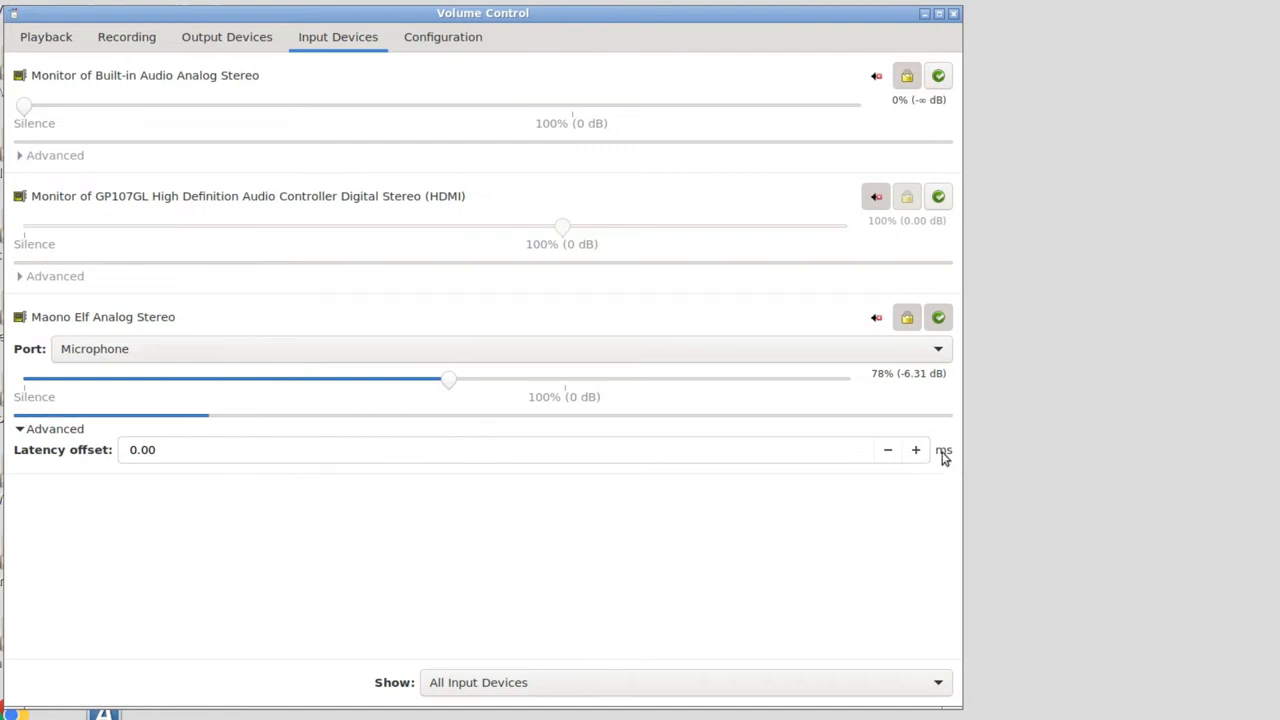
{"action": "mouse_move", "coordinate": [841, 449]}
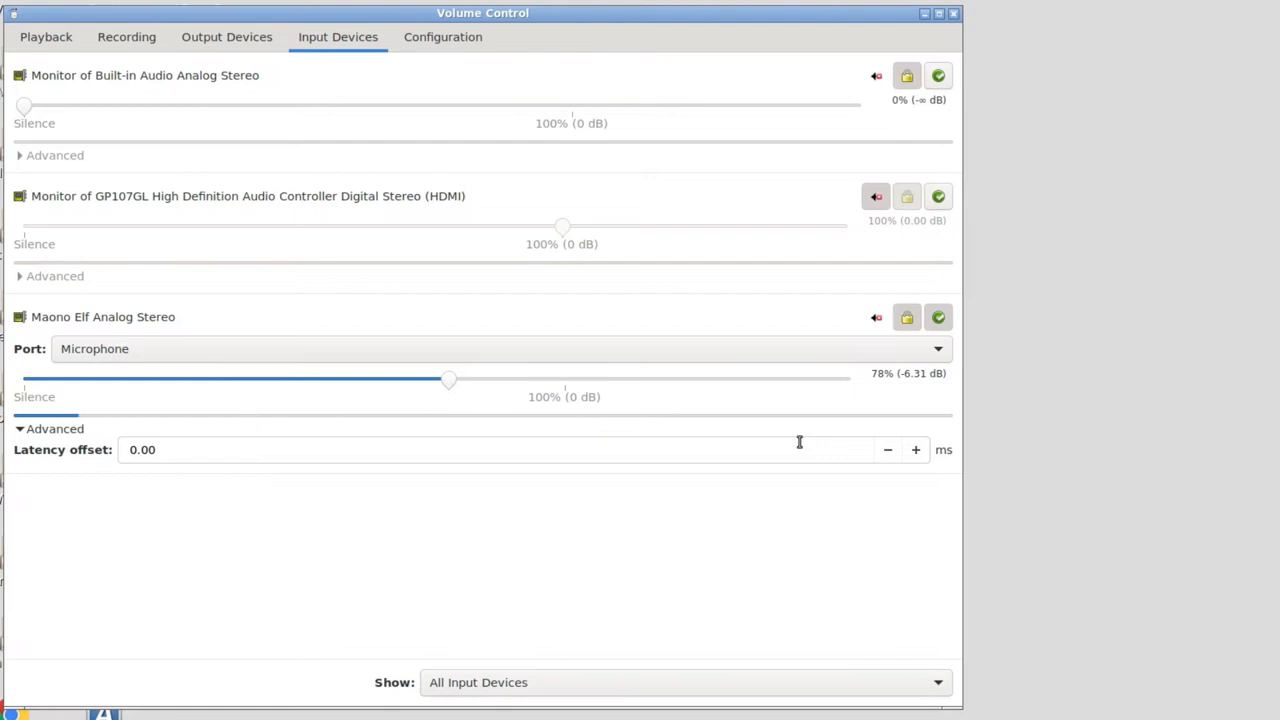
{"action": "mouse_move", "coordinate": [794, 441]}
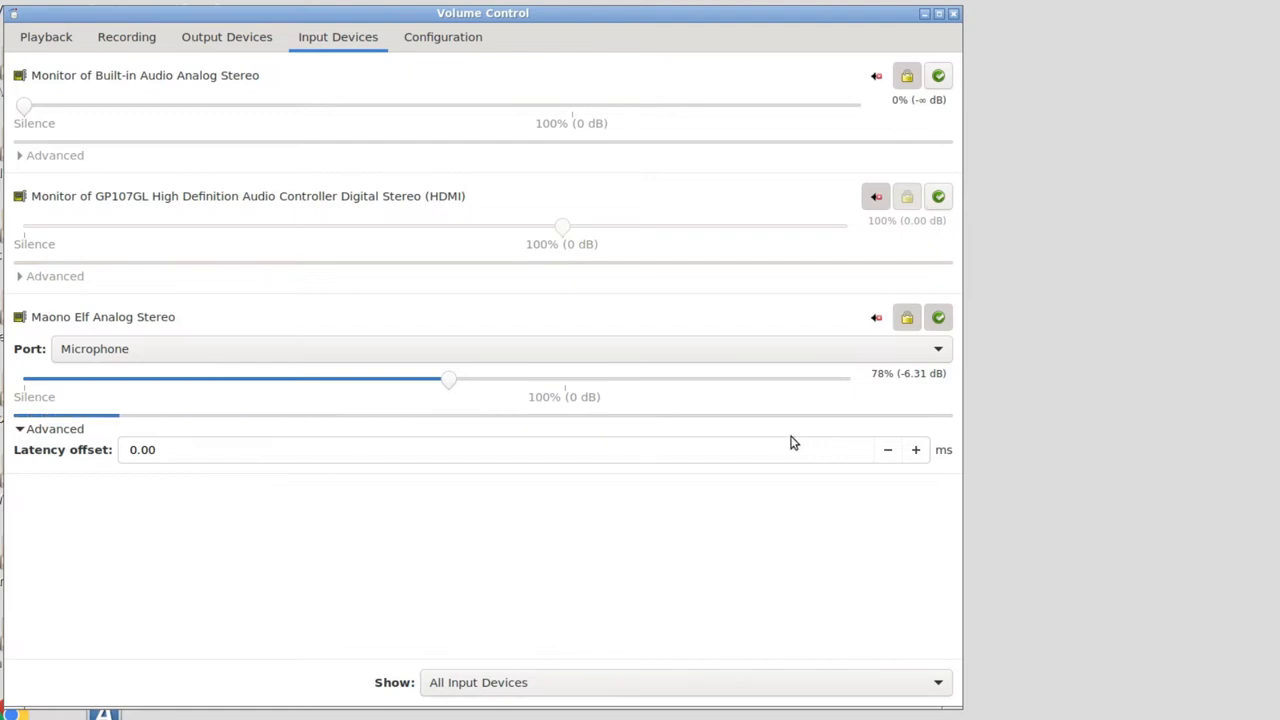
{"action": "mouse_move", "coordinate": [398, 386]}
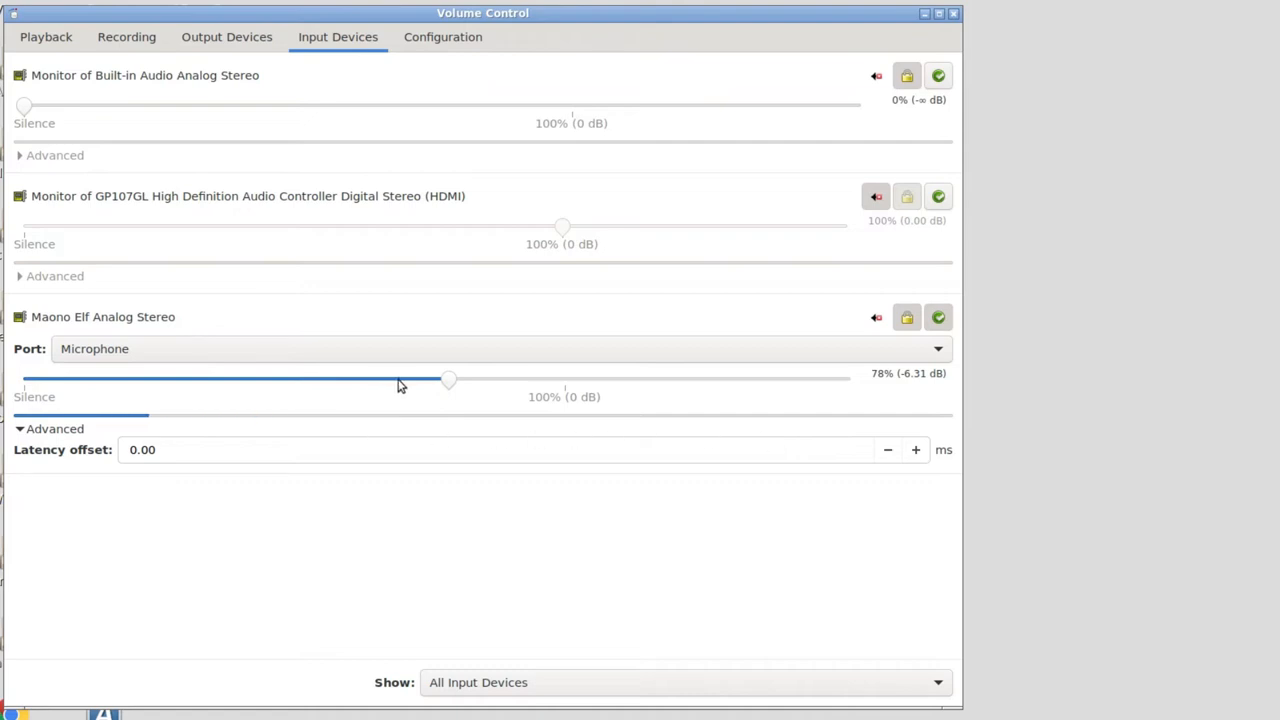
{"action": "mouse_move", "coordinate": [448, 443]}
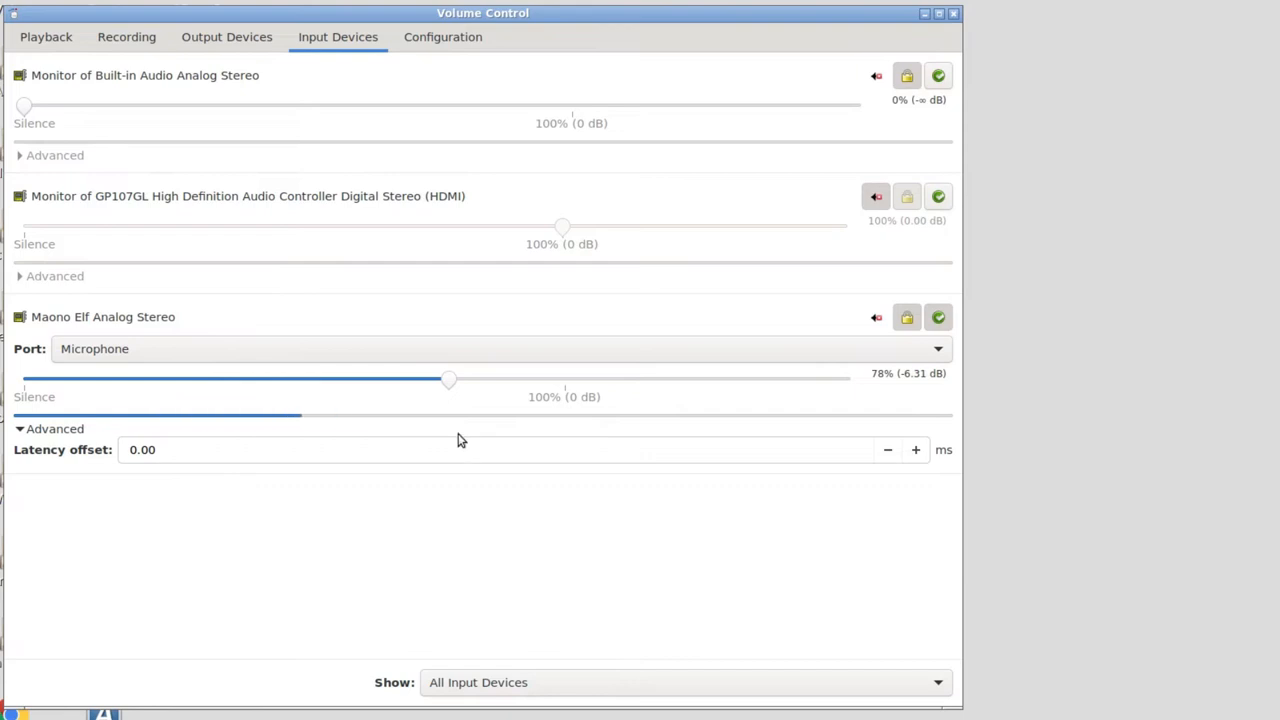
{"action": "mouse_move", "coordinate": [456, 435]}
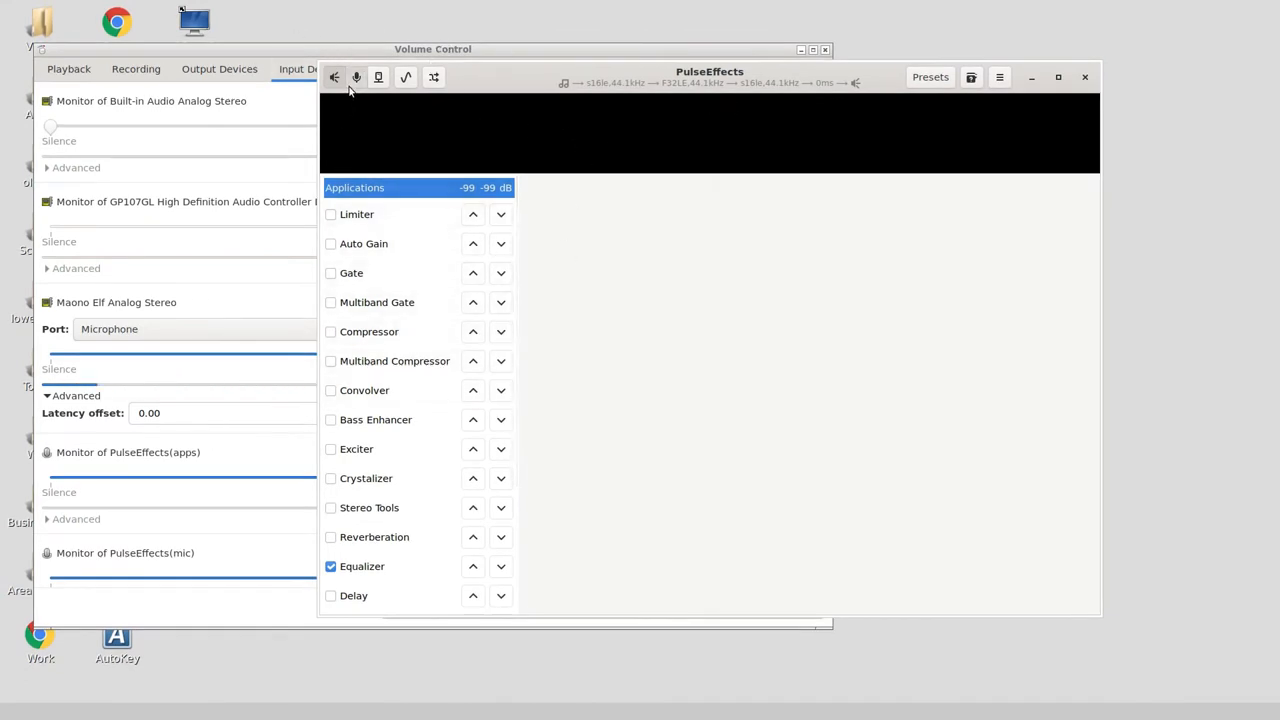
Switch PulseEffects to the microphone input effects view listing SimpleScreenRecorder
{"action": "left_click", "coordinate": [356, 77]}
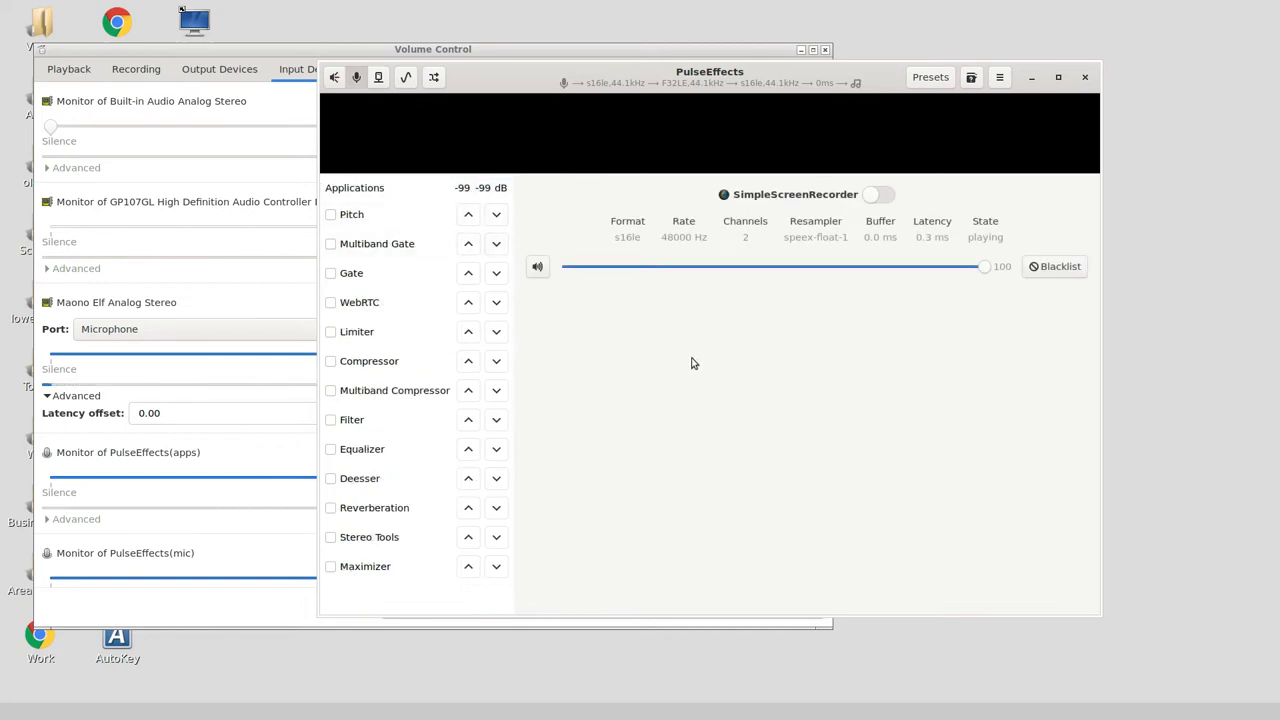
{"action": "mouse_move", "coordinate": [677, 342]}
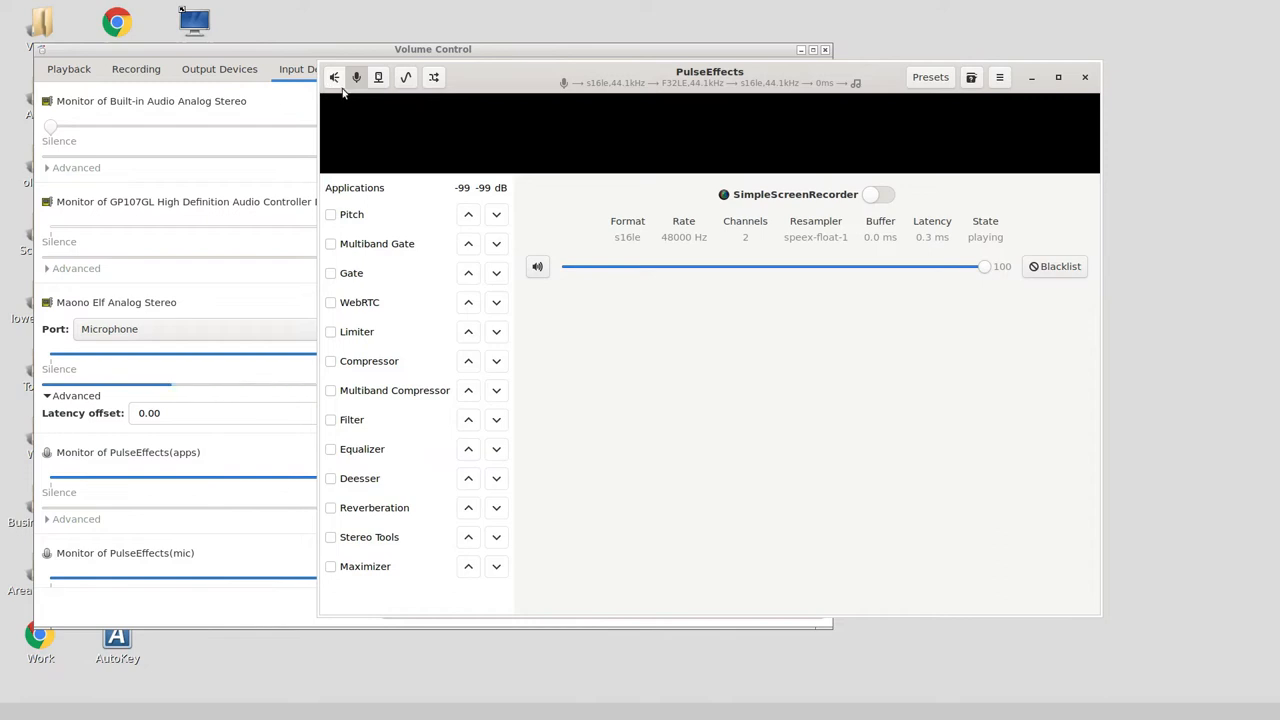
{"action": "mouse_move", "coordinate": [358, 88]}
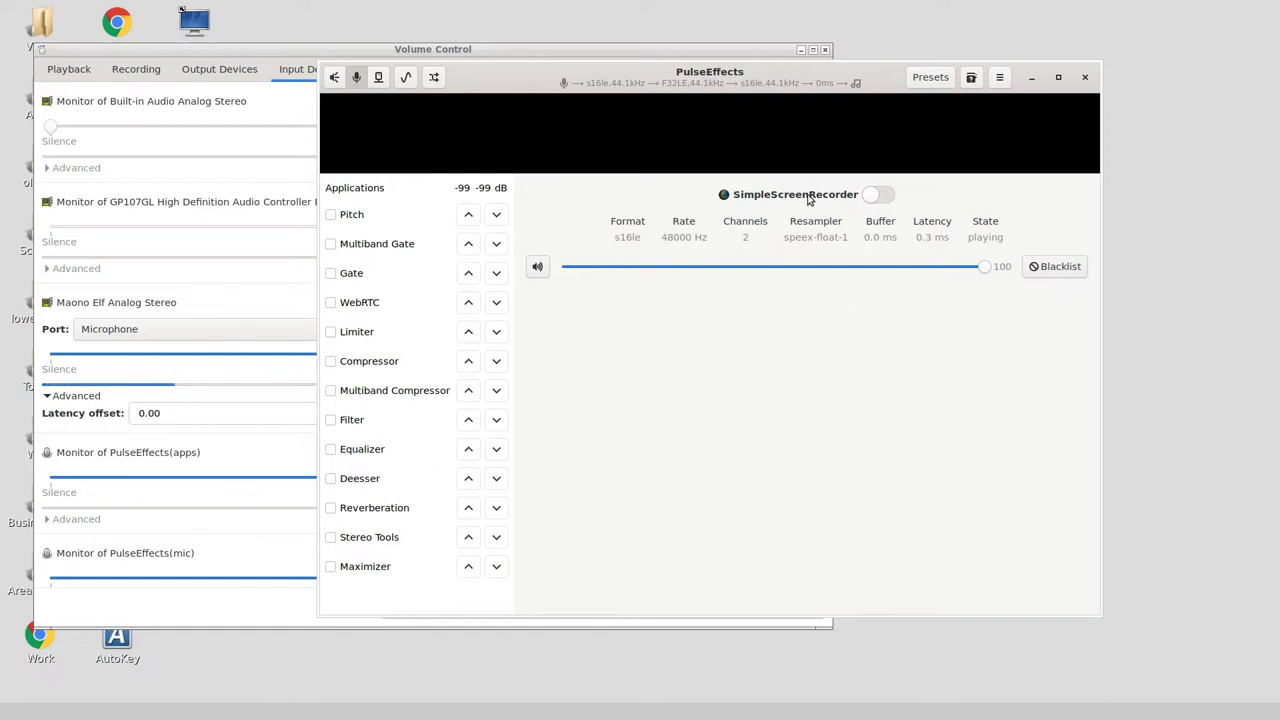
{"action": "mouse_move", "coordinate": [820, 208]}
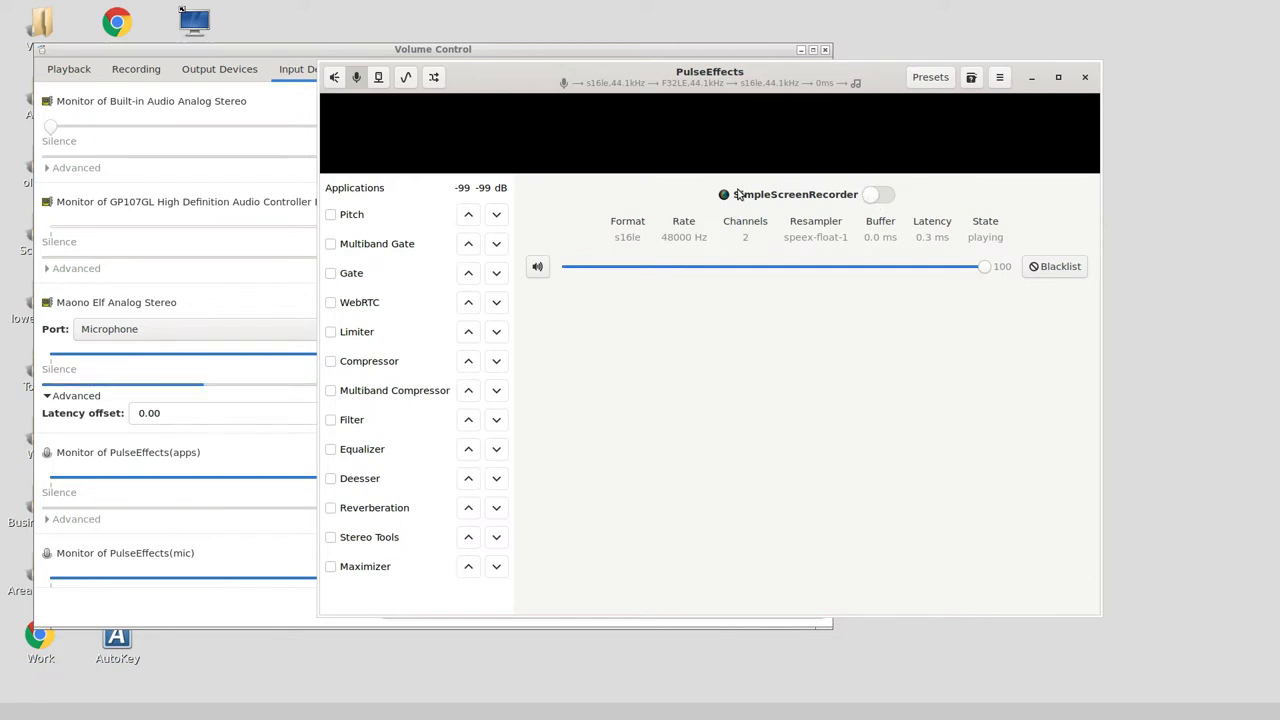
{"action": "mouse_move", "coordinate": [898, 196]}
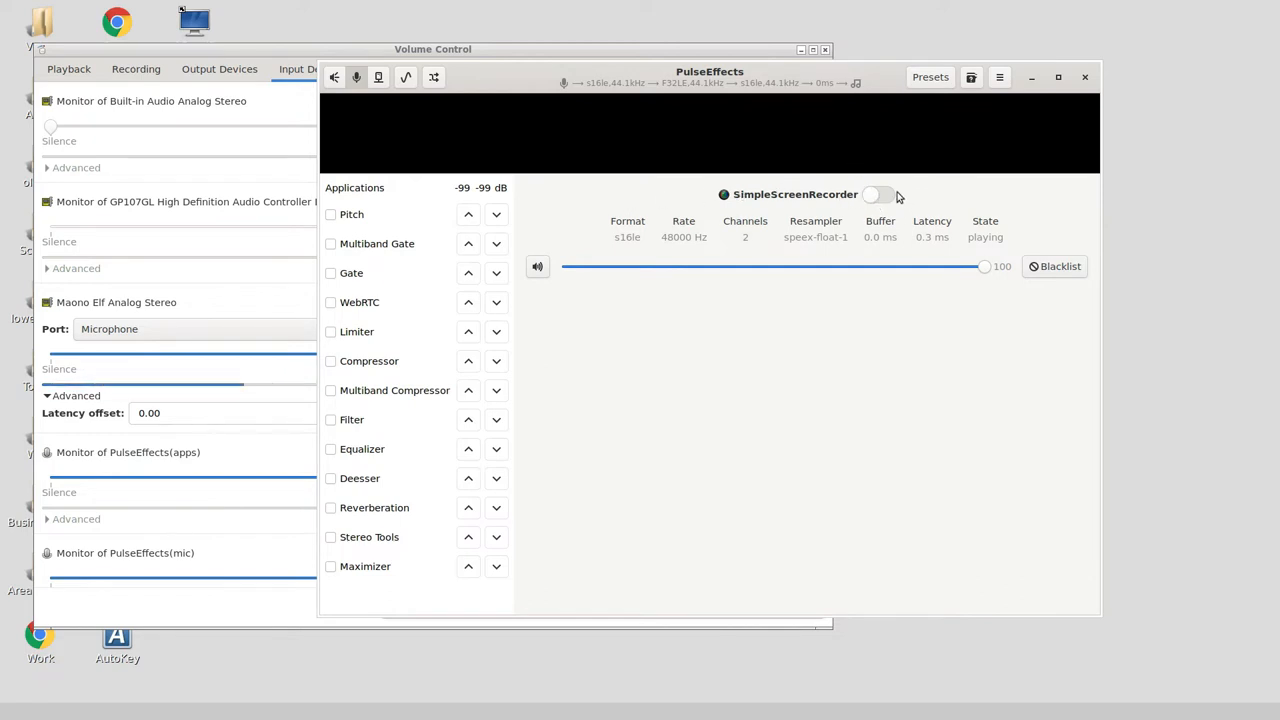
Route SimpleScreenRecorder through the microphone effects, then mute and unmute its stream
{"action": "left_click", "coordinate": [878, 194]}
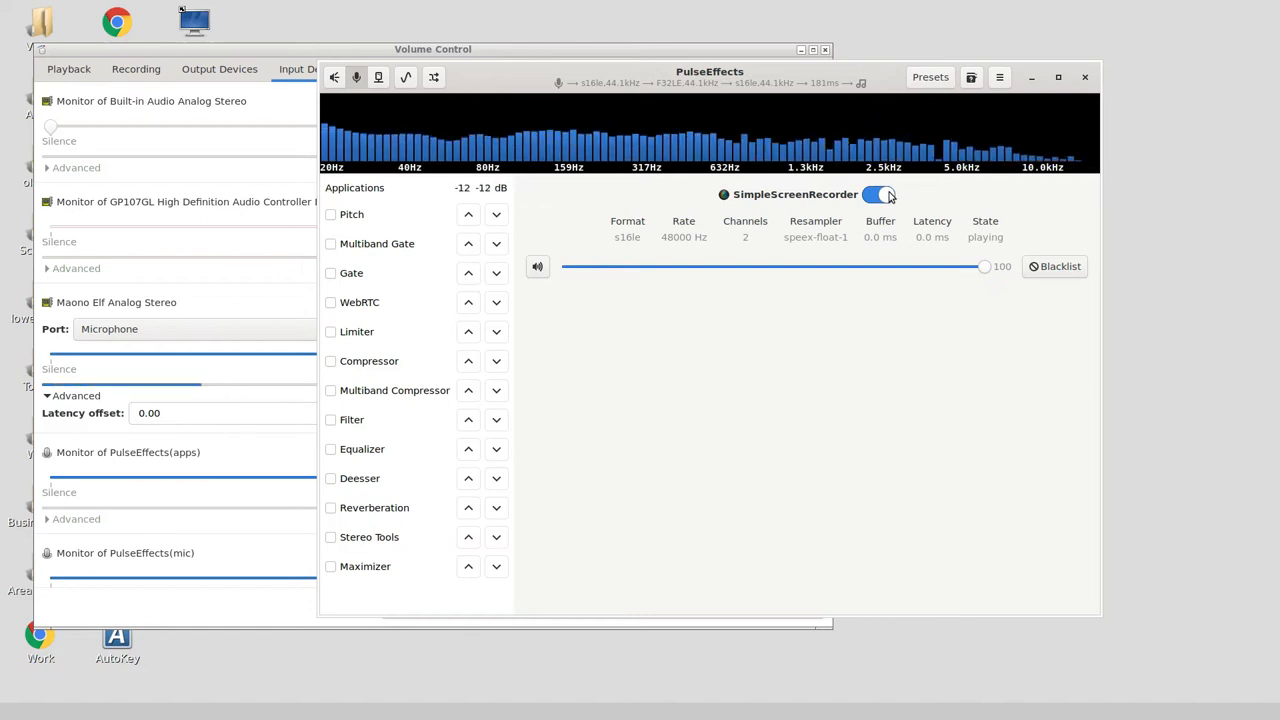
{"action": "left_click", "coordinate": [880, 194]}
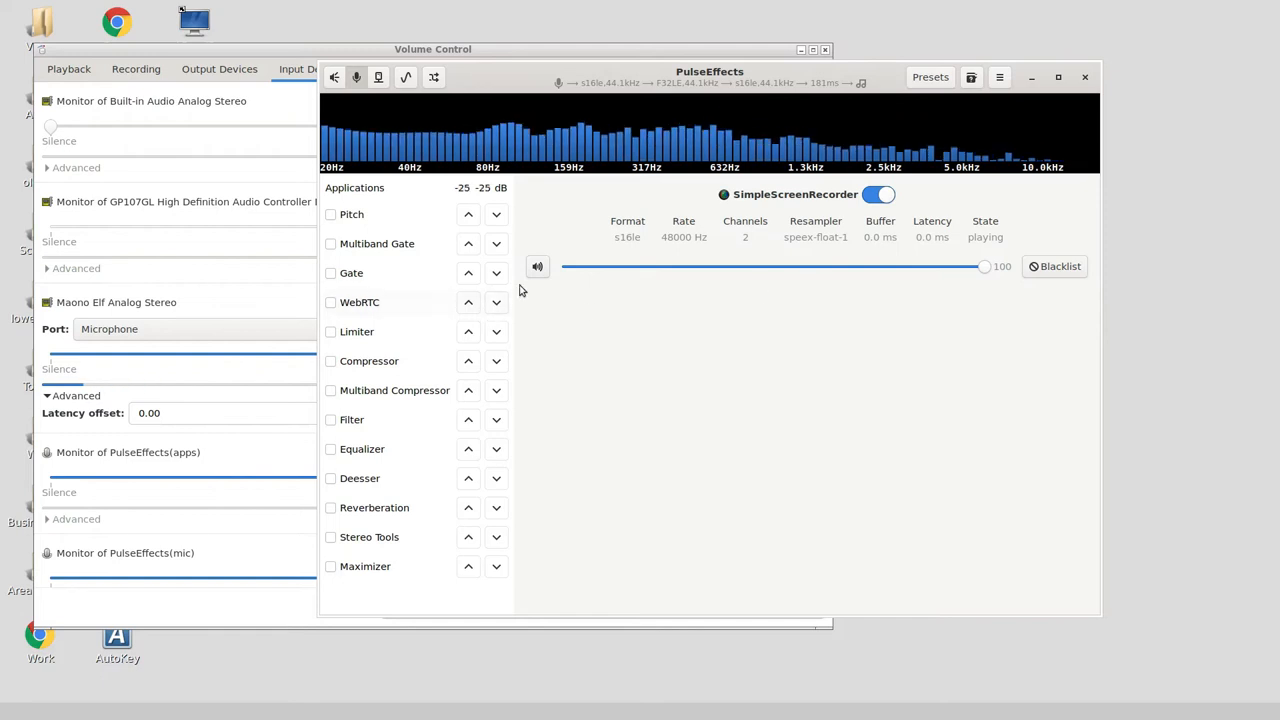
{"action": "left_click", "coordinate": [537, 266]}
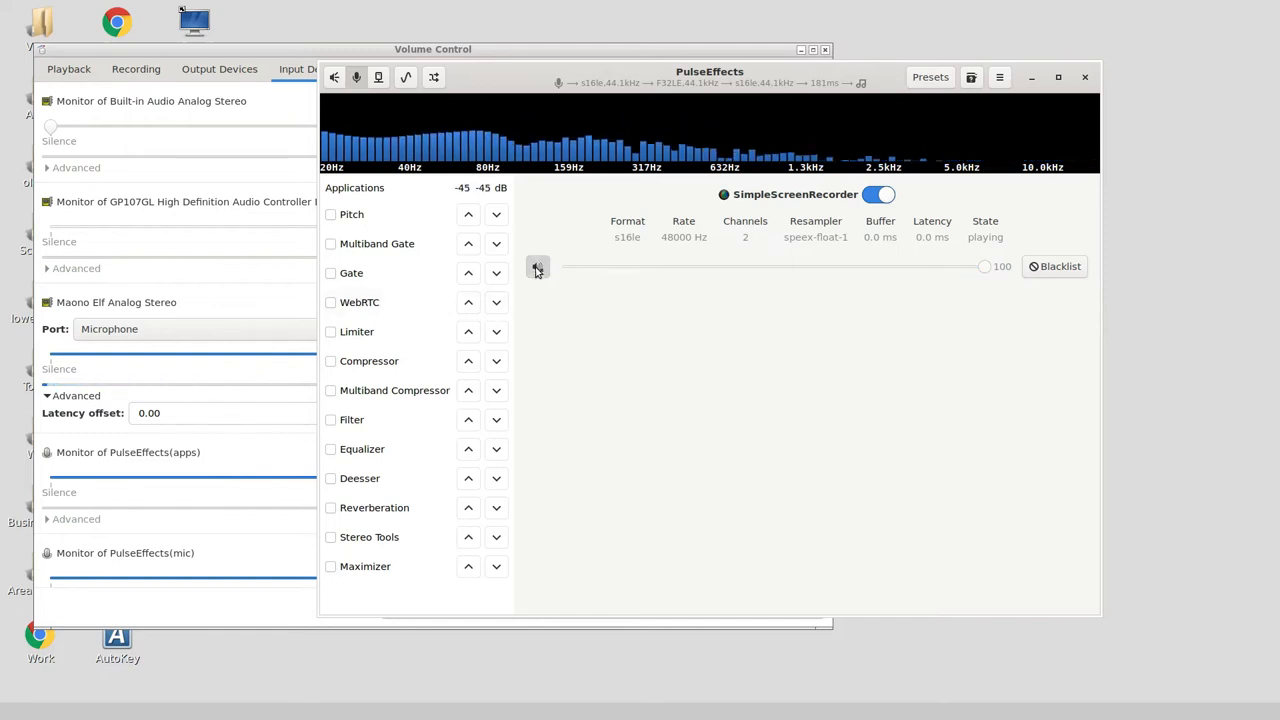
{"action": "left_click", "coordinate": [537, 266]}
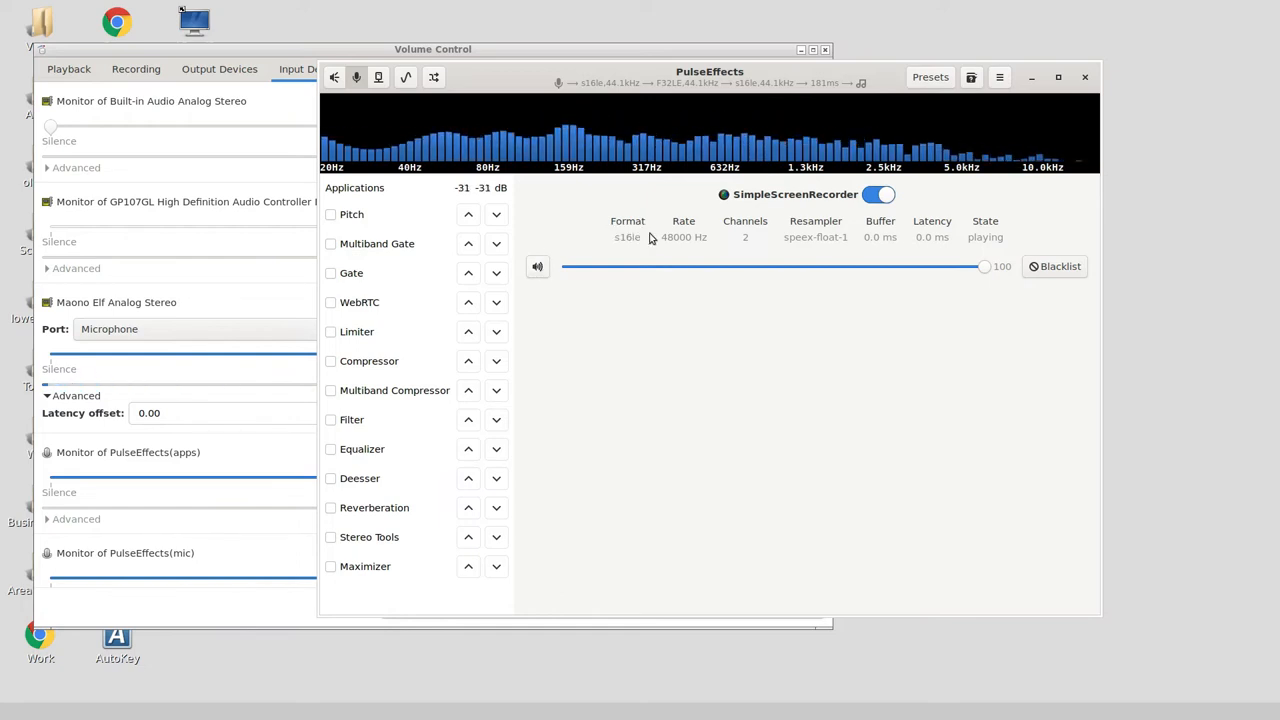
{"action": "mouse_move", "coordinate": [795, 278]}
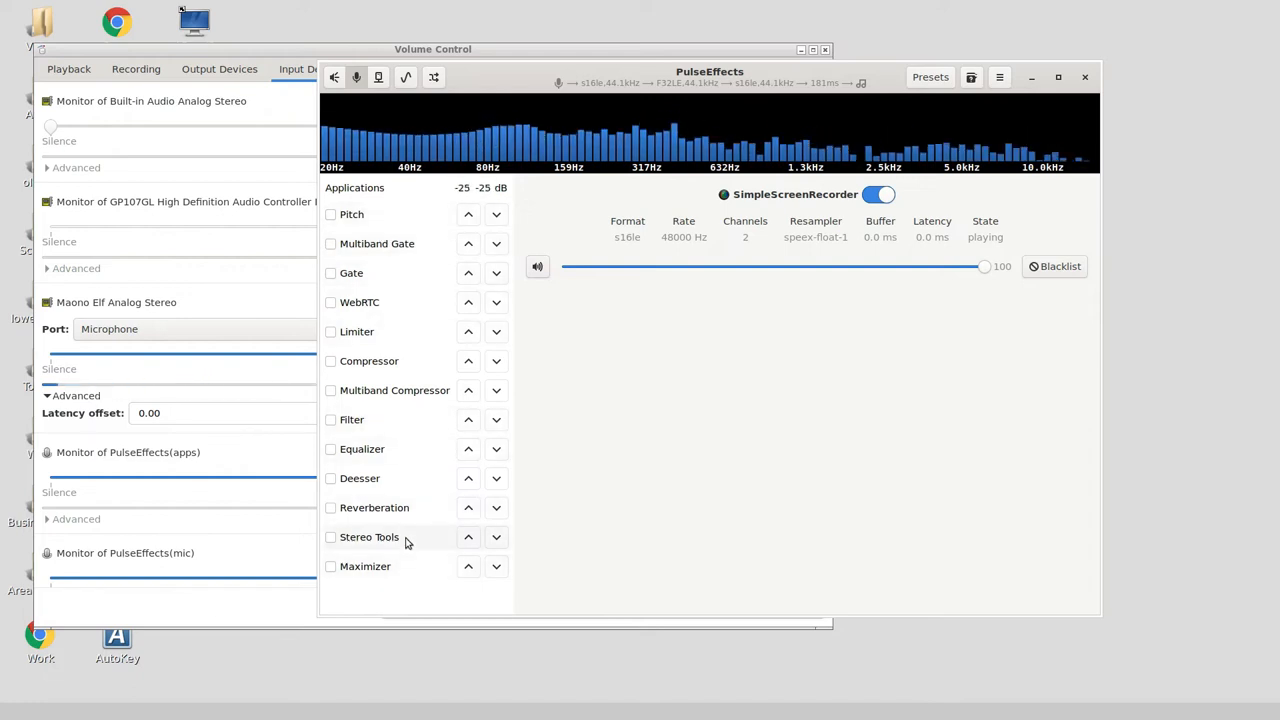
Enable Stereo Tools on the microphone and toggle its Left Mute on and off
{"action": "left_click", "coordinate": [370, 537]}
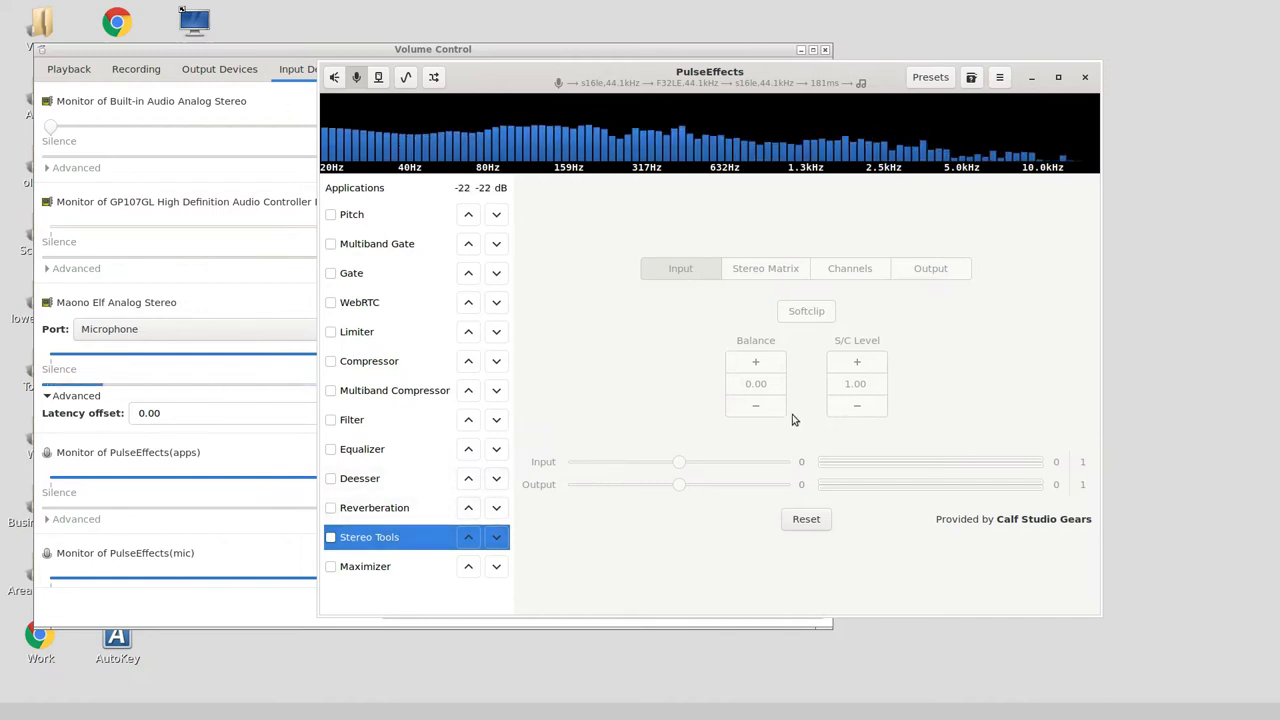
{"action": "left_click", "coordinate": [330, 537]}
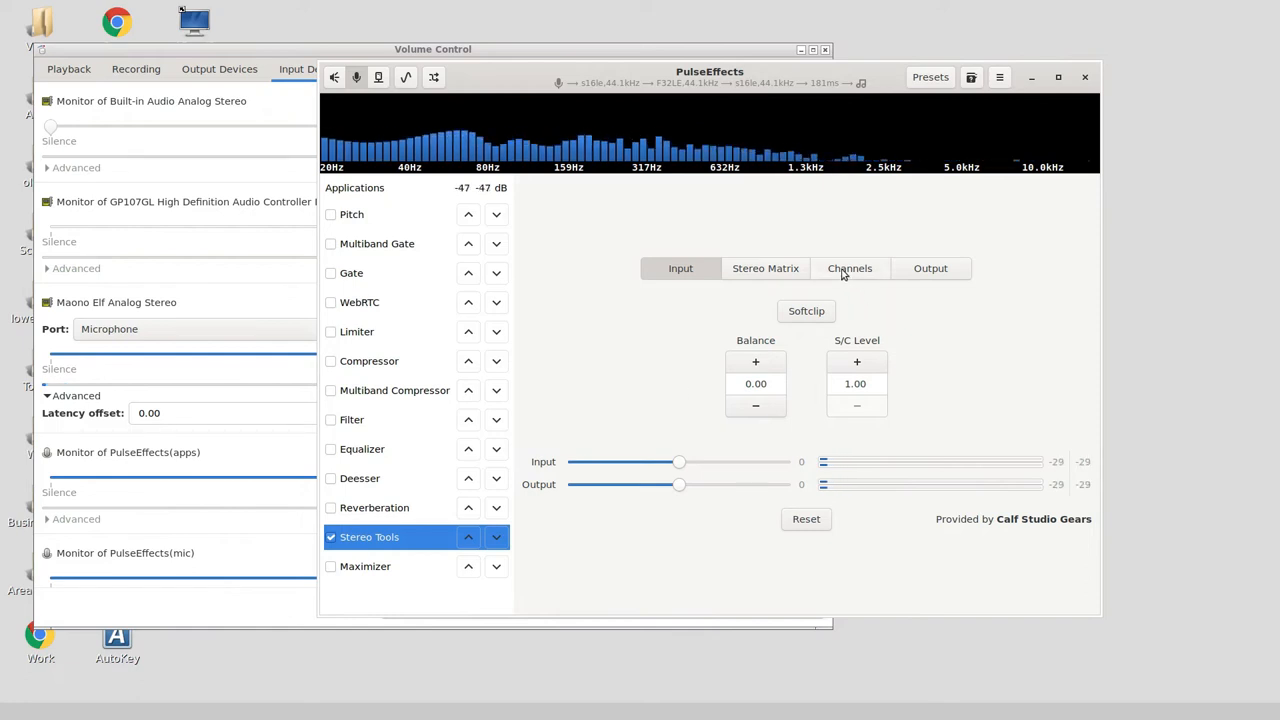
{"action": "left_click", "coordinate": [849, 268]}
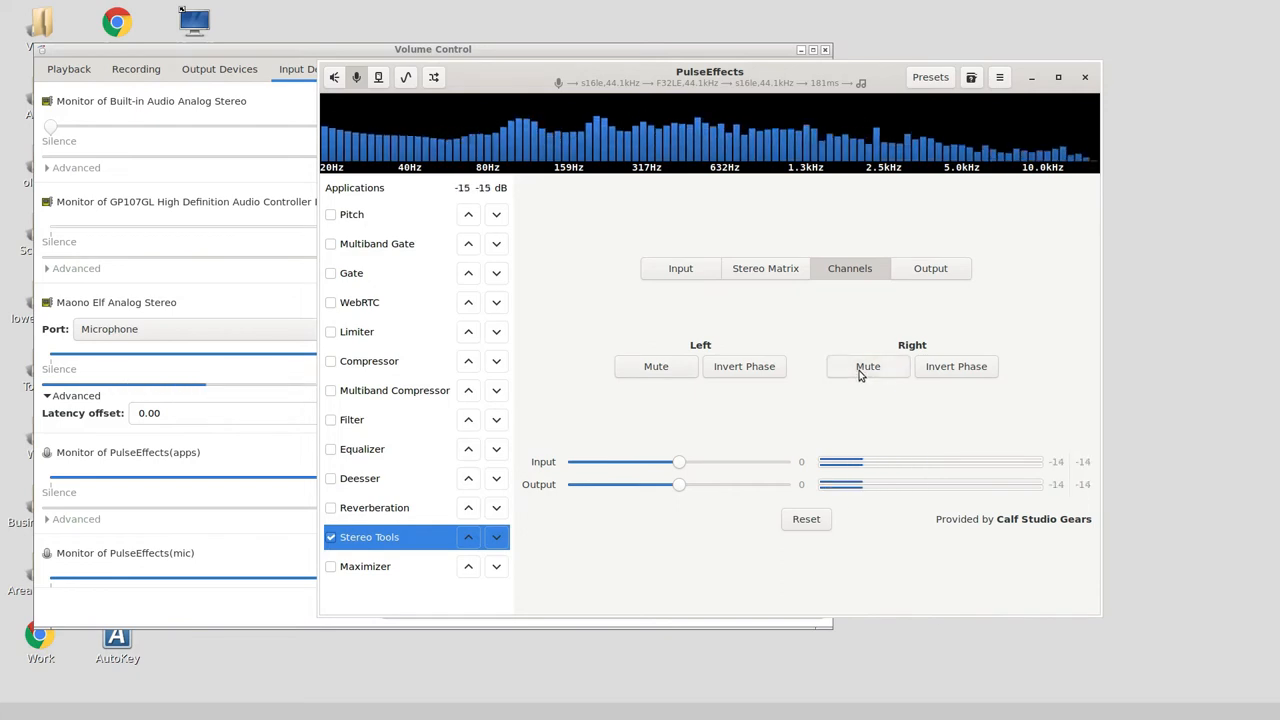
{"action": "left_click", "coordinate": [656, 366]}
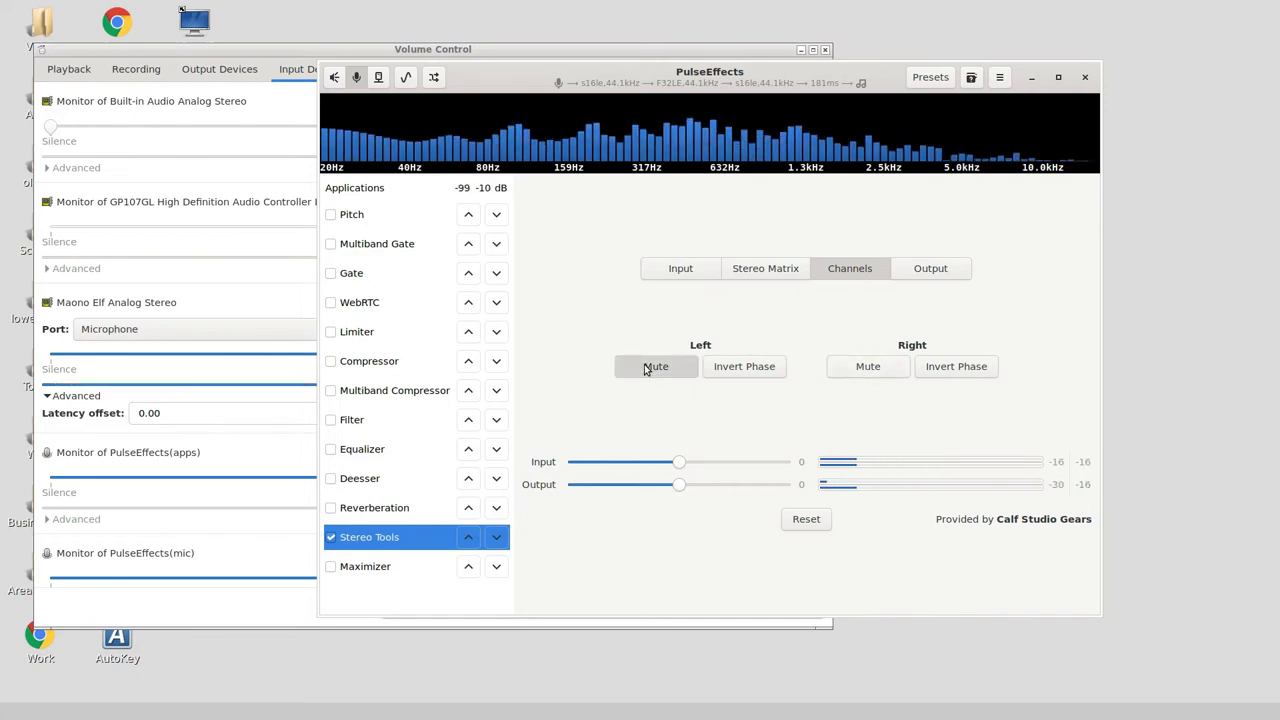
{"action": "left_click", "coordinate": [656, 366]}
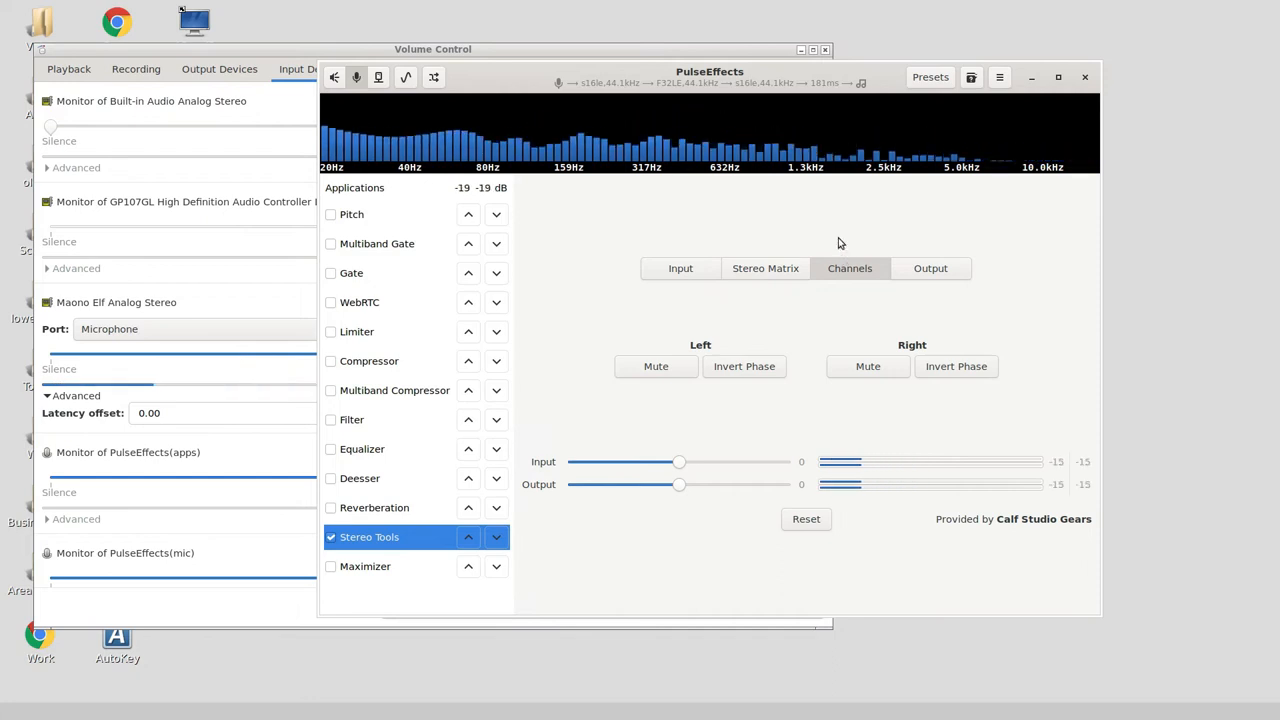
{"action": "mouse_move", "coordinate": [710, 108]}
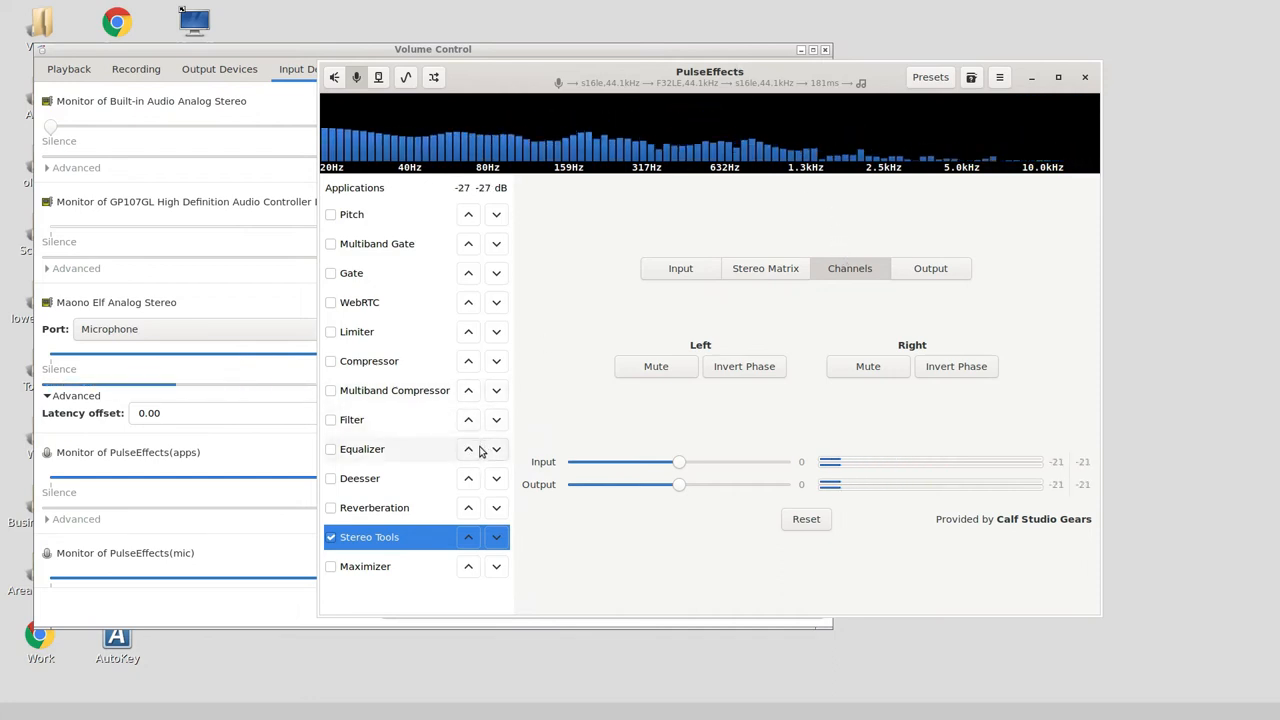
Disable Stereo Tools, then switch off Pitch, leaving it at 7 semitones and 3 octaves
{"action": "left_click", "coordinate": [331, 537]}
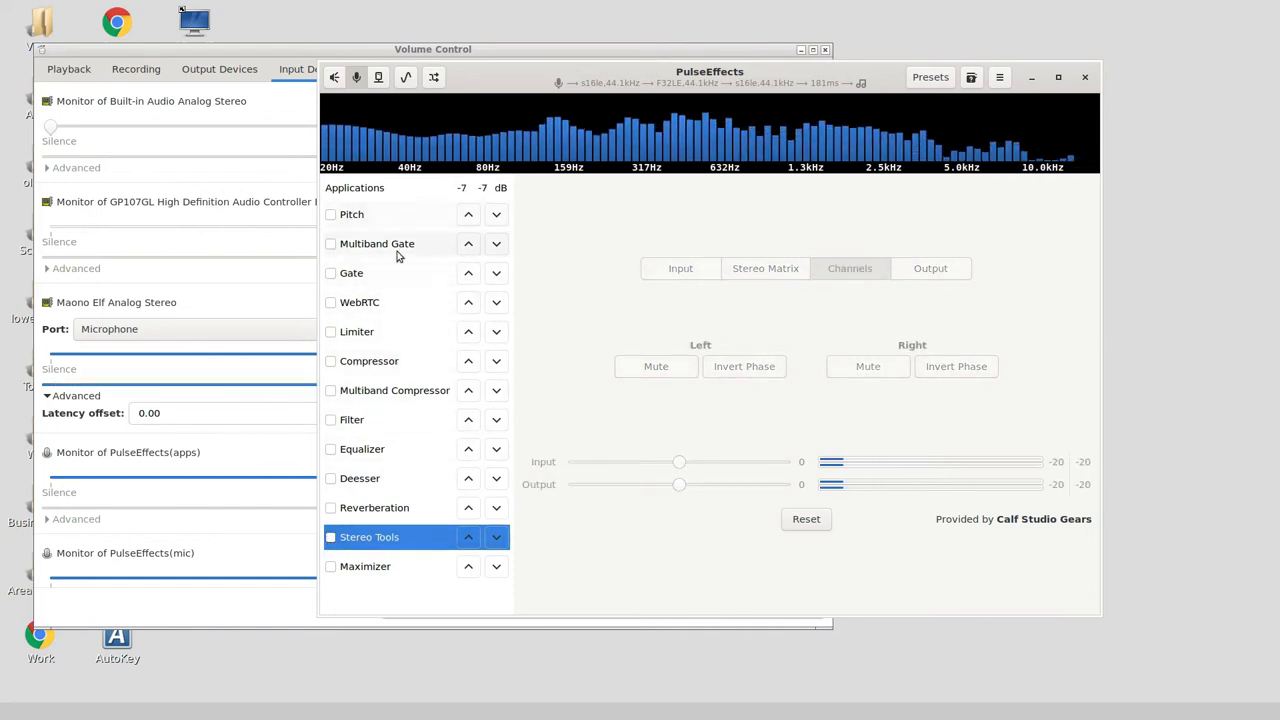
{"action": "left_click", "coordinate": [352, 213]}
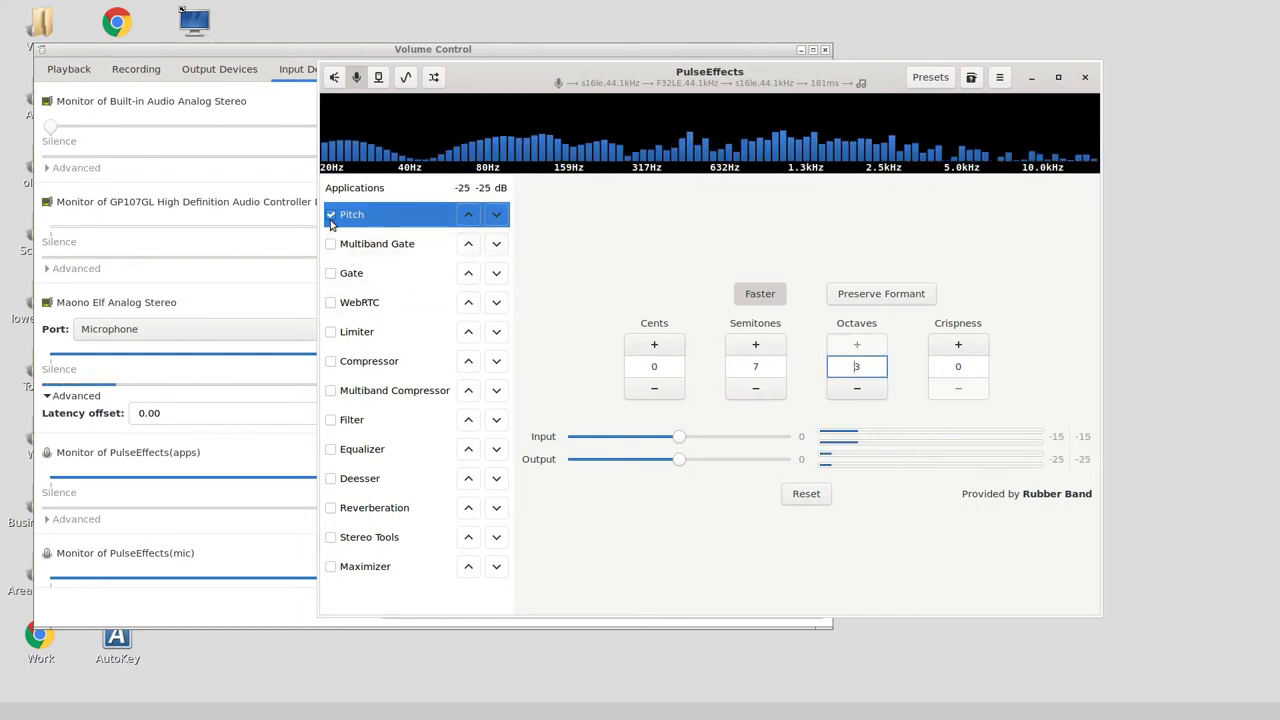
{"action": "left_click", "coordinate": [331, 214]}
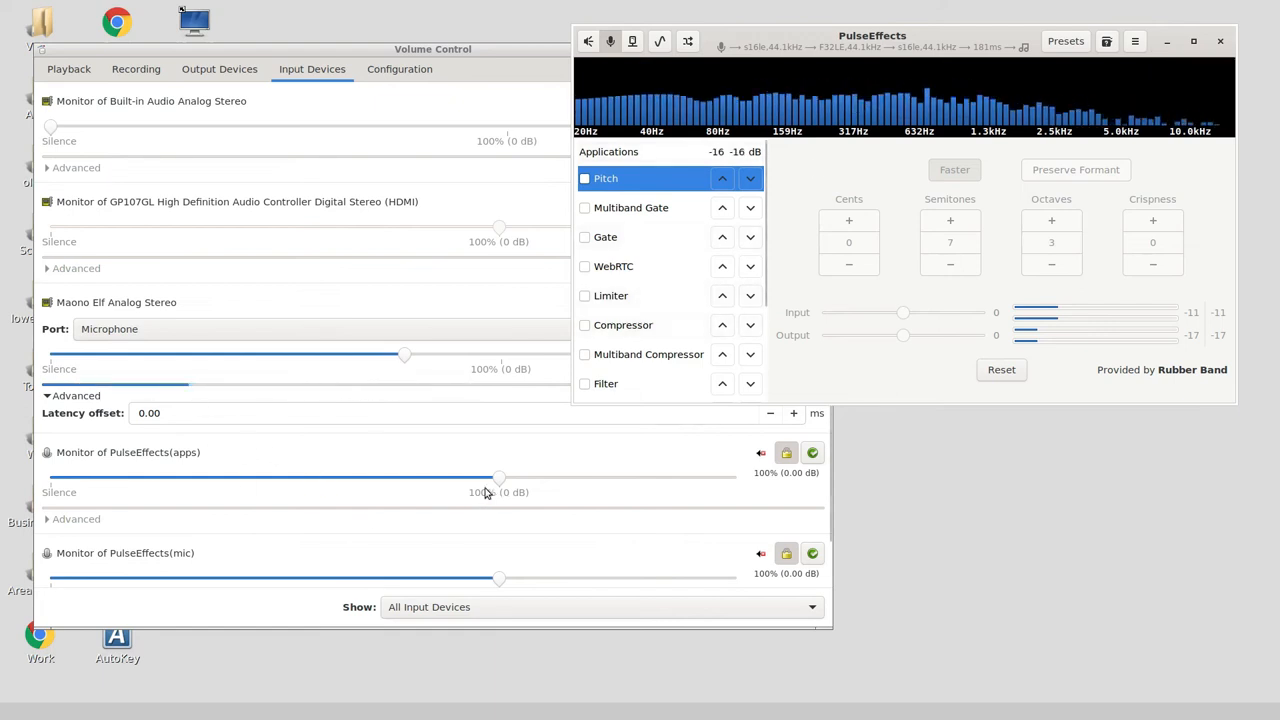
Sweep the Maono Elf input level between 37% and 85%, leaving it at 79%
{"action": "left_click_drag", "start_coordinate": [404, 354], "coordinate": [367, 354]}
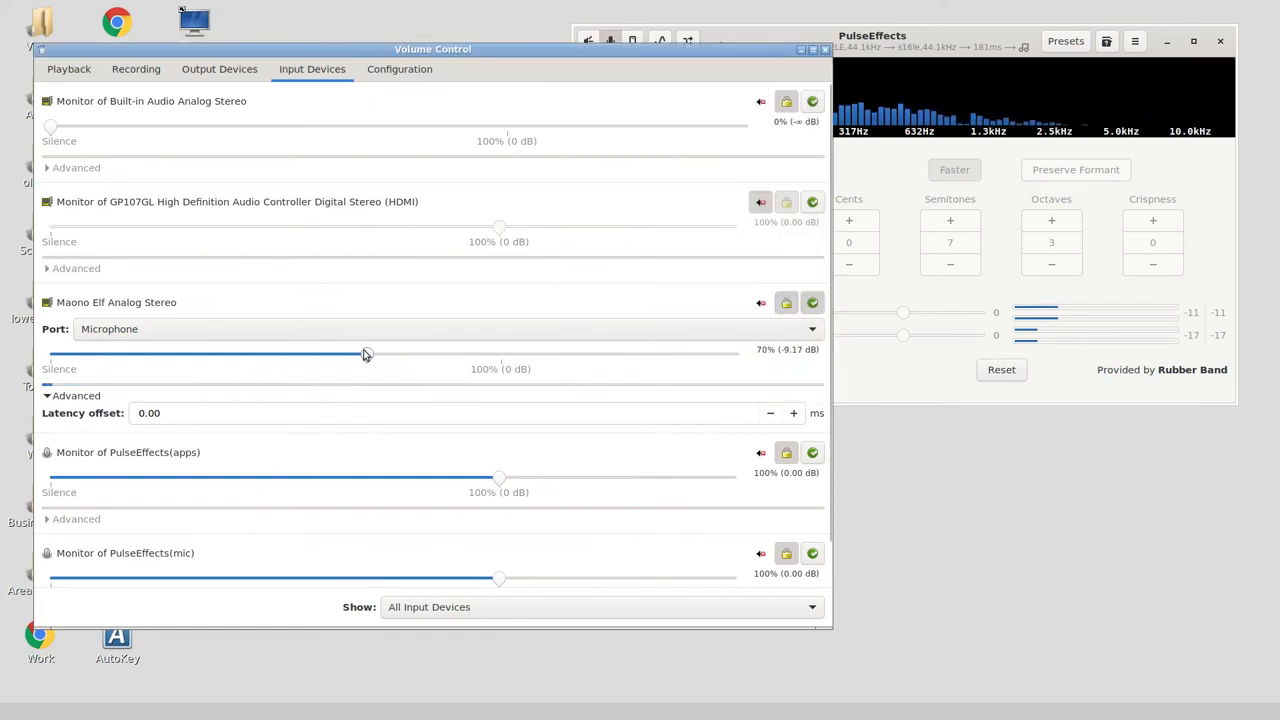
{"action": "left_click_drag", "start_coordinate": [365, 352], "coordinate": [430, 352]}
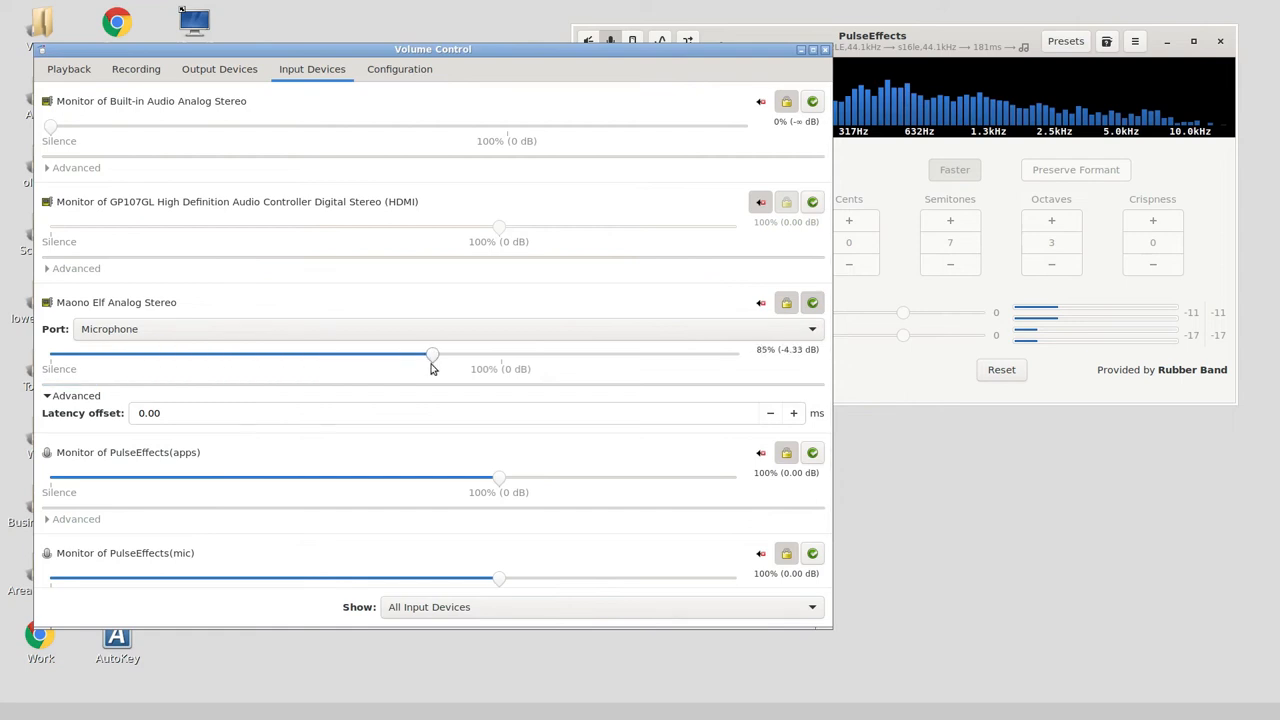
{"action": "left_click_drag", "start_coordinate": [431, 354], "coordinate": [333, 354]}
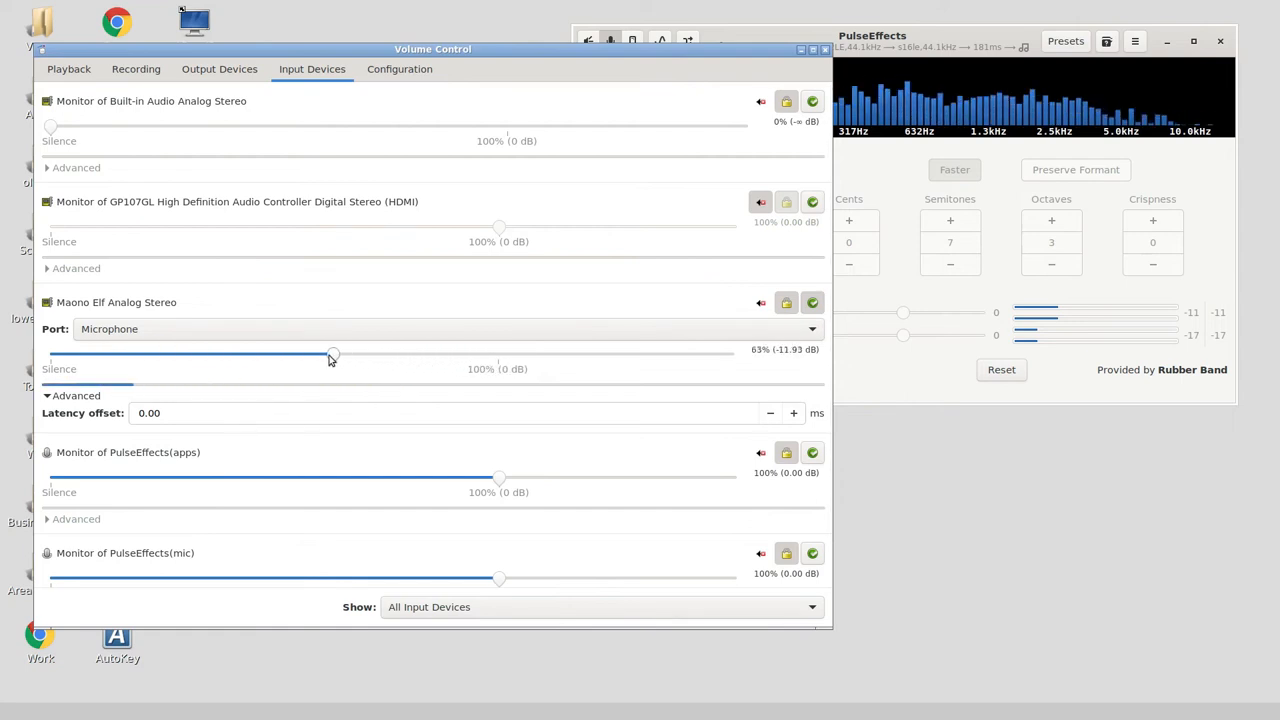
{"action": "left_click_drag", "start_coordinate": [333, 354], "coordinate": [216, 354]}
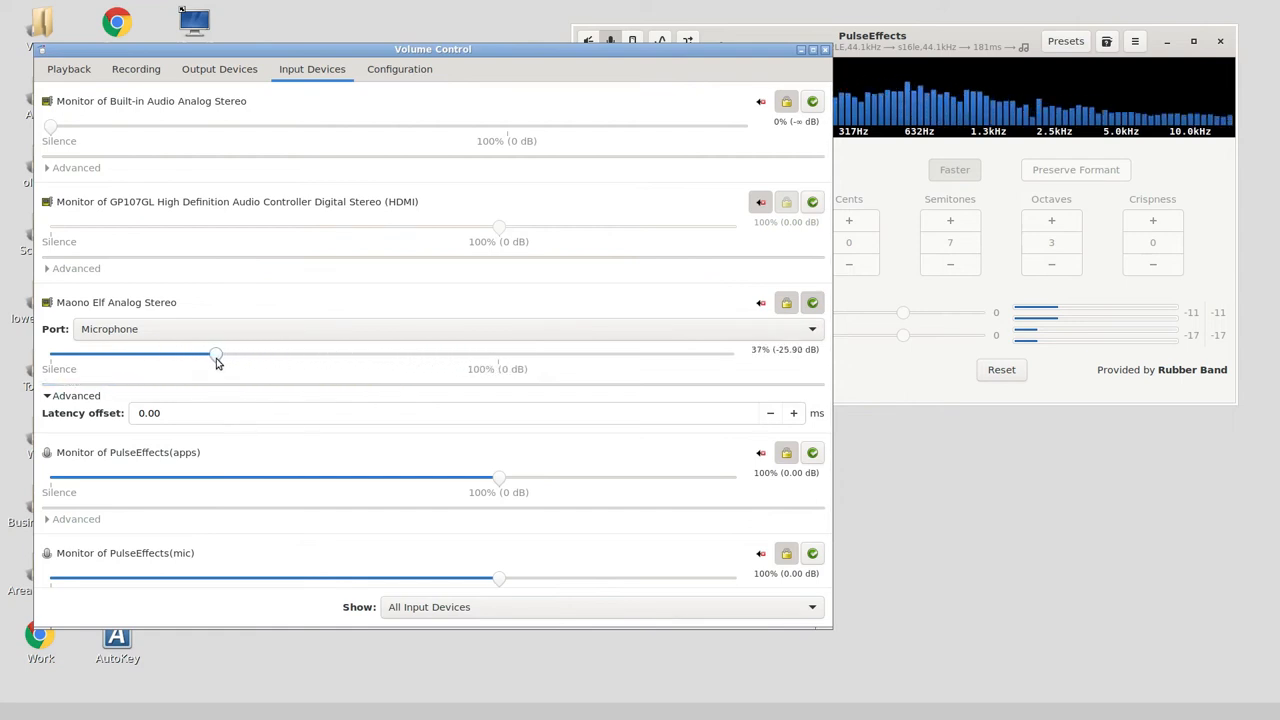
{"action": "left_click_drag", "start_coordinate": [216, 353], "coordinate": [287, 353]}
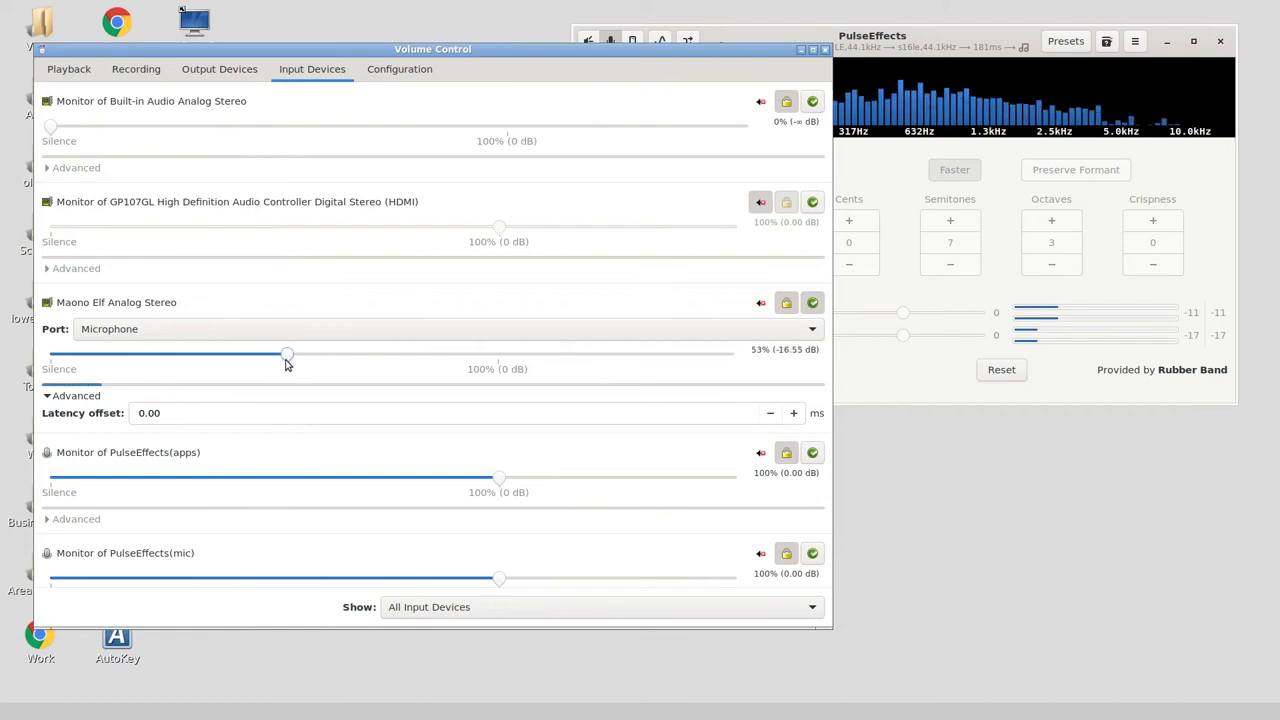
{"action": "left_click_drag", "start_coordinate": [287, 354], "coordinate": [407, 354]}
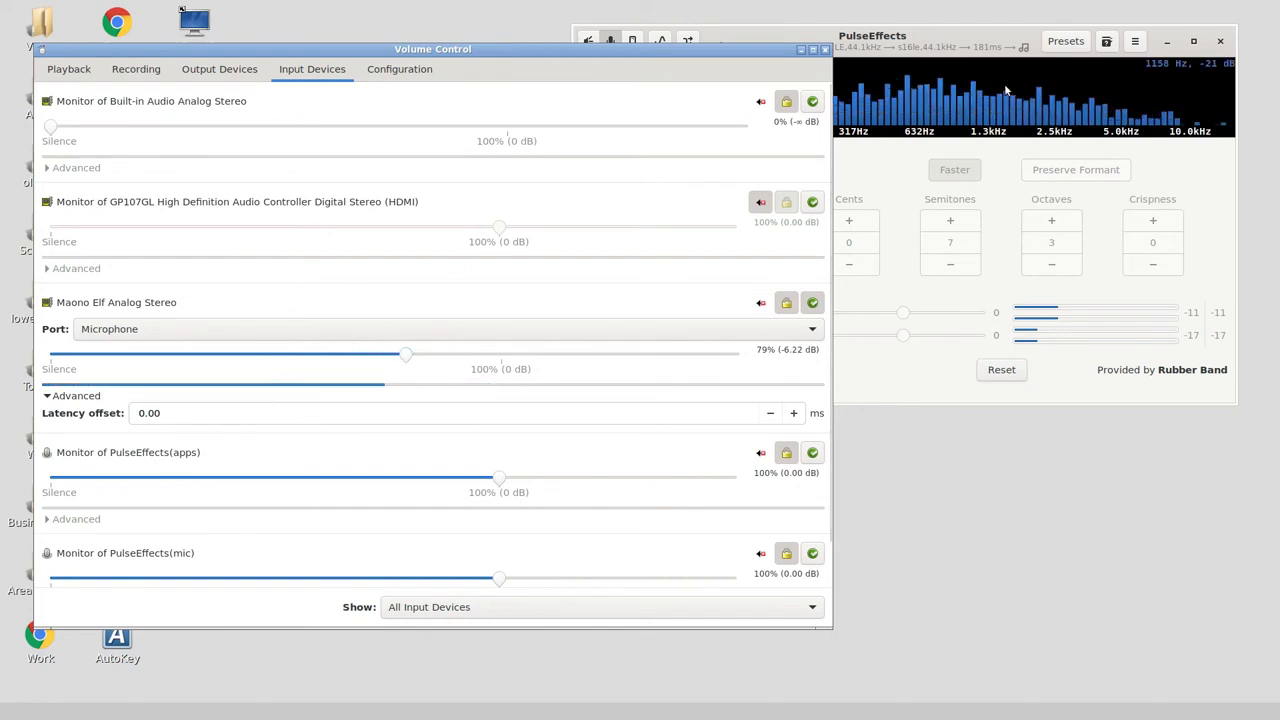
{"action": "mouse_move", "coordinate": [340, 250]}
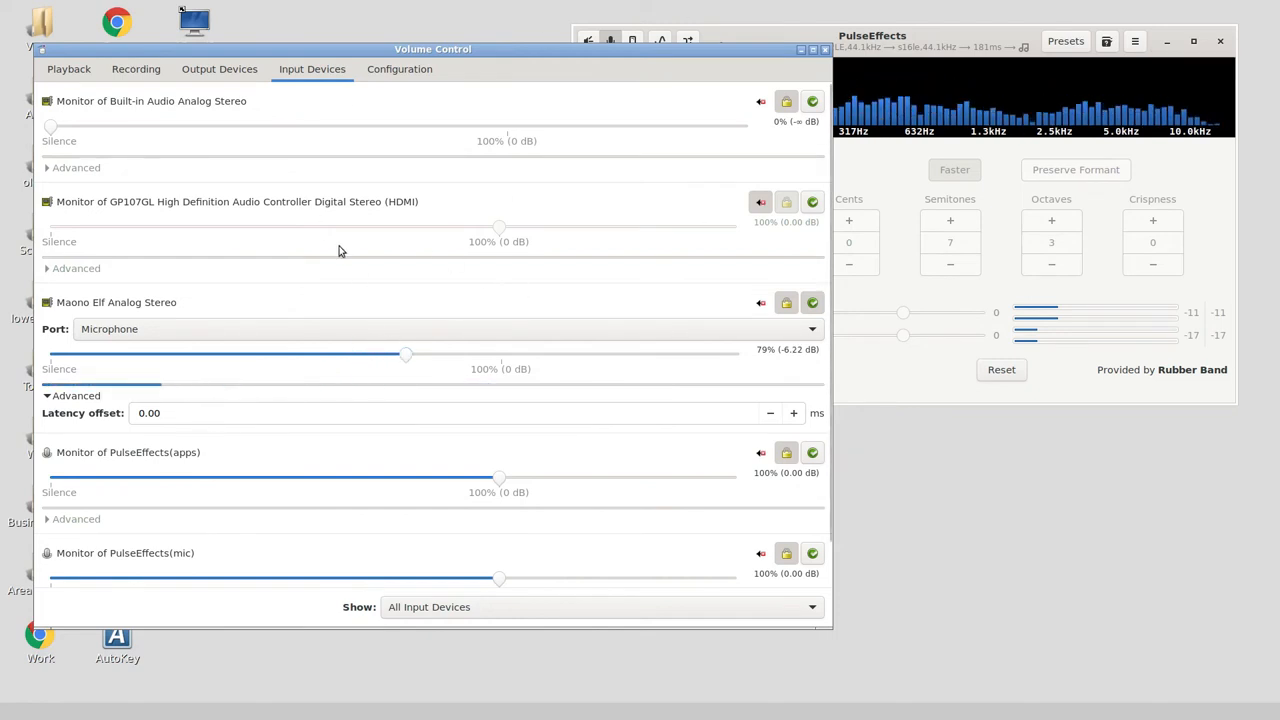
Raise the PulseEffects record stream from Maono Elf to 99% (-0.31 dB)
{"action": "left_click", "coordinate": [135, 68]}
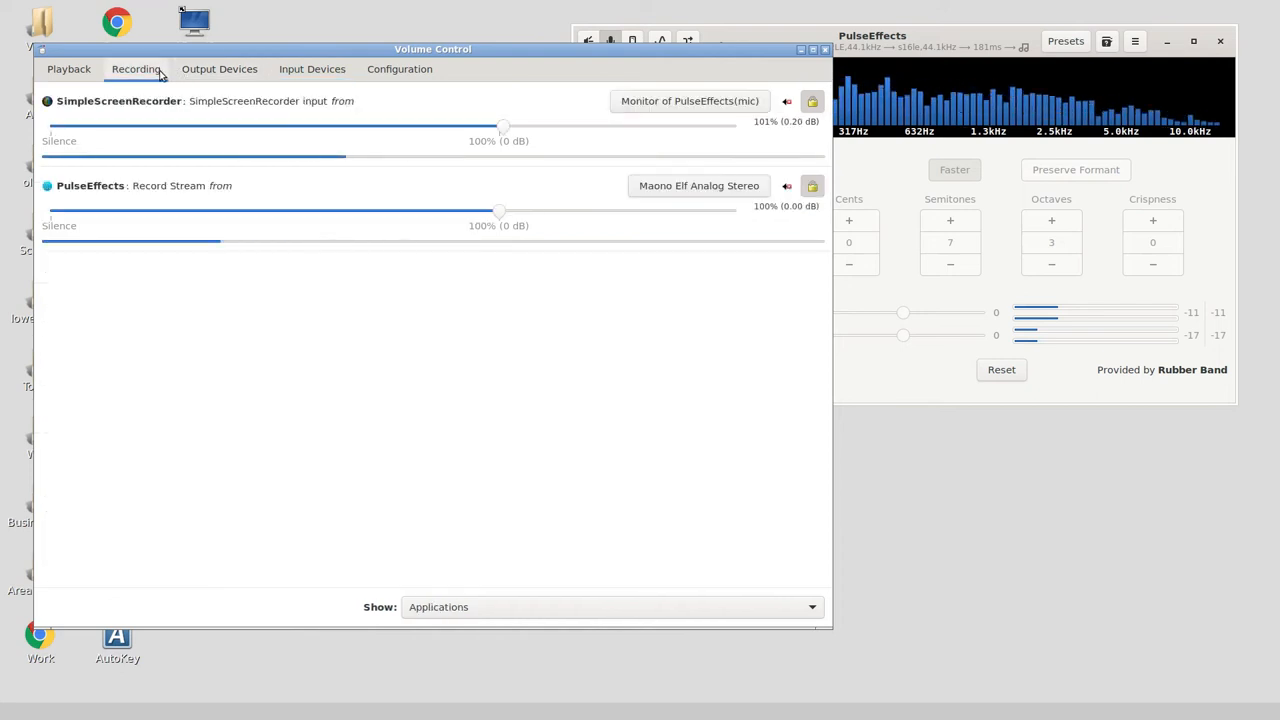
{"action": "mouse_move", "coordinate": [275, 223]}
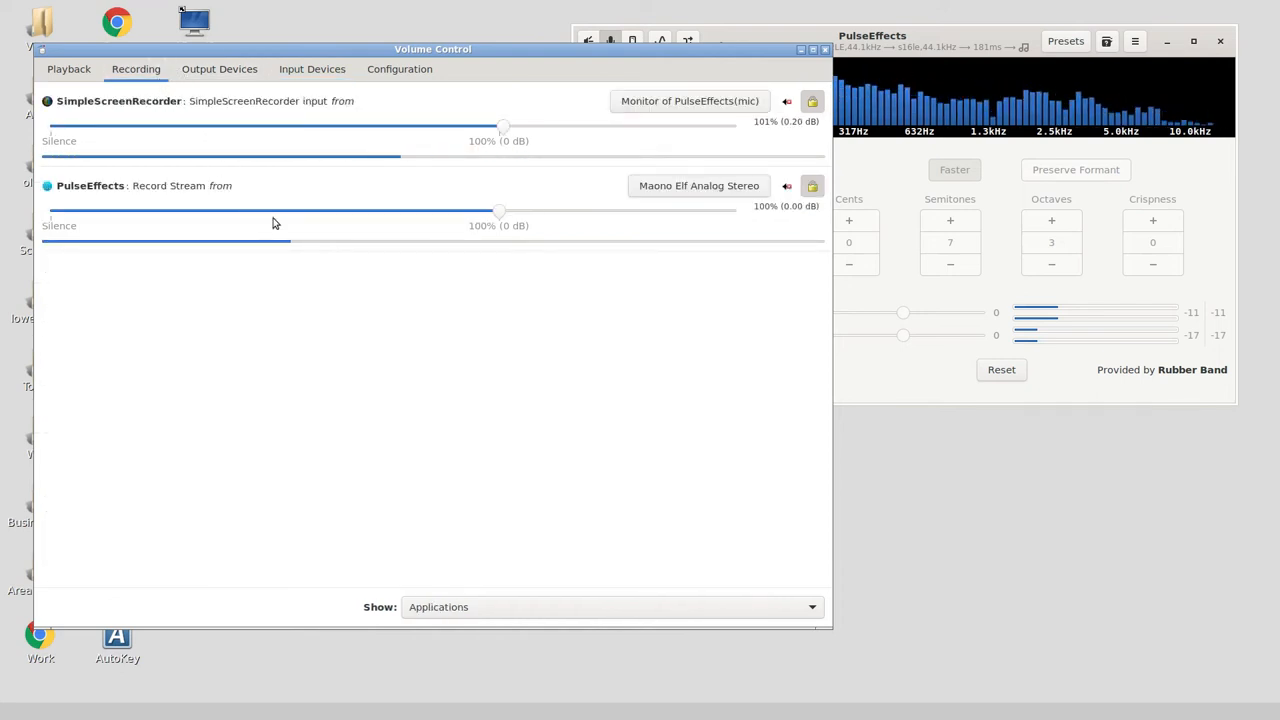
{"action": "mouse_move", "coordinate": [477, 251]}
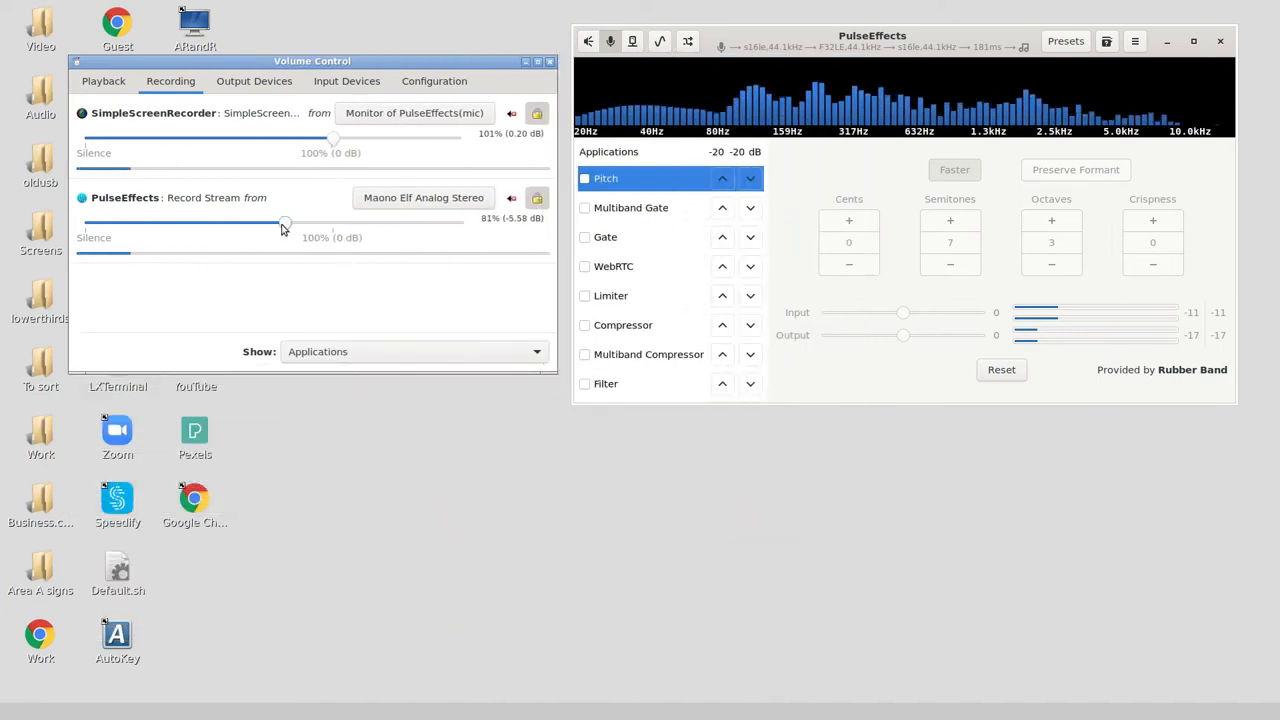
{"action": "left_click_drag", "start_coordinate": [285, 222], "coordinate": [330, 222]}
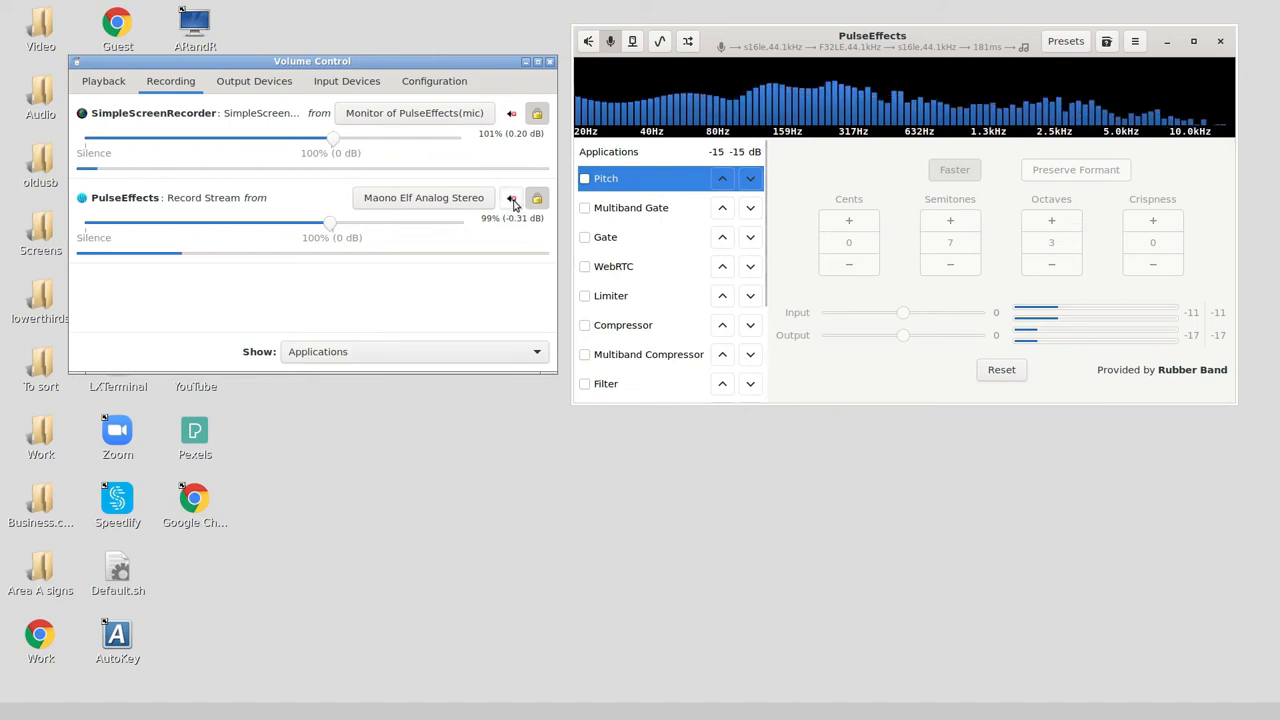
{"action": "left_click", "coordinate": [511, 197]}
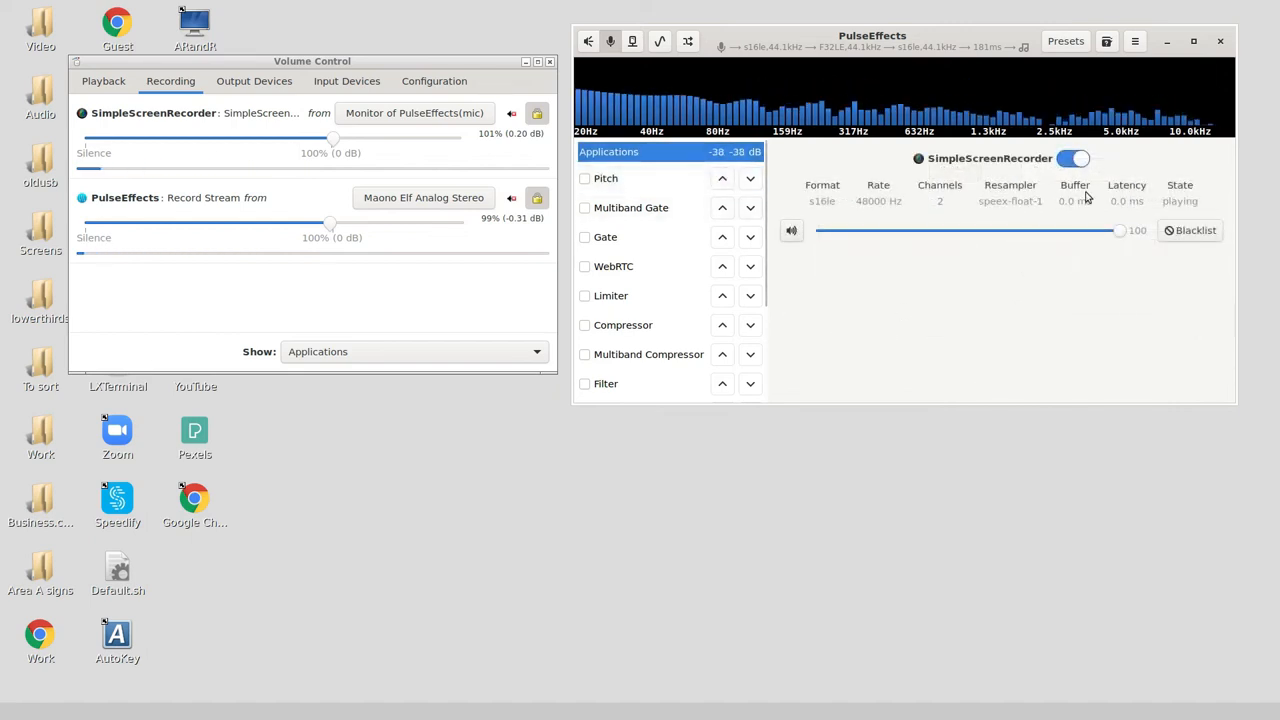
{"action": "mouse_move", "coordinate": [883, 211]}
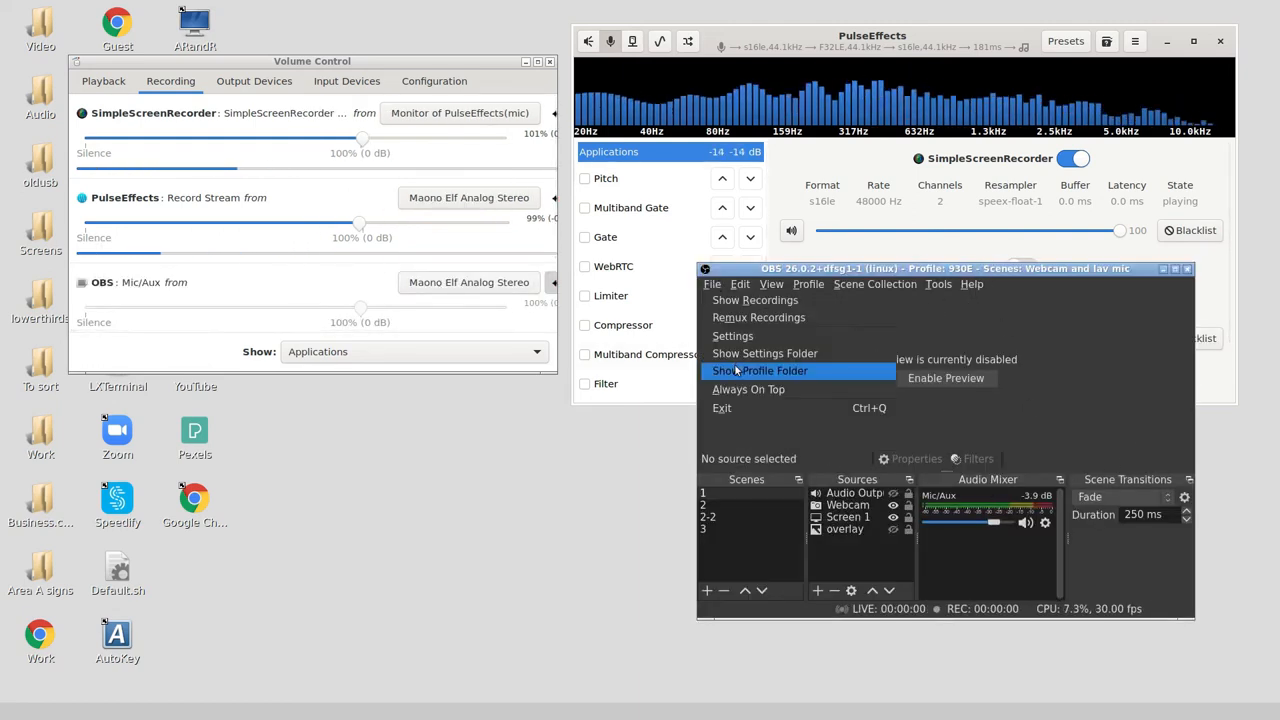
{"action": "left_click", "coordinate": [732, 335]}
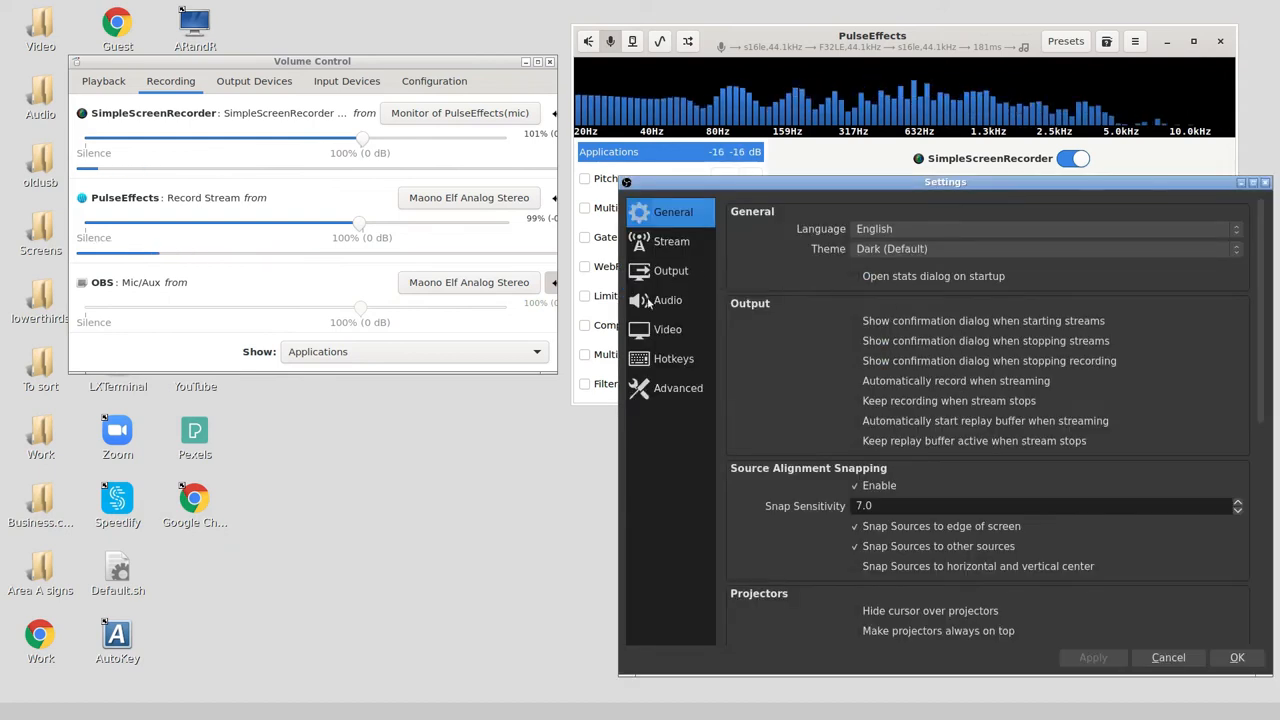
{"action": "left_click", "coordinate": [667, 300]}
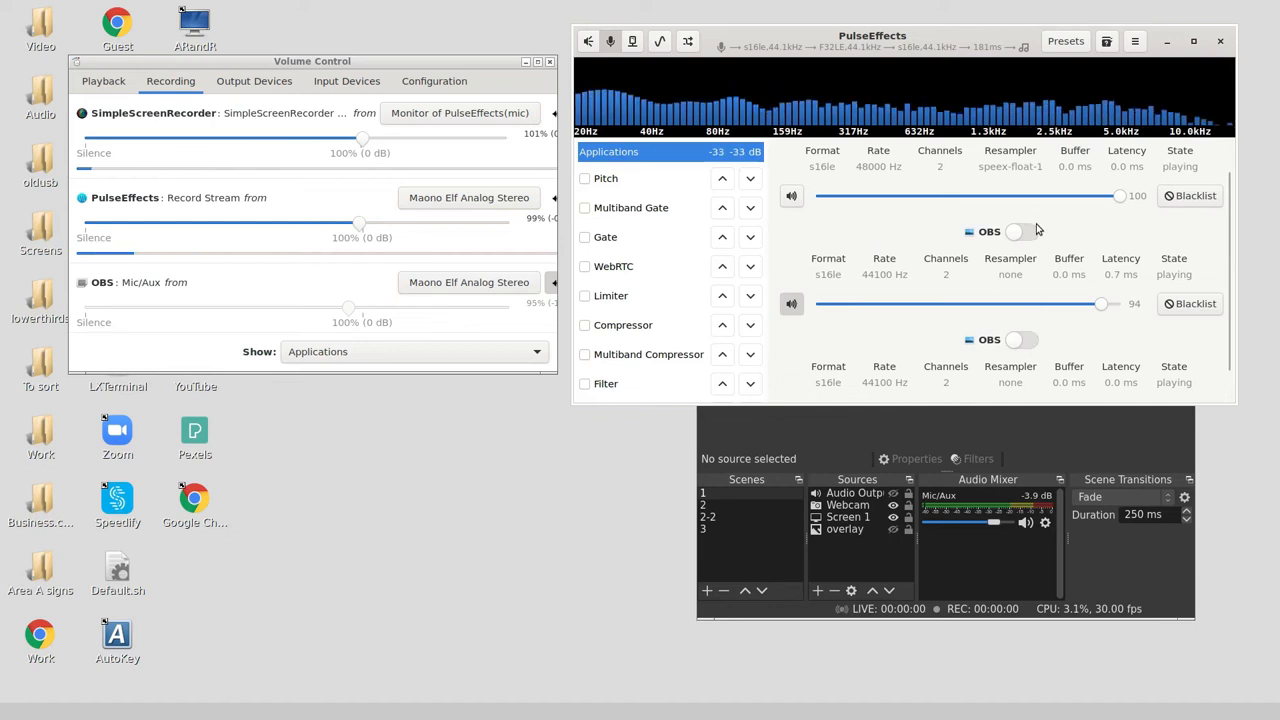
{"action": "left_click", "coordinate": [1022, 231]}
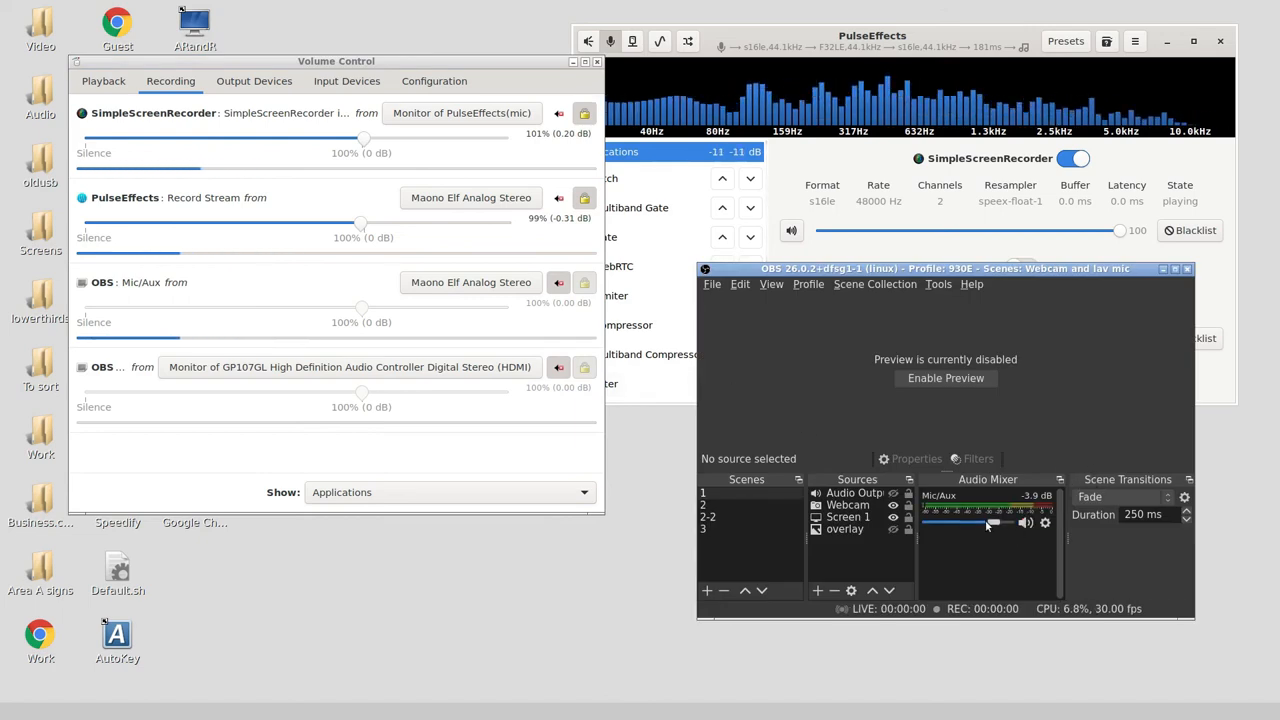
{"action": "mouse_move", "coordinate": [823, 463]}
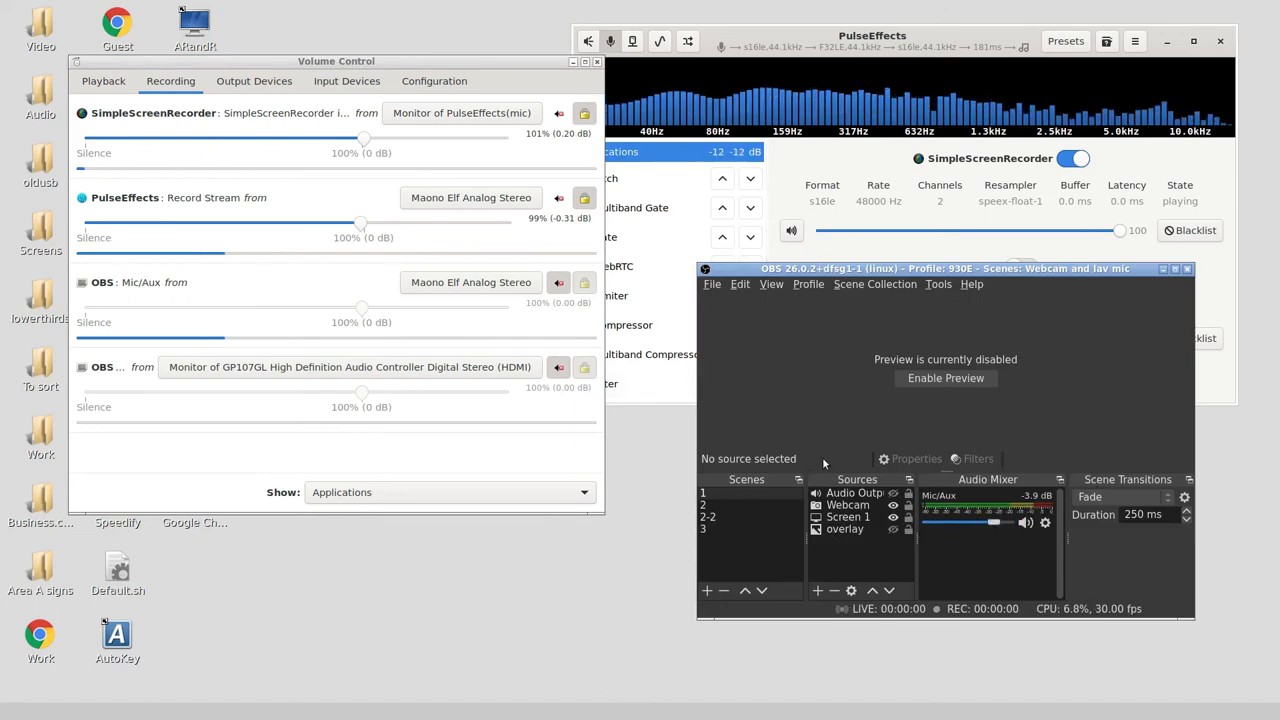
Select the Audio Output Capture source and open the OBS settings
{"action": "left_click", "coordinate": [854, 492]}
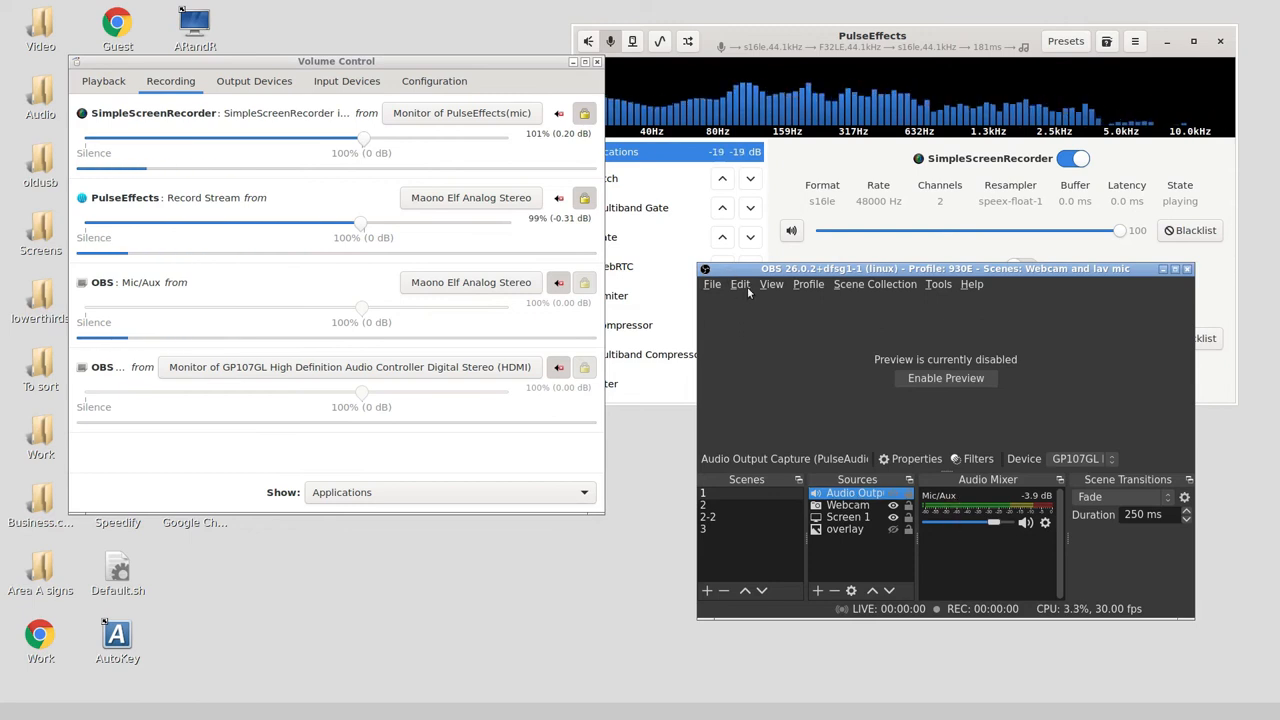
{"action": "left_click", "coordinate": [712, 284]}
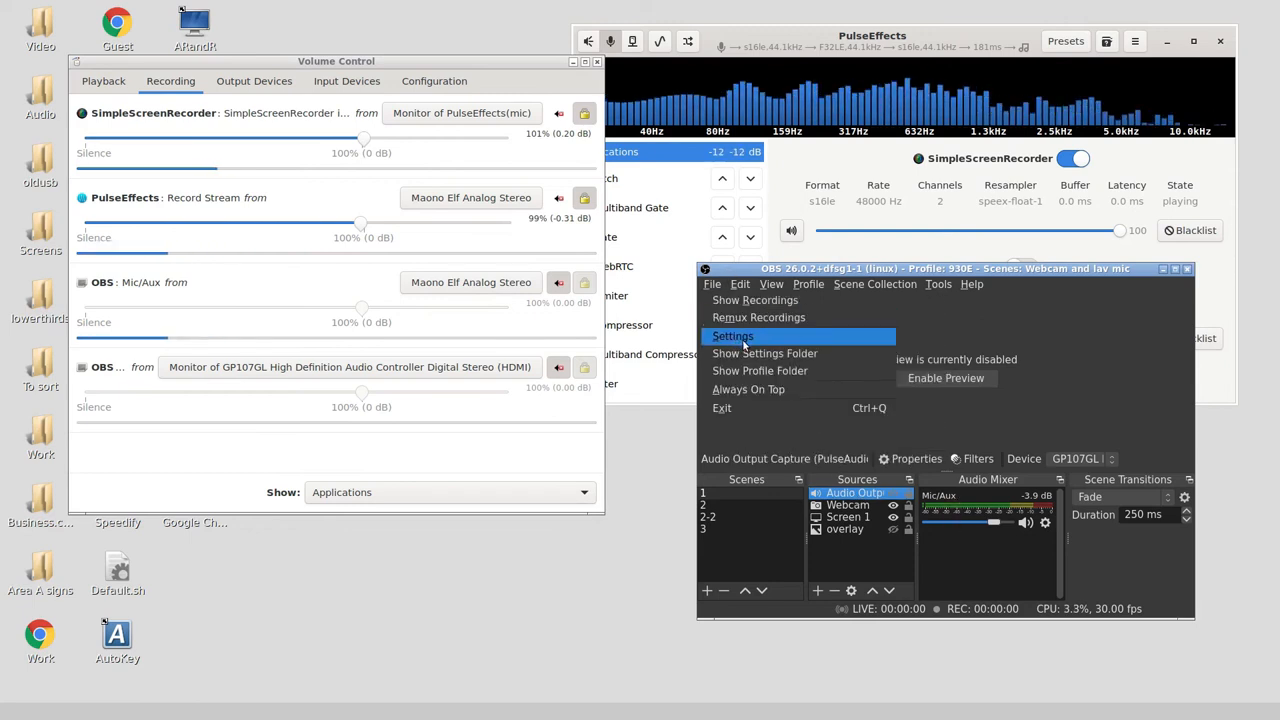
{"action": "left_click", "coordinate": [732, 335]}
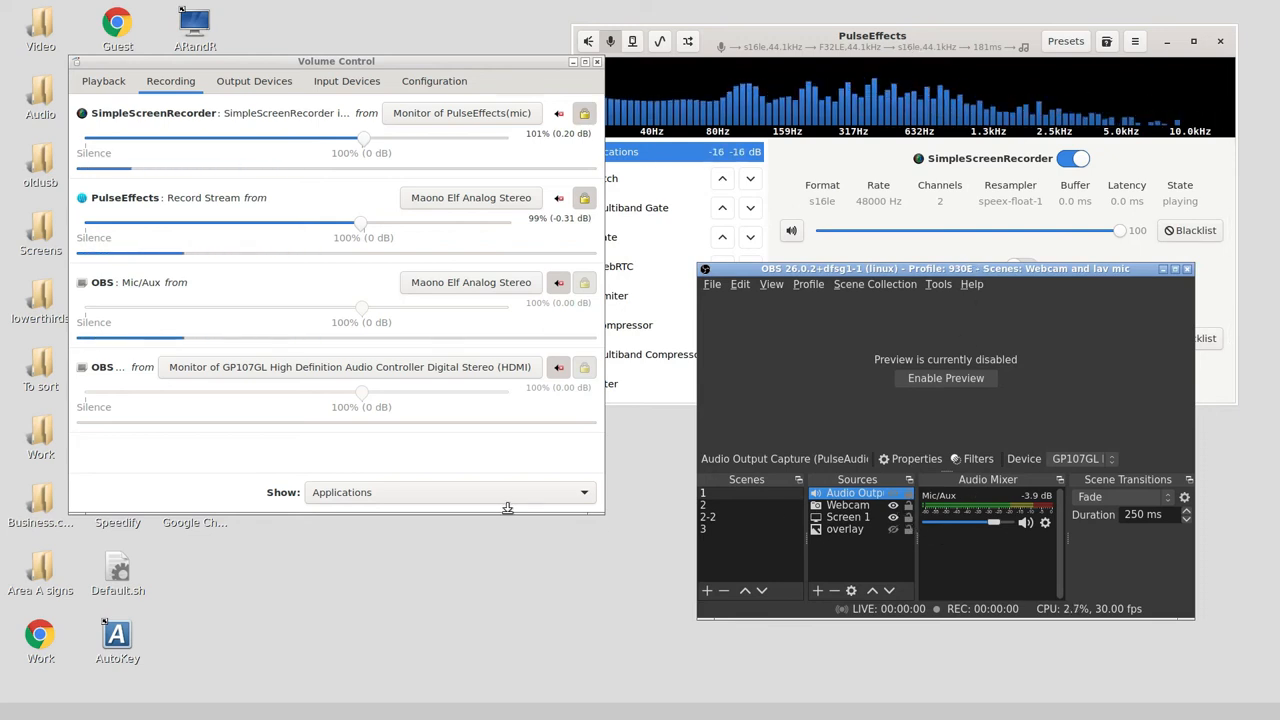
Set the OBS Mic/Aux recording stream to 66% and move the OBS window left
{"action": "left_click", "coordinate": [347, 81]}
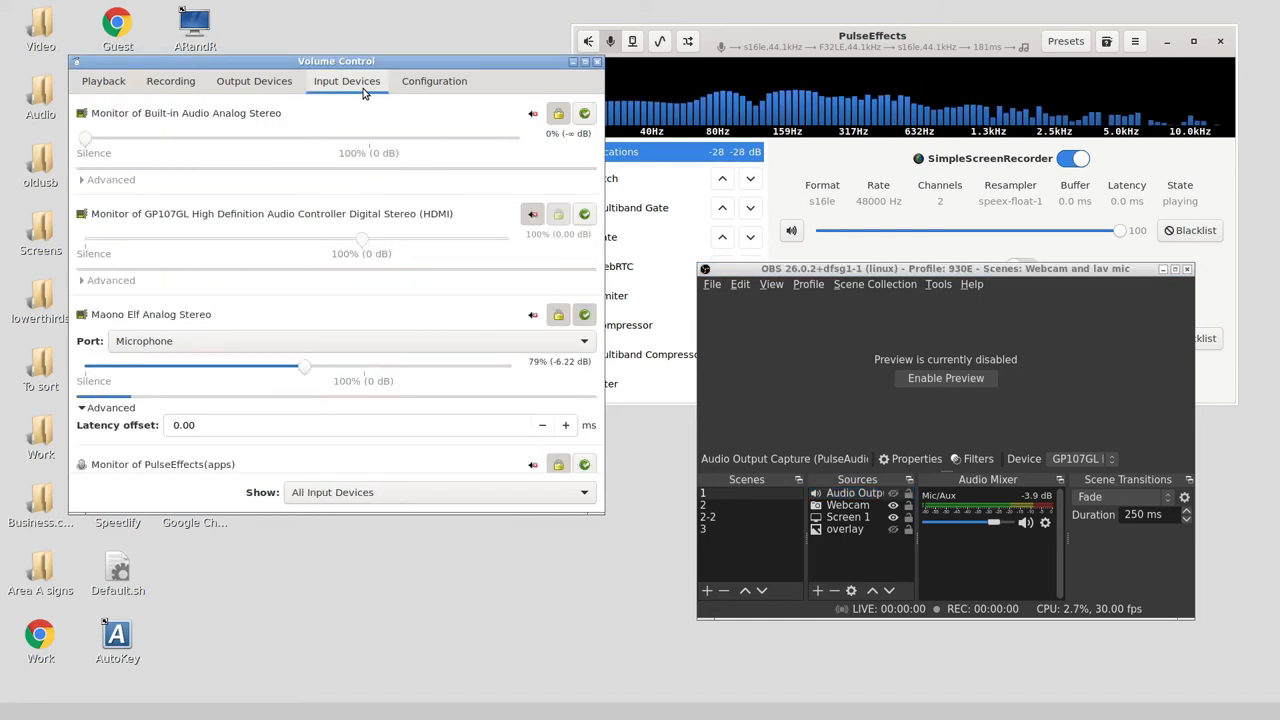
{"action": "mouse_move", "coordinate": [514, 435]}
{"action": "type", "text": "20"}
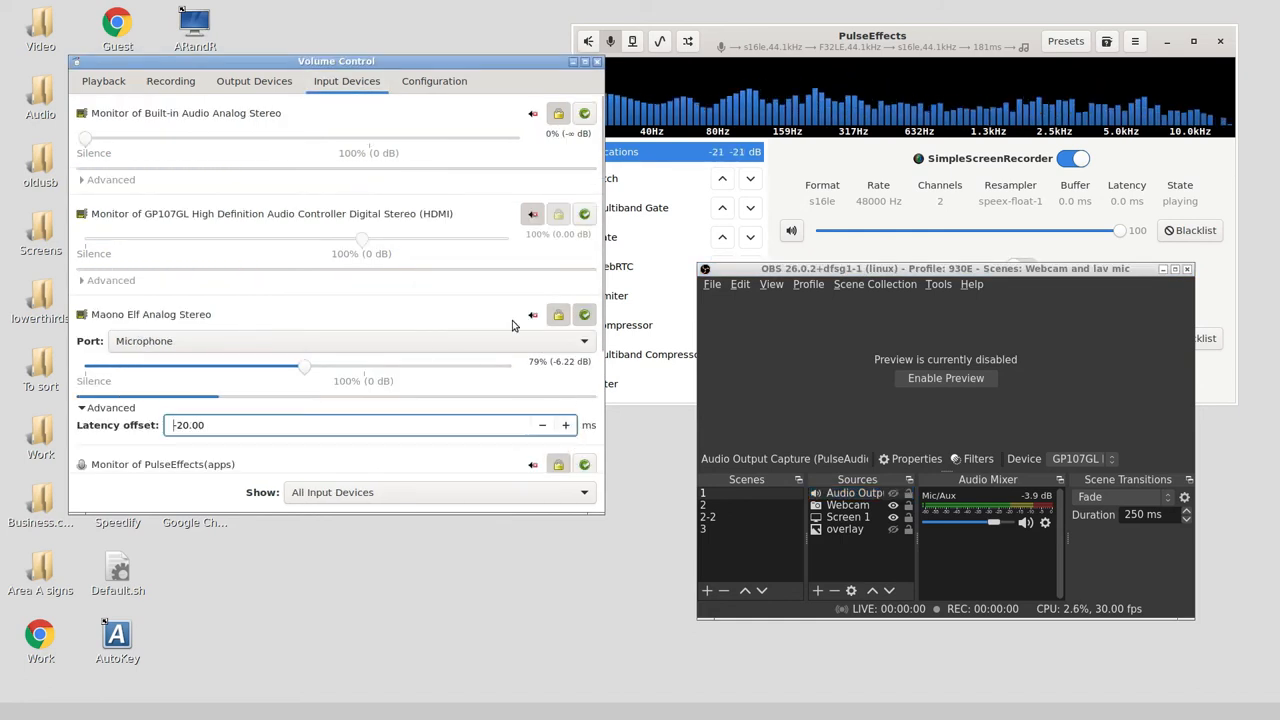
{"action": "left_click", "coordinate": [170, 81]}
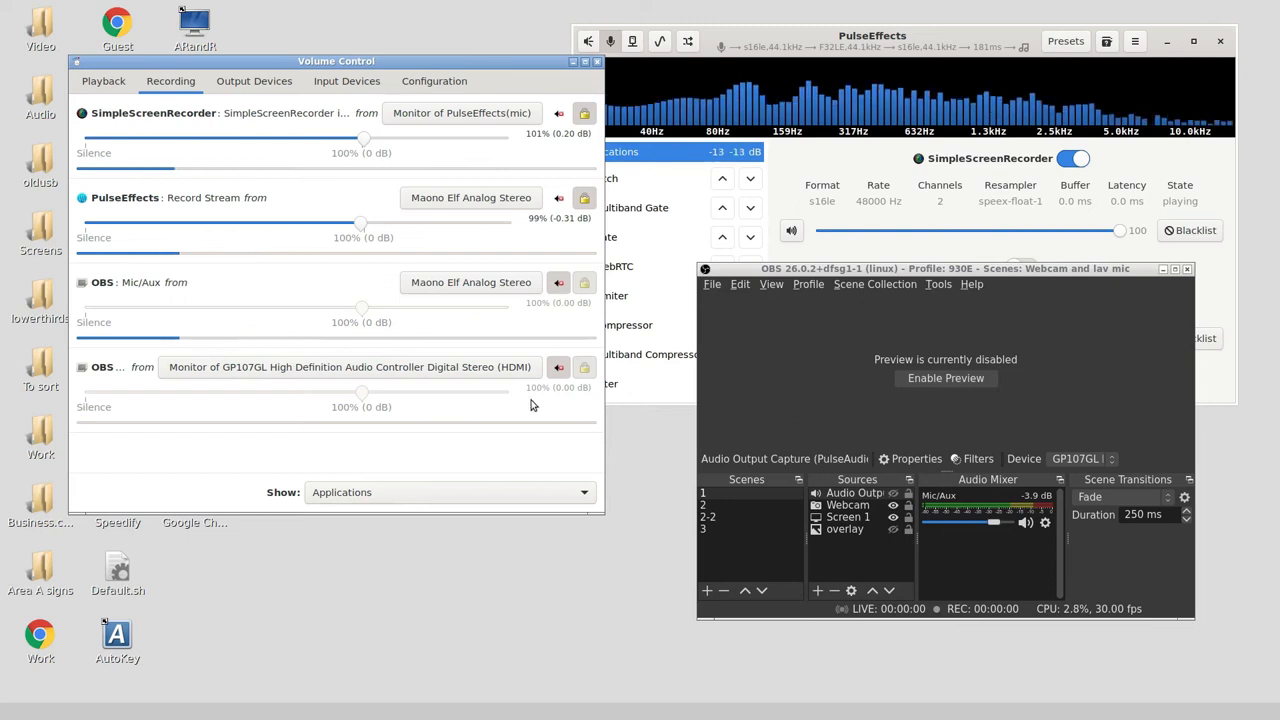
{"action": "mouse_move", "coordinate": [559, 282]}
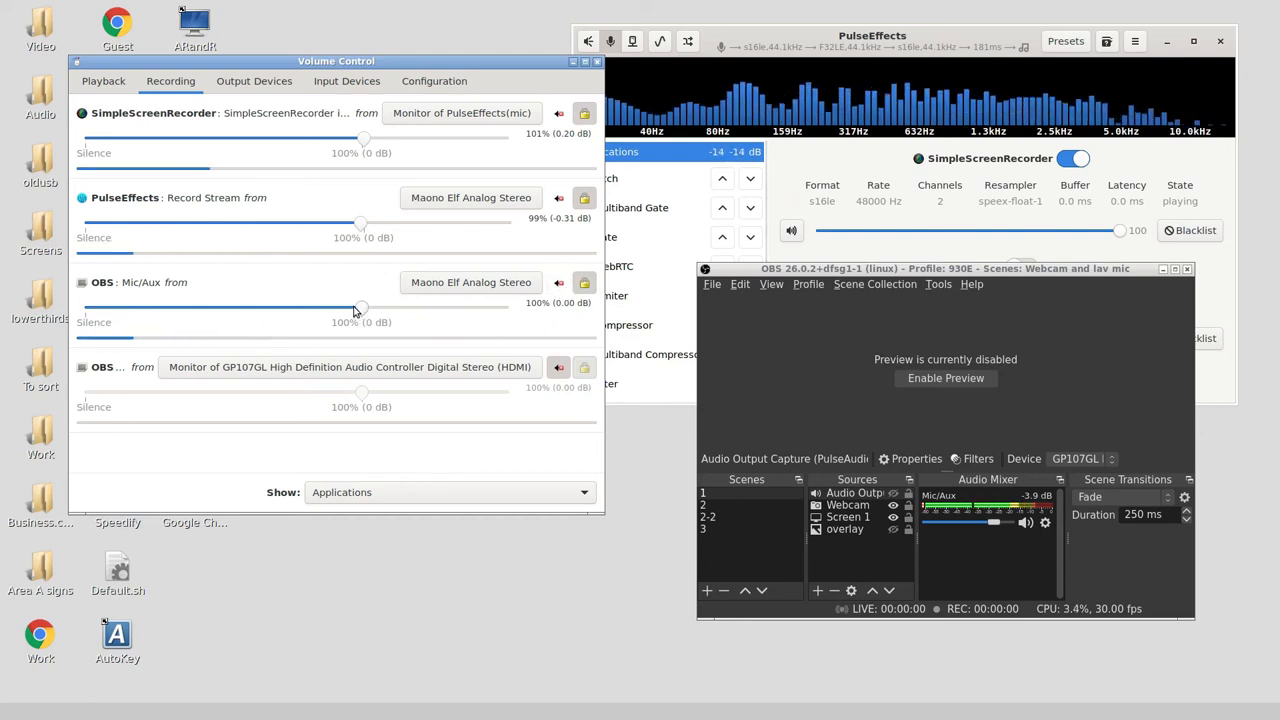
{"action": "left_click_drag", "start_coordinate": [360, 307], "coordinate": [267, 307]}
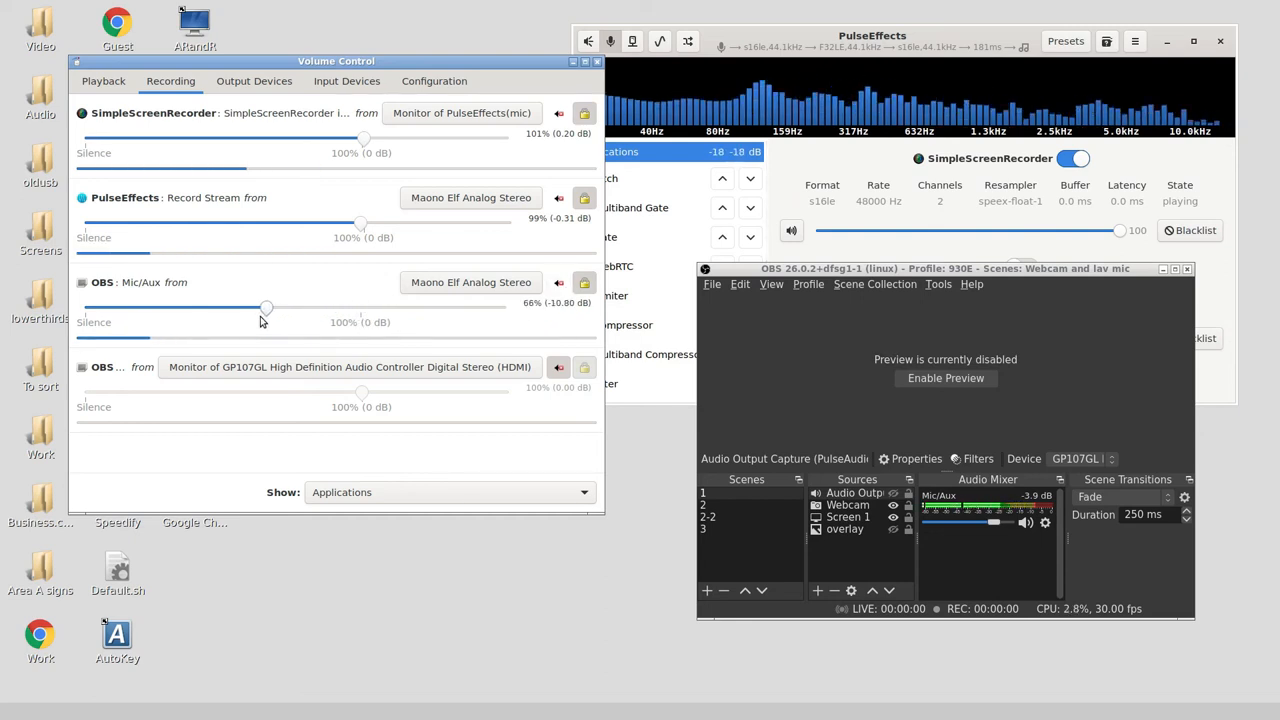
{"action": "left_click_drag", "start_coordinate": [262, 307], "coordinate": [368, 307]}
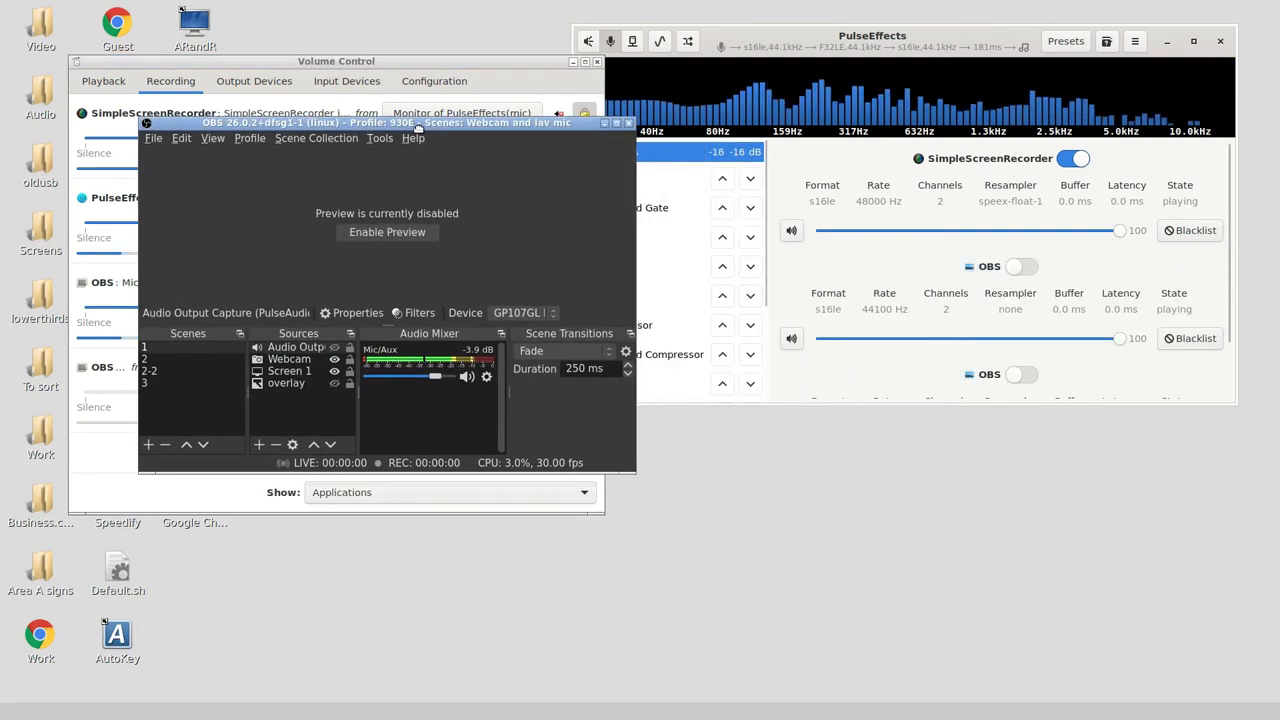
Bring PulseEffects forward and enable effects processing for the first OBS stream
{"action": "left_click", "coordinate": [297, 347]}
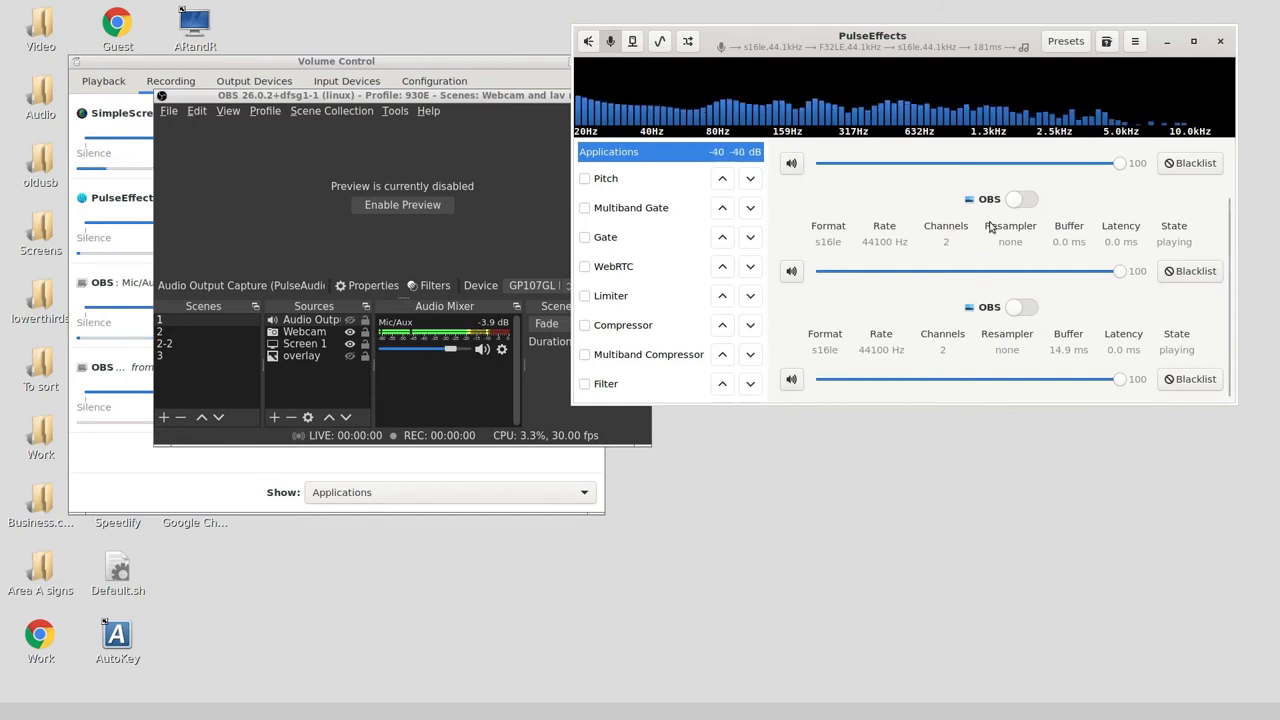
{"action": "left_click", "coordinate": [1022, 199]}
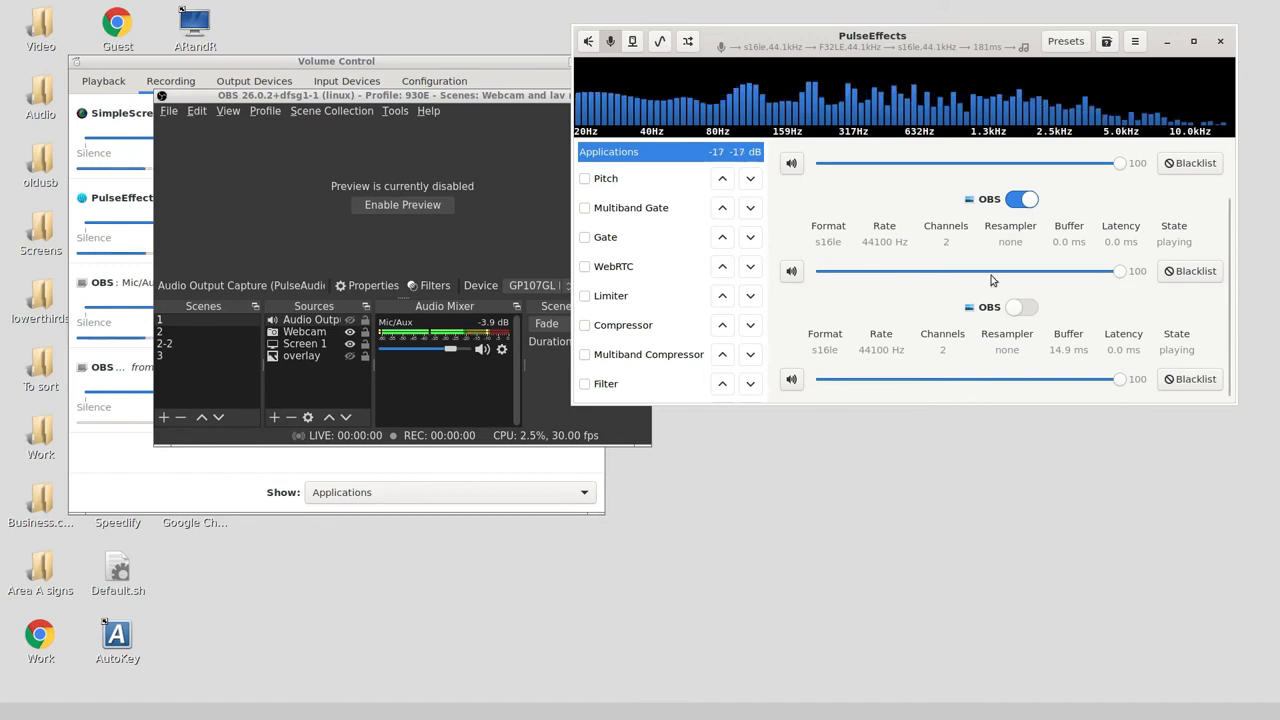
{"action": "left_click", "coordinate": [791, 270]}
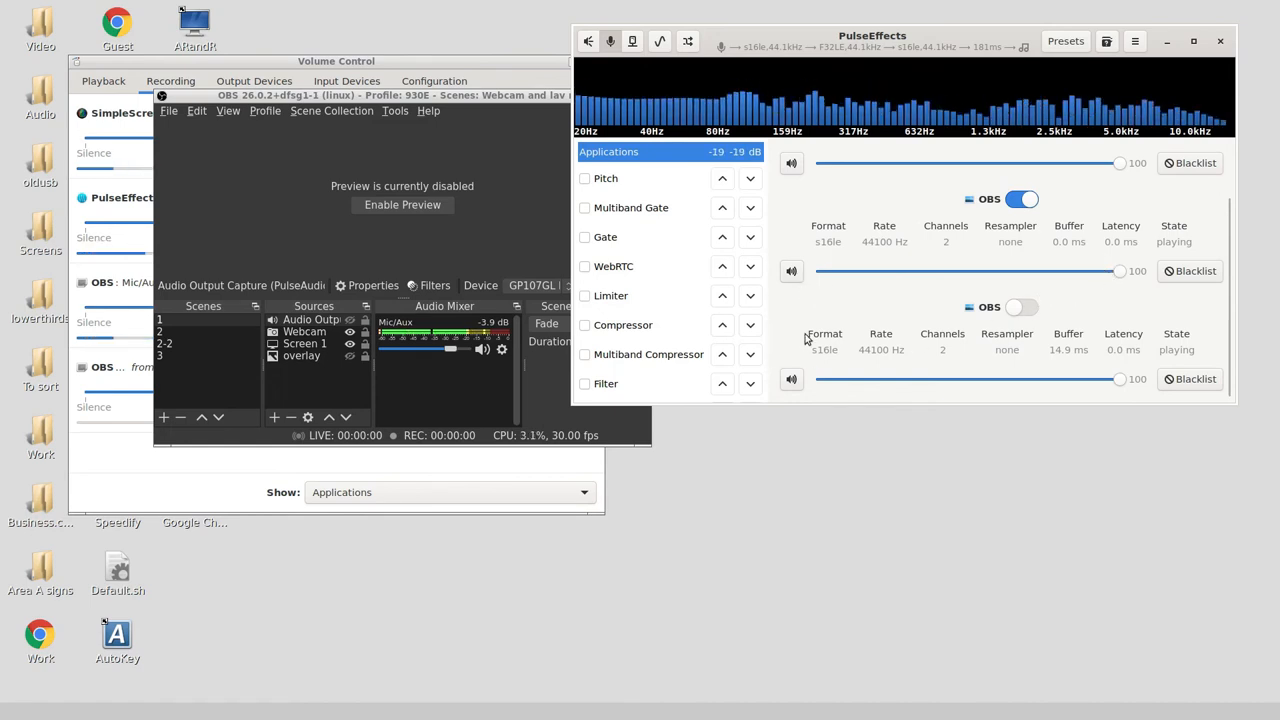
{"action": "left_click", "coordinate": [791, 379]}
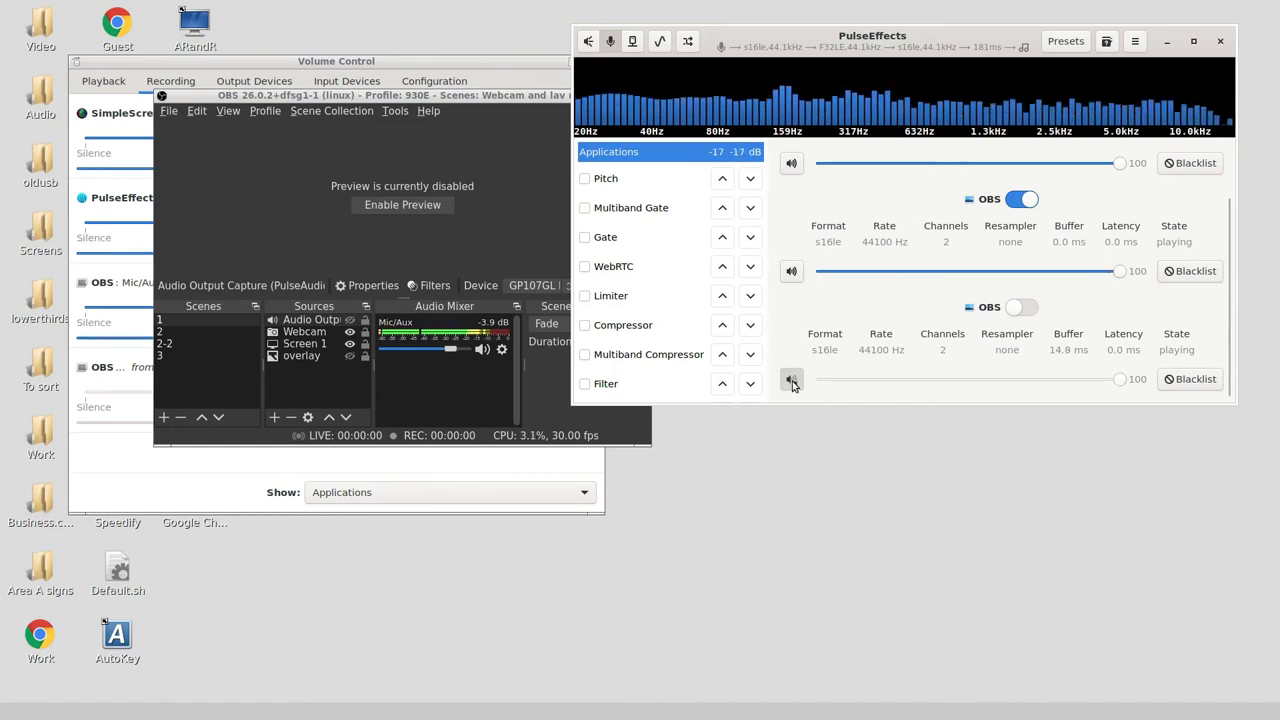
Try the second OBS stream, revert to the first, and drag its volume to 55, then 100
{"action": "left_click", "coordinate": [1022, 307]}
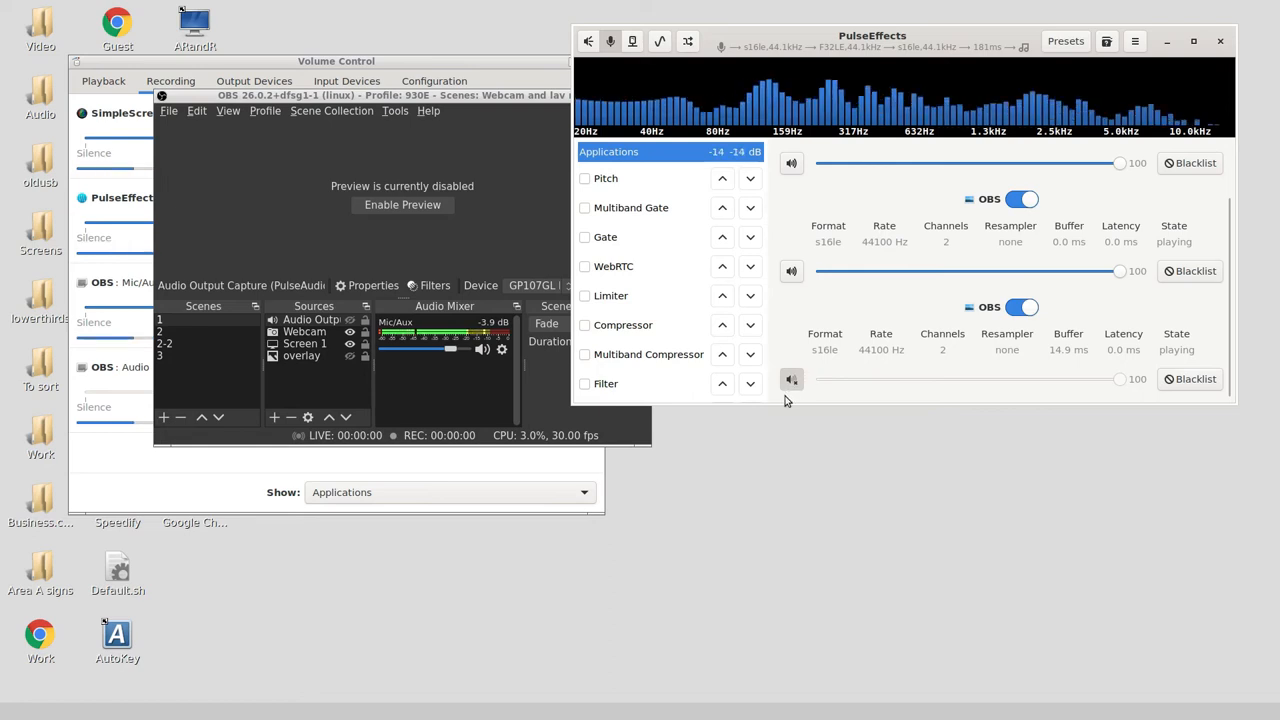
{"action": "left_click", "coordinate": [1022, 198]}
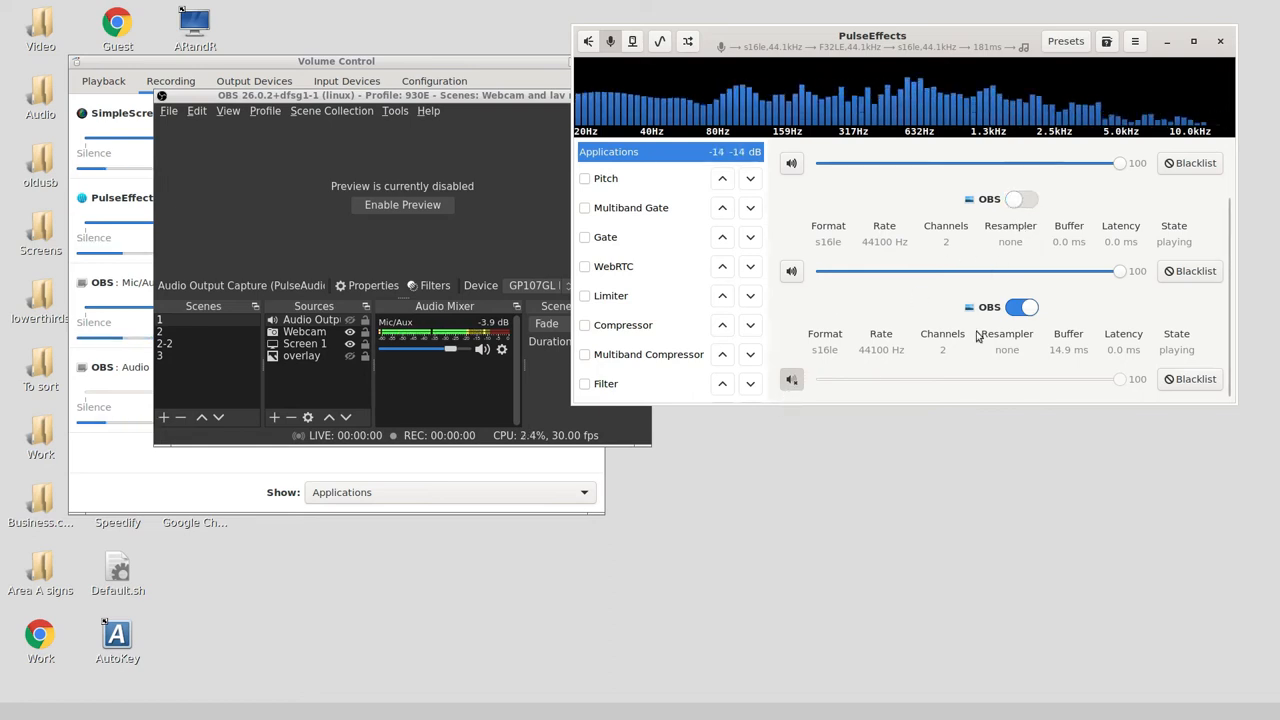
{"action": "left_click", "coordinate": [1022, 307]}
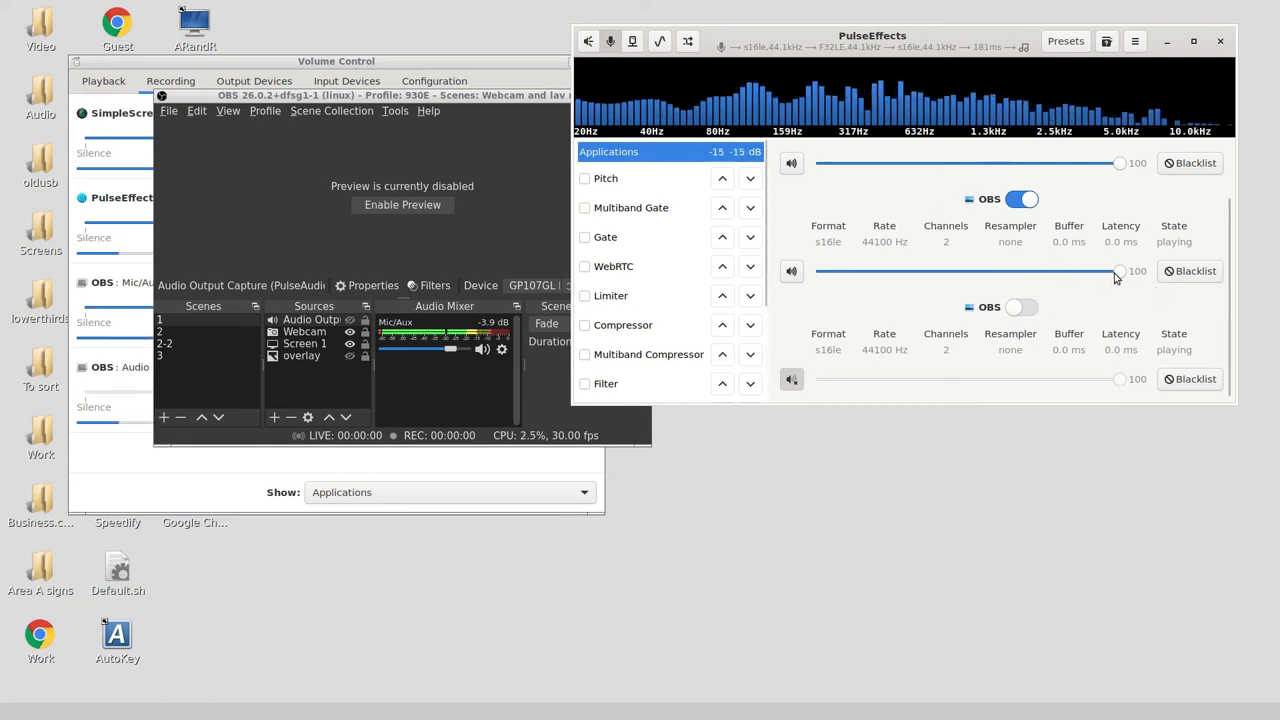
{"action": "left_click_drag", "start_coordinate": [1118, 271], "coordinate": [983, 271]}
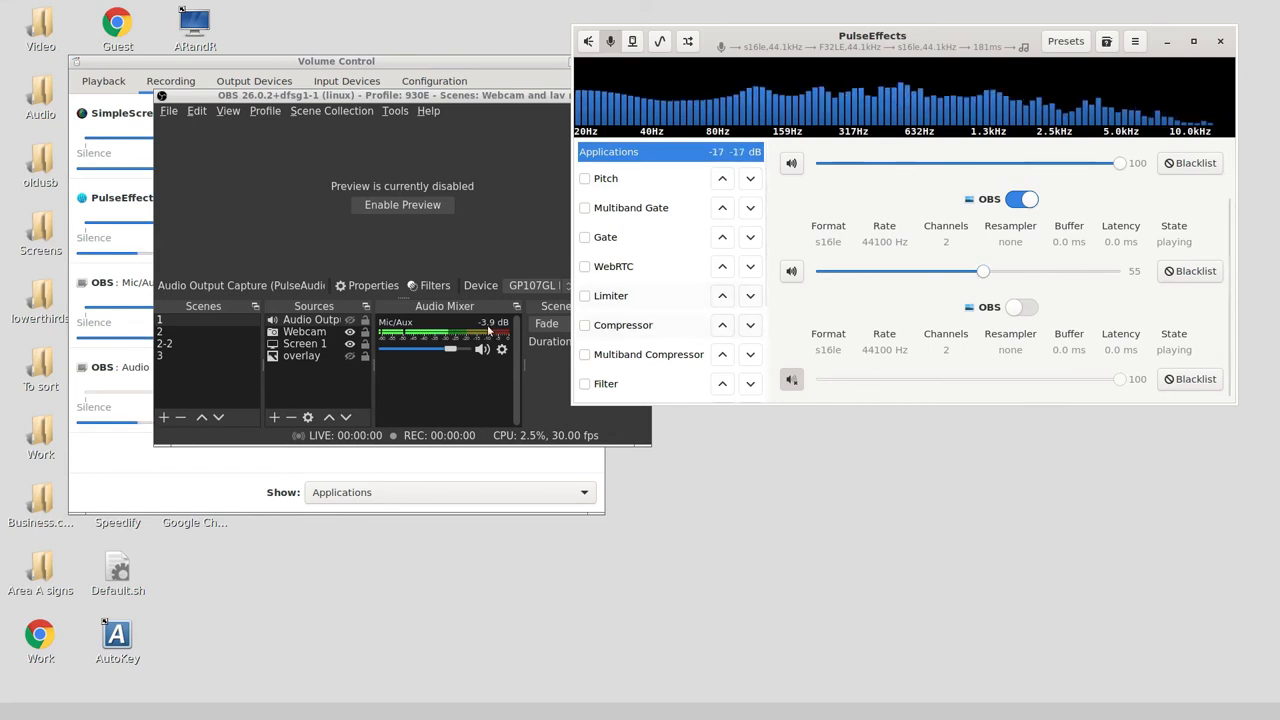
{"action": "left_click_drag", "start_coordinate": [984, 270], "coordinate": [1037, 270]}
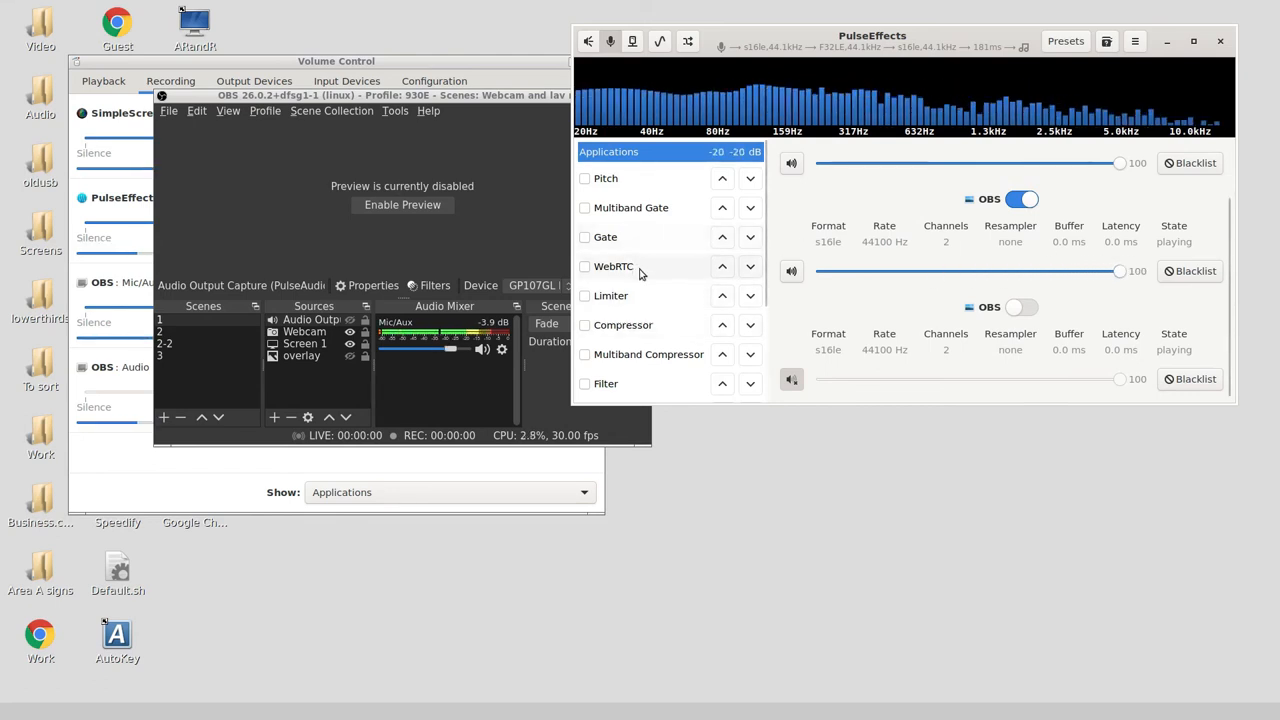
Open the Equalizer, switch it on and back off, then show the Stereo Tools settings
{"action": "scroll", "scroll_direction": "down", "scroll_amount": 3}
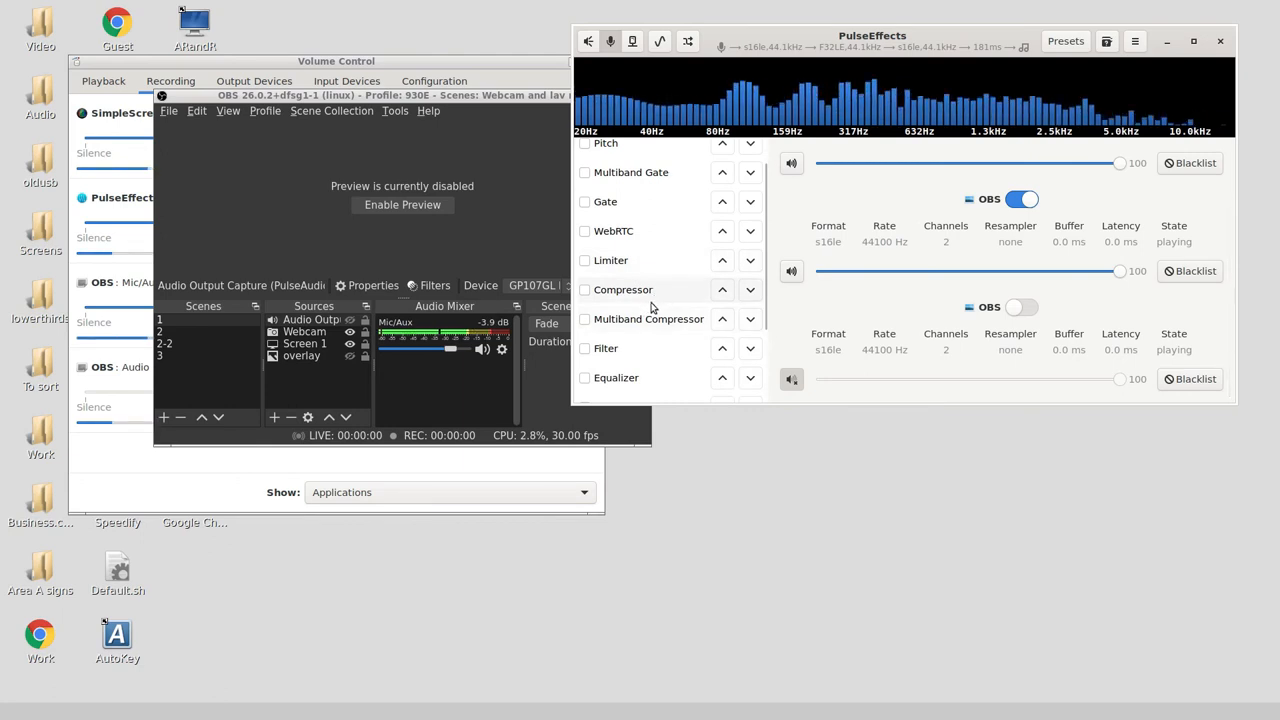
{"action": "scroll", "scroll_direction": "down", "scroll_amount": 3}
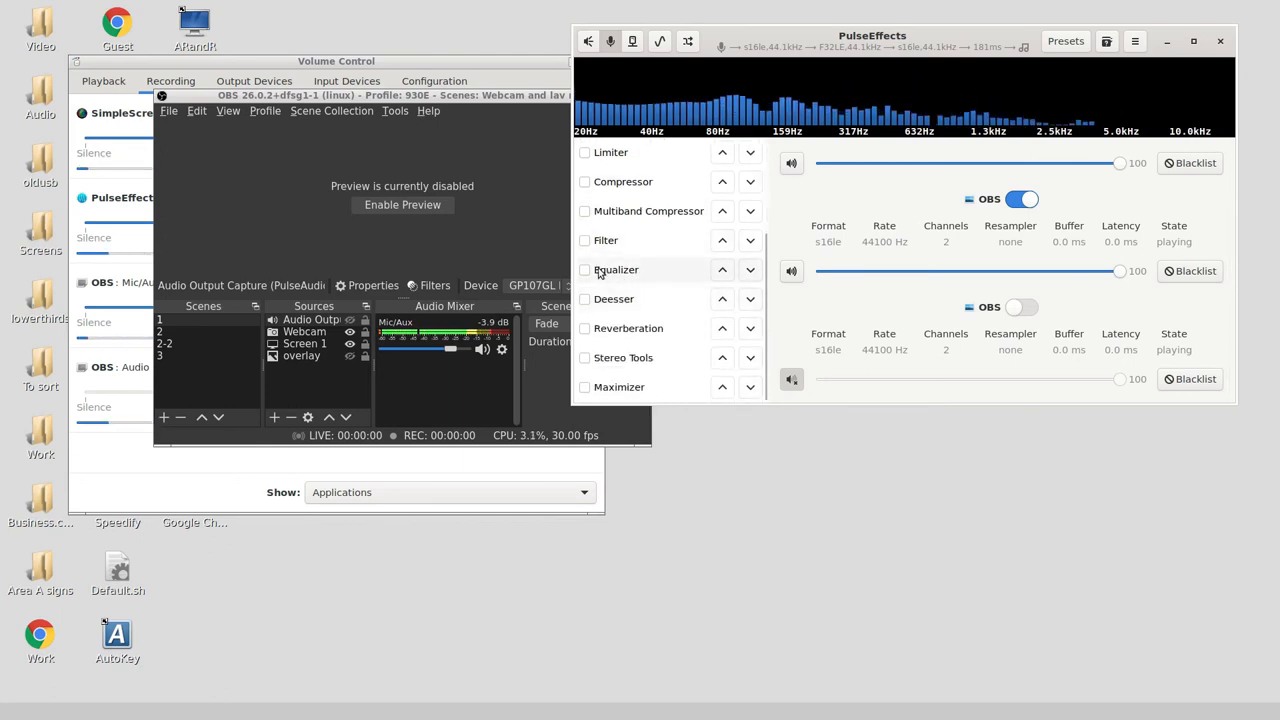
{"action": "left_click", "coordinate": [615, 269]}
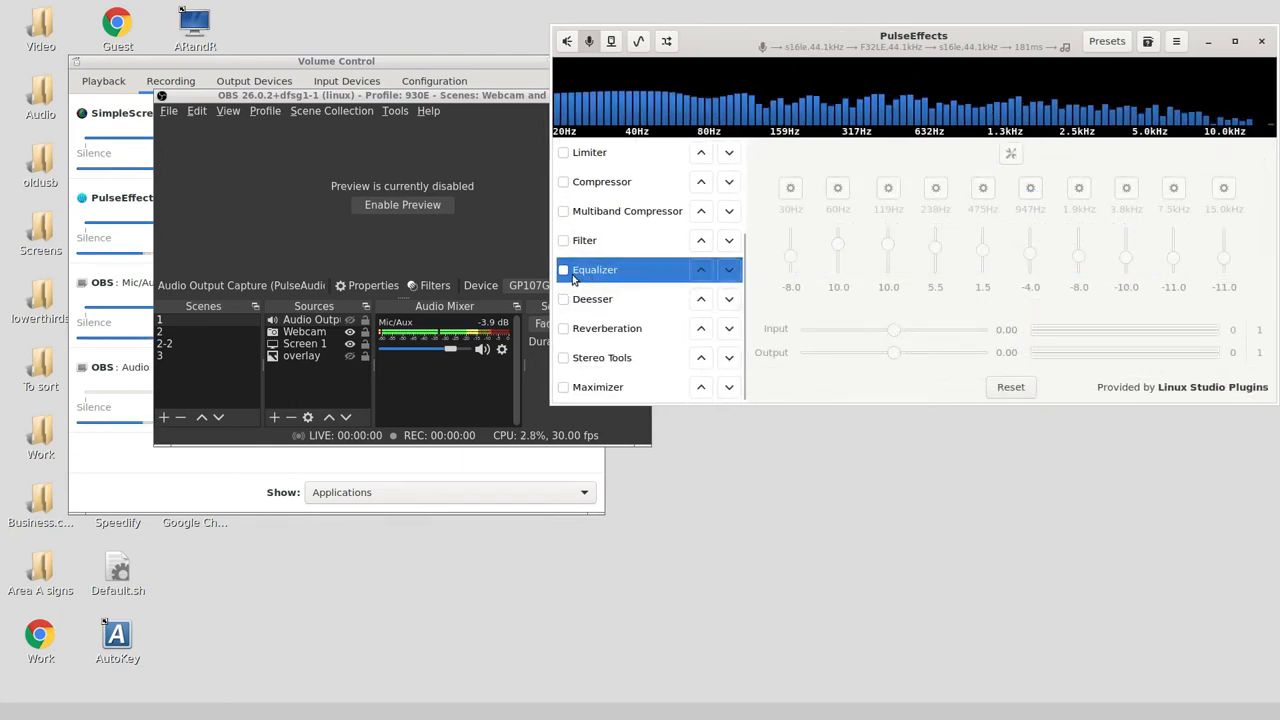
{"action": "left_click", "coordinate": [563, 269]}
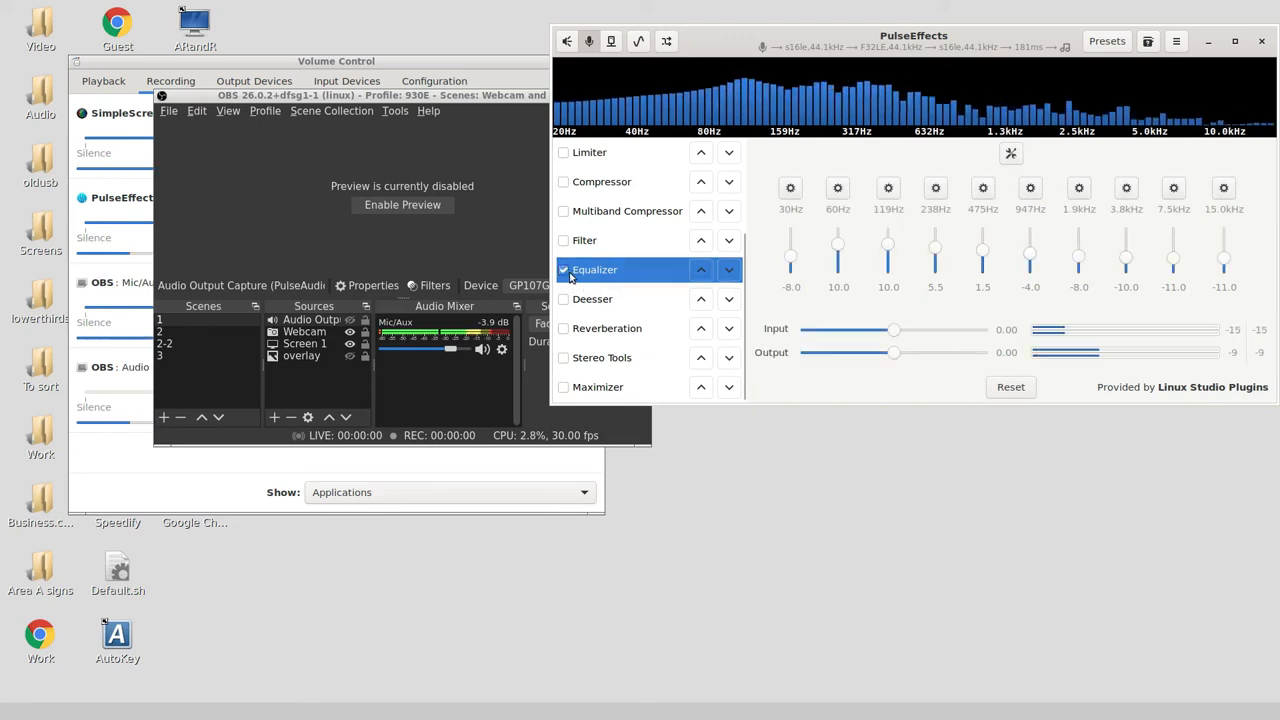
{"action": "left_click", "coordinate": [563, 269]}
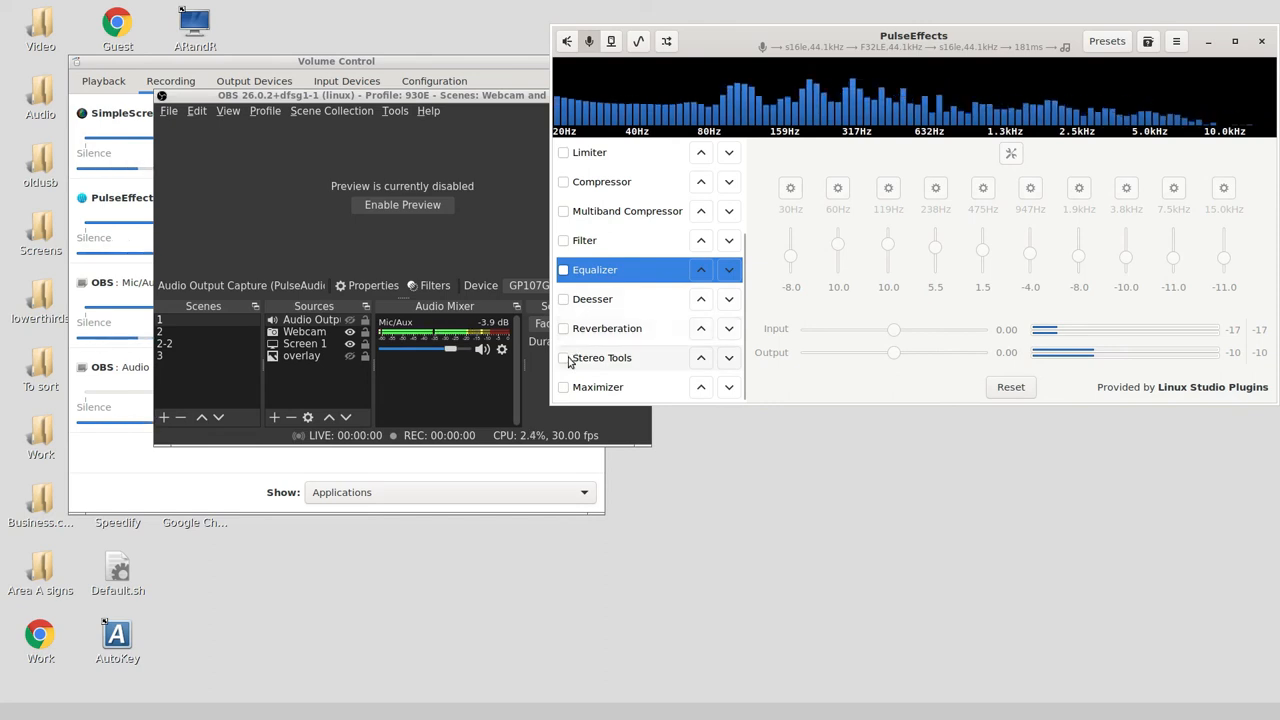
{"action": "left_click", "coordinate": [602, 372]}
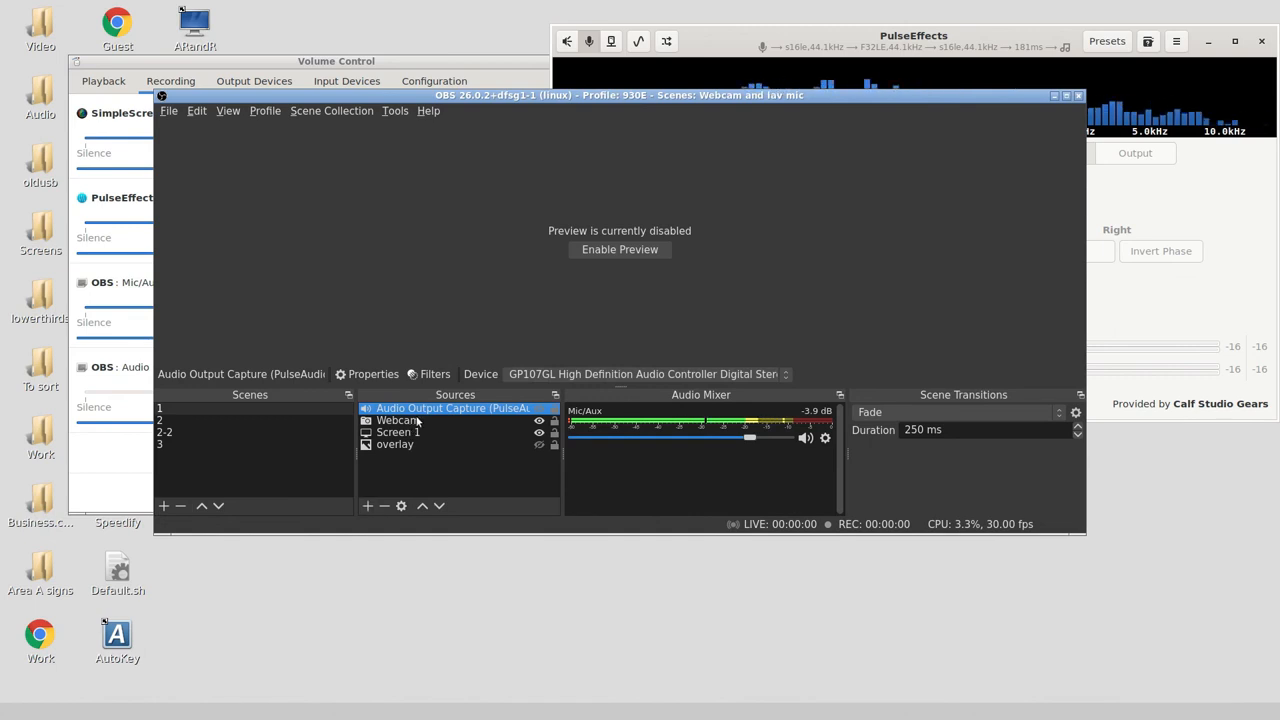
{"action": "mouse_move", "coordinate": [327, 558]}
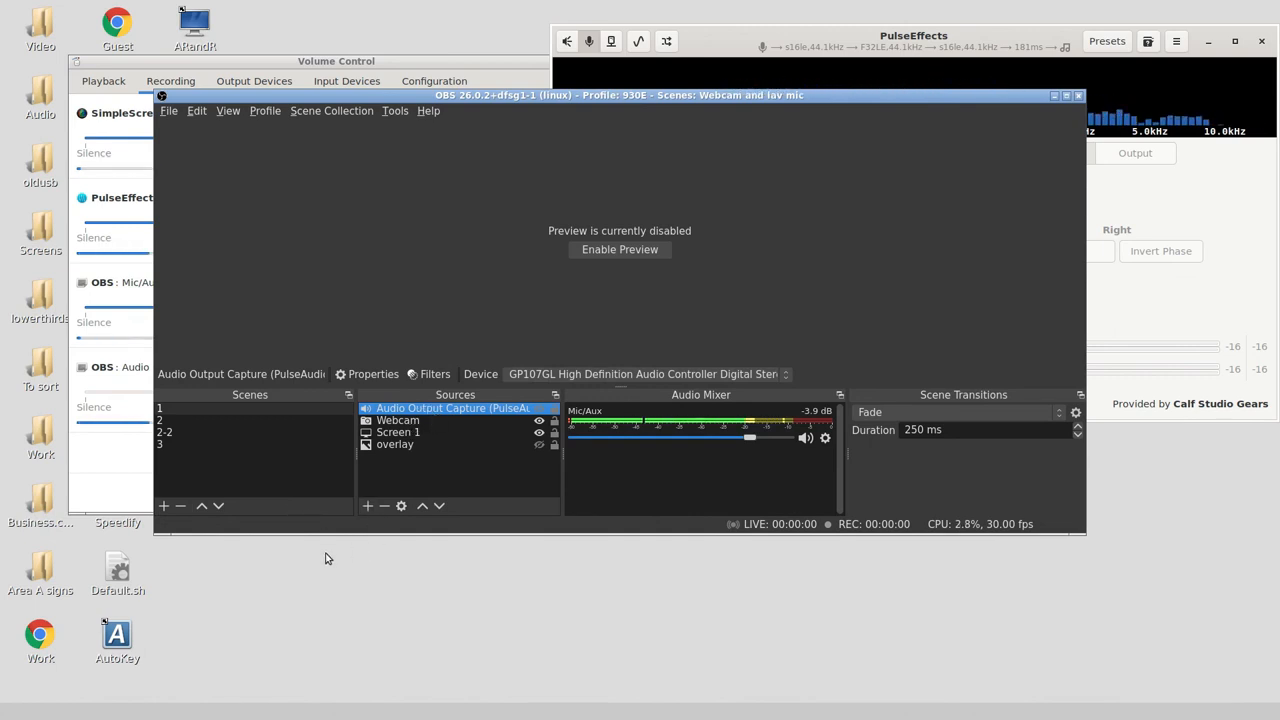
{"action": "mouse_move", "coordinate": [341, 470]}
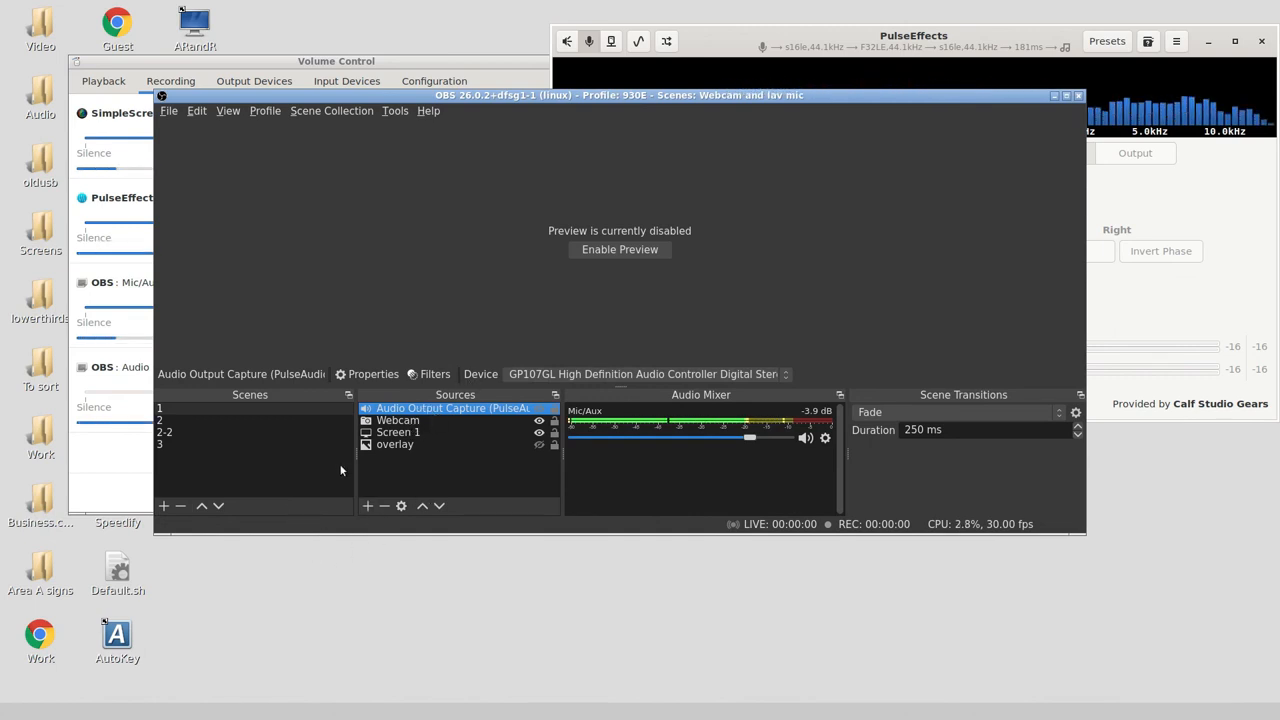
{"action": "right_click", "coordinate": [670, 425]}
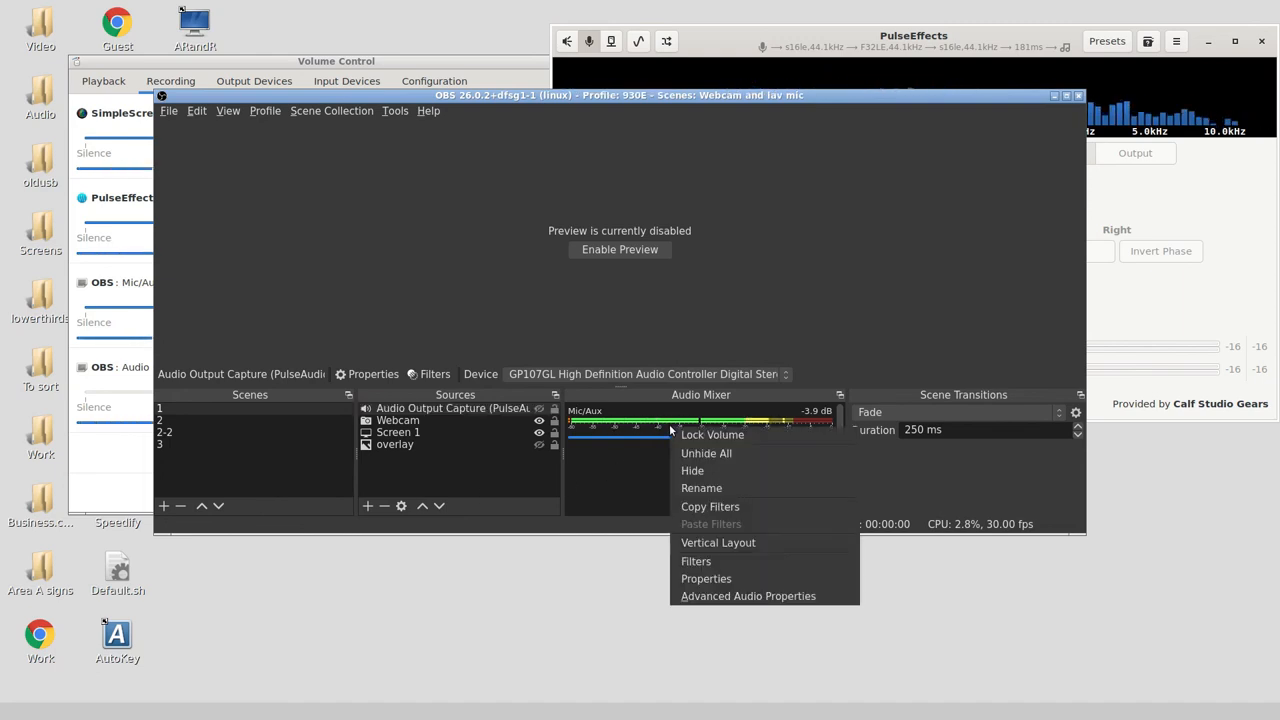
{"action": "left_click", "coordinate": [367, 505]}
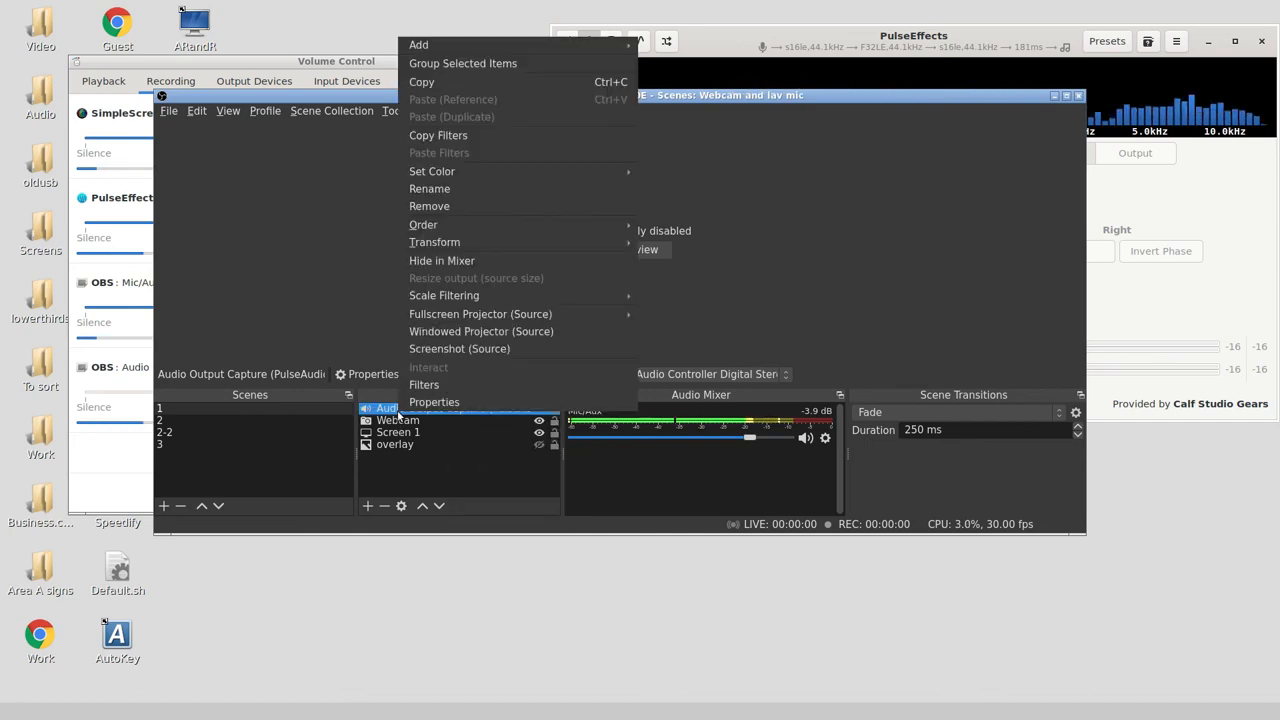
{"action": "left_click", "coordinate": [424, 385]}
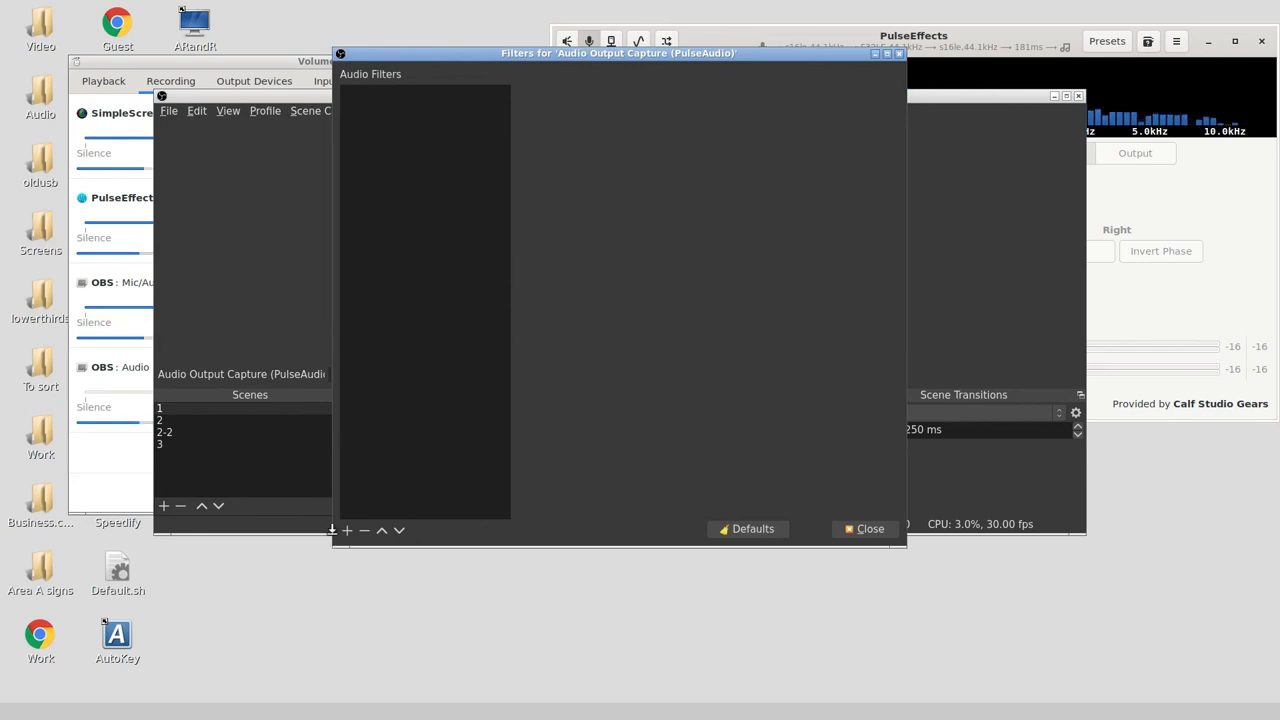
{"action": "left_click", "coordinate": [347, 530]}
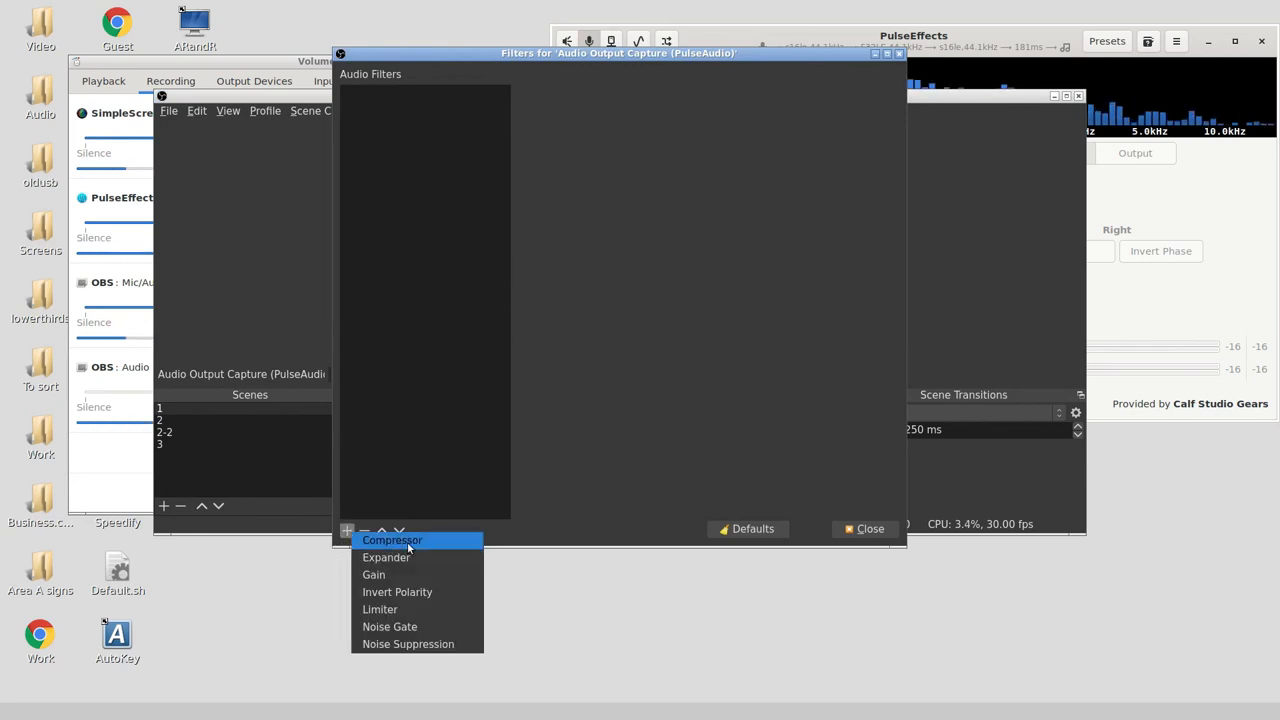
{"action": "mouse_move", "coordinate": [400, 591]}
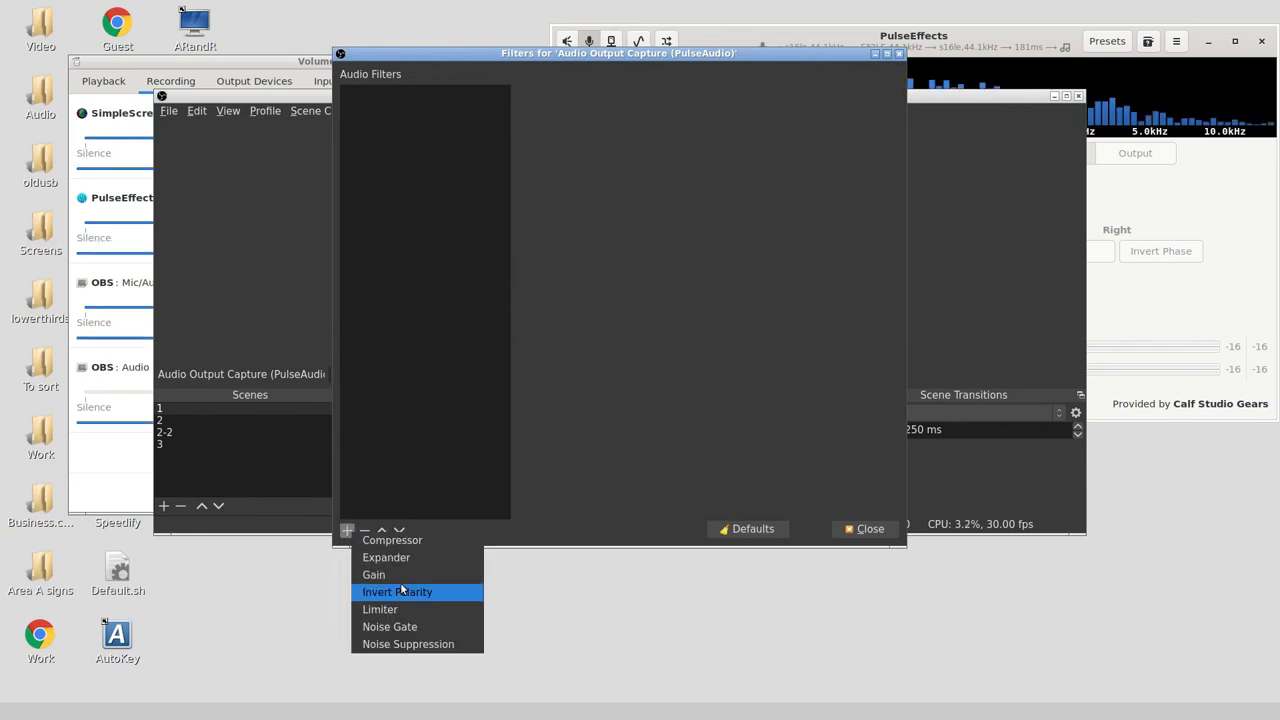
{"action": "mouse_move", "coordinate": [408, 644]}
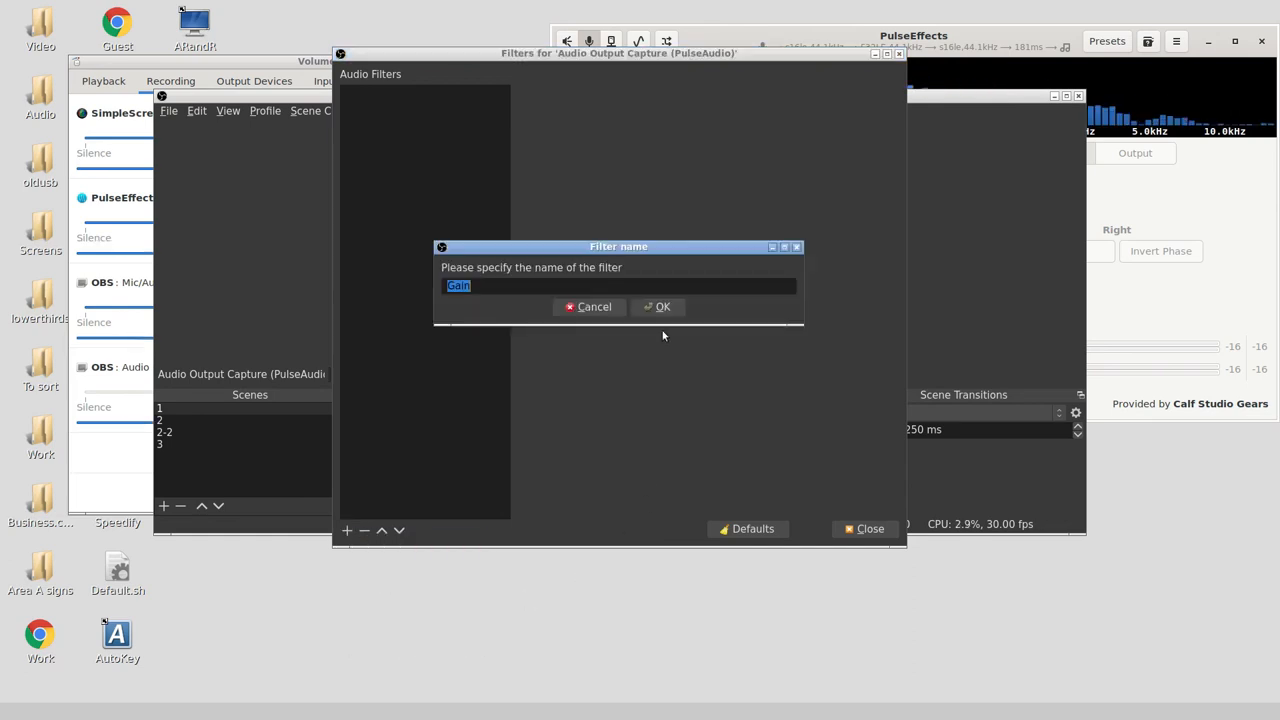
{"action": "left_click", "coordinate": [657, 307]}
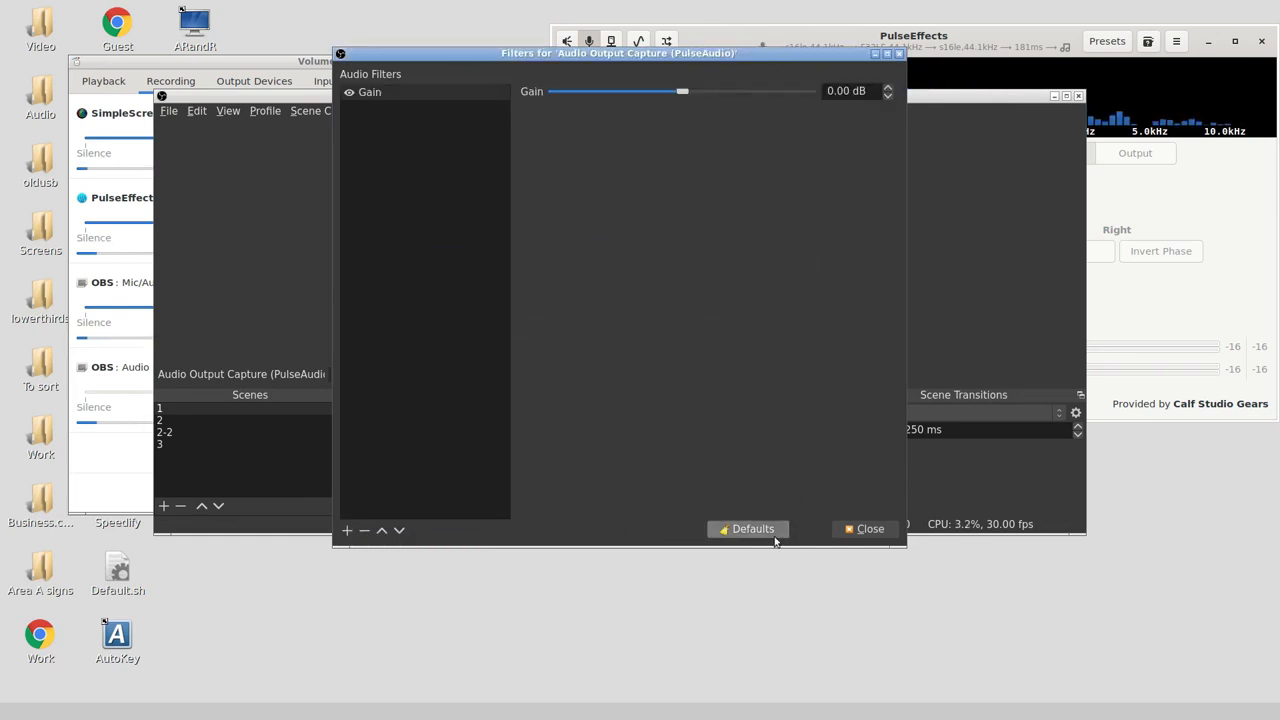
{"action": "left_click", "coordinate": [400, 91]}
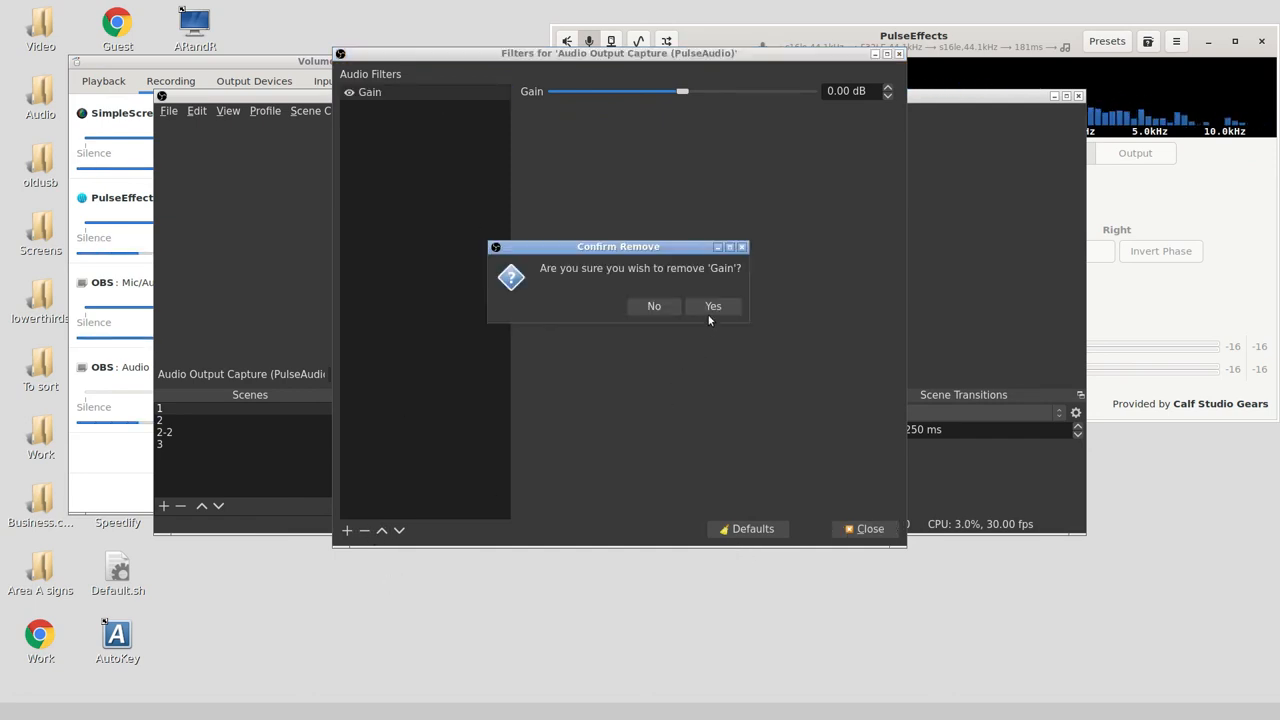
{"action": "left_click", "coordinate": [713, 306]}
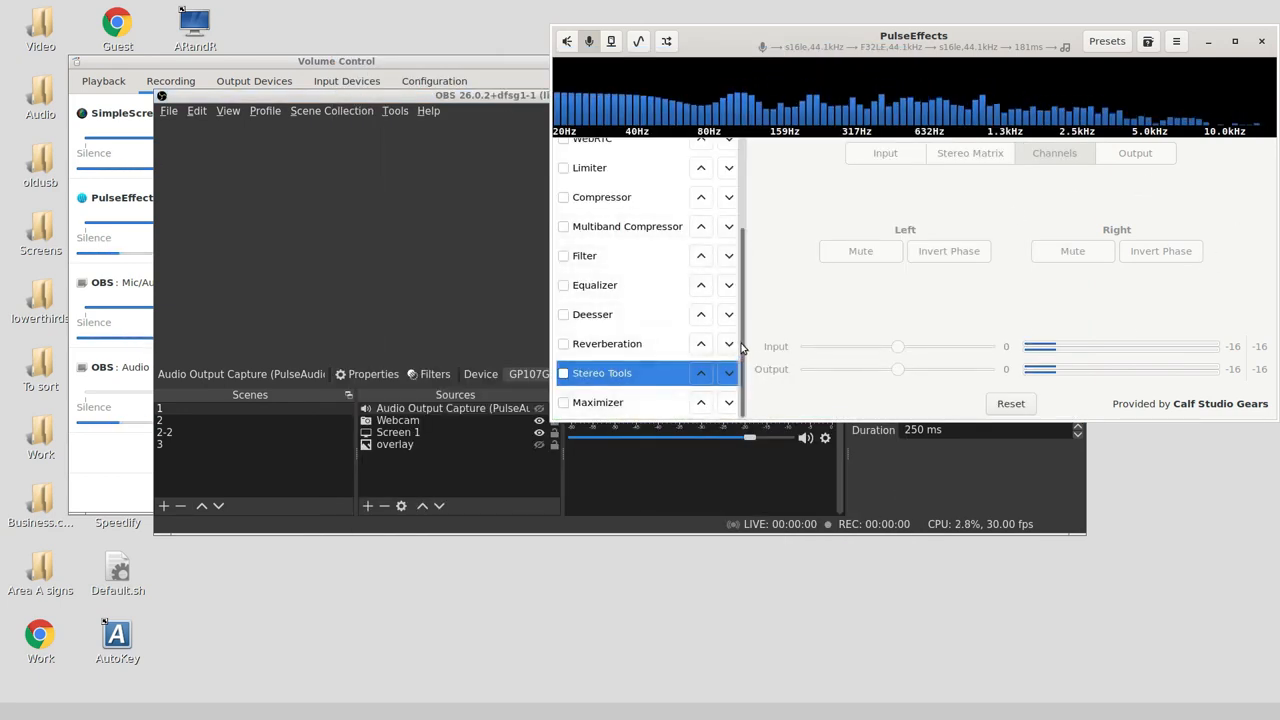
{"action": "scroll", "scroll_direction": "up", "scroll_amount": 3}
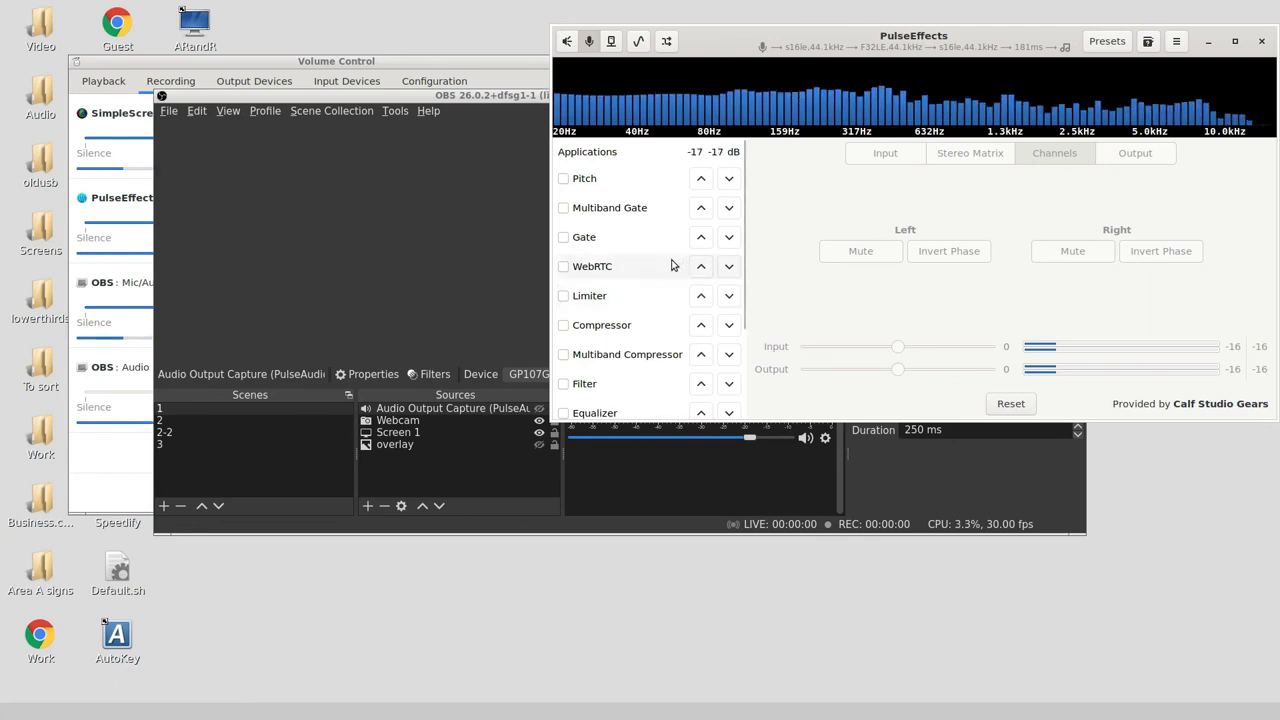
{"action": "mouse_move", "coordinate": [651, 564]}
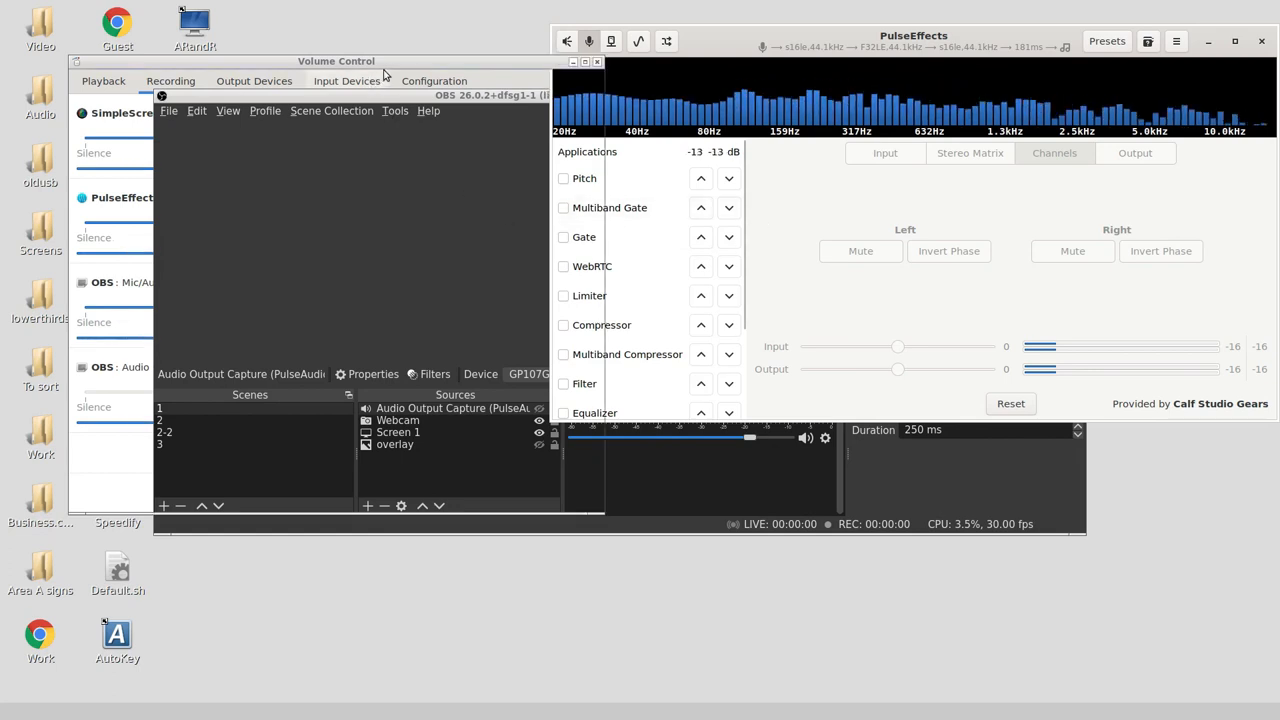
Bring Volume Control forward and switch from Playback to Input Devices, showing Maono Elf at 79%
{"action": "left_click", "coordinate": [347, 81]}
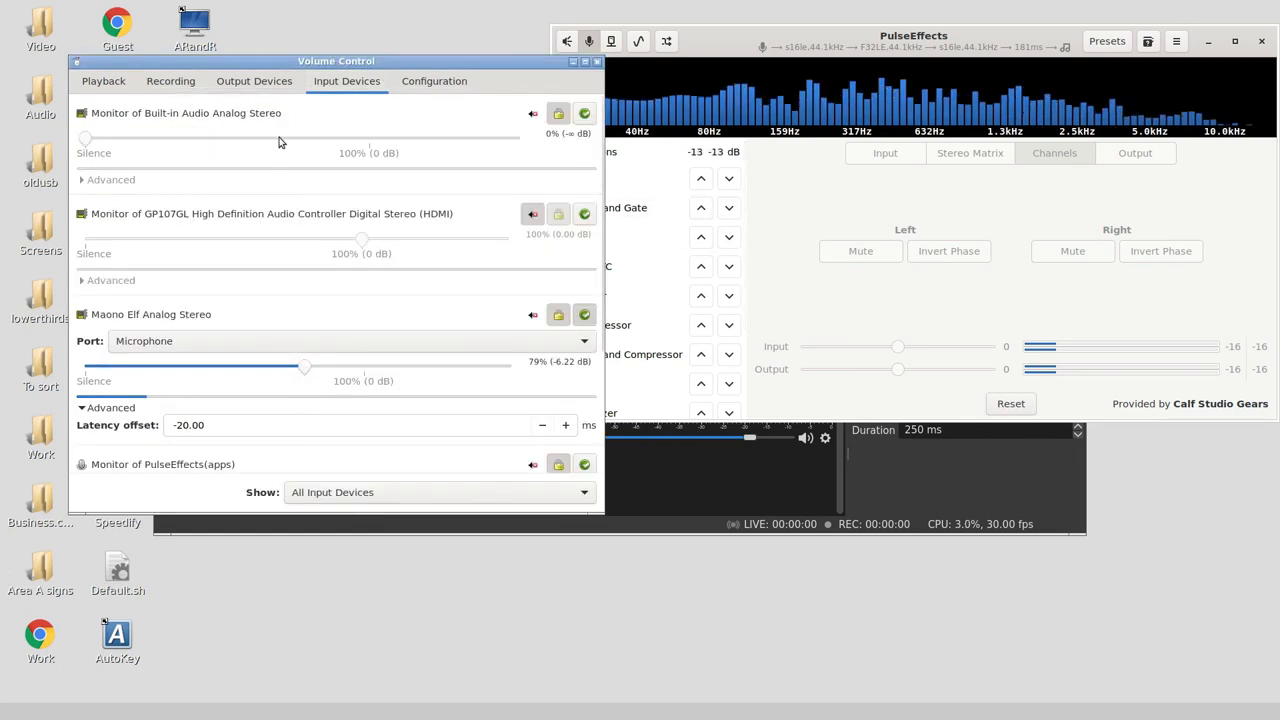
{"action": "left_click", "coordinate": [103, 81]}
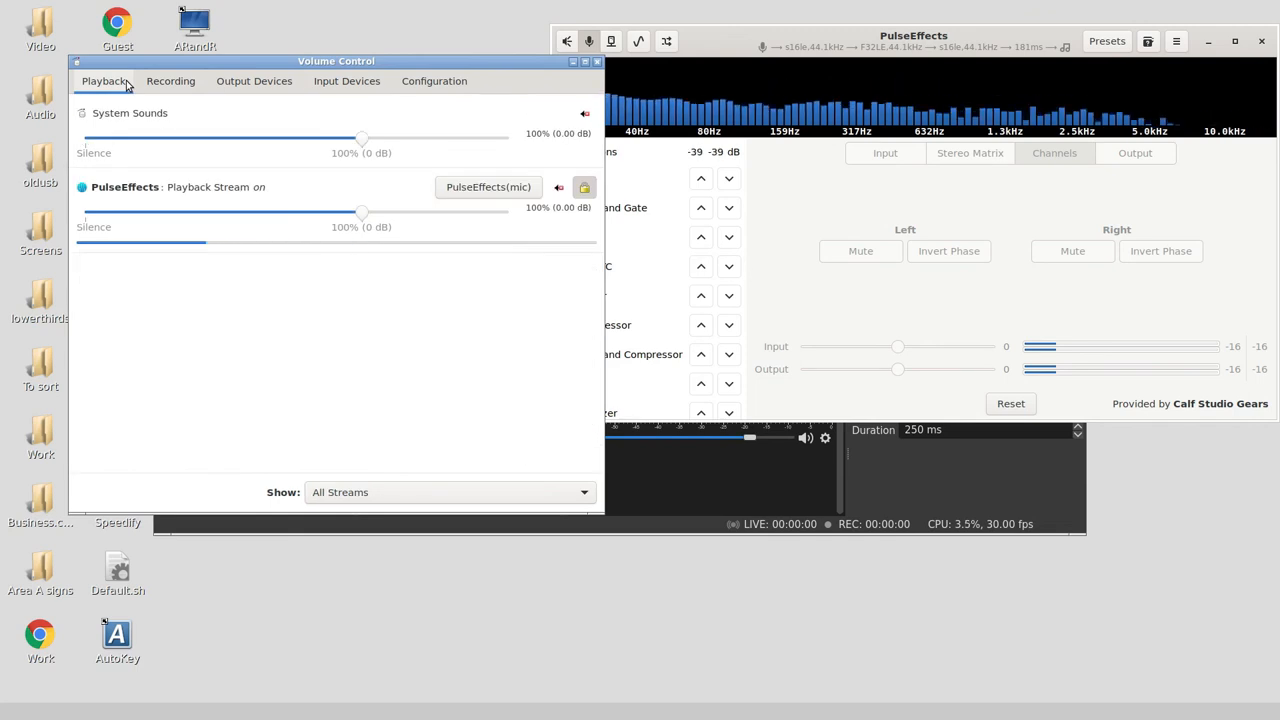
{"action": "mouse_move", "coordinate": [347, 81]}
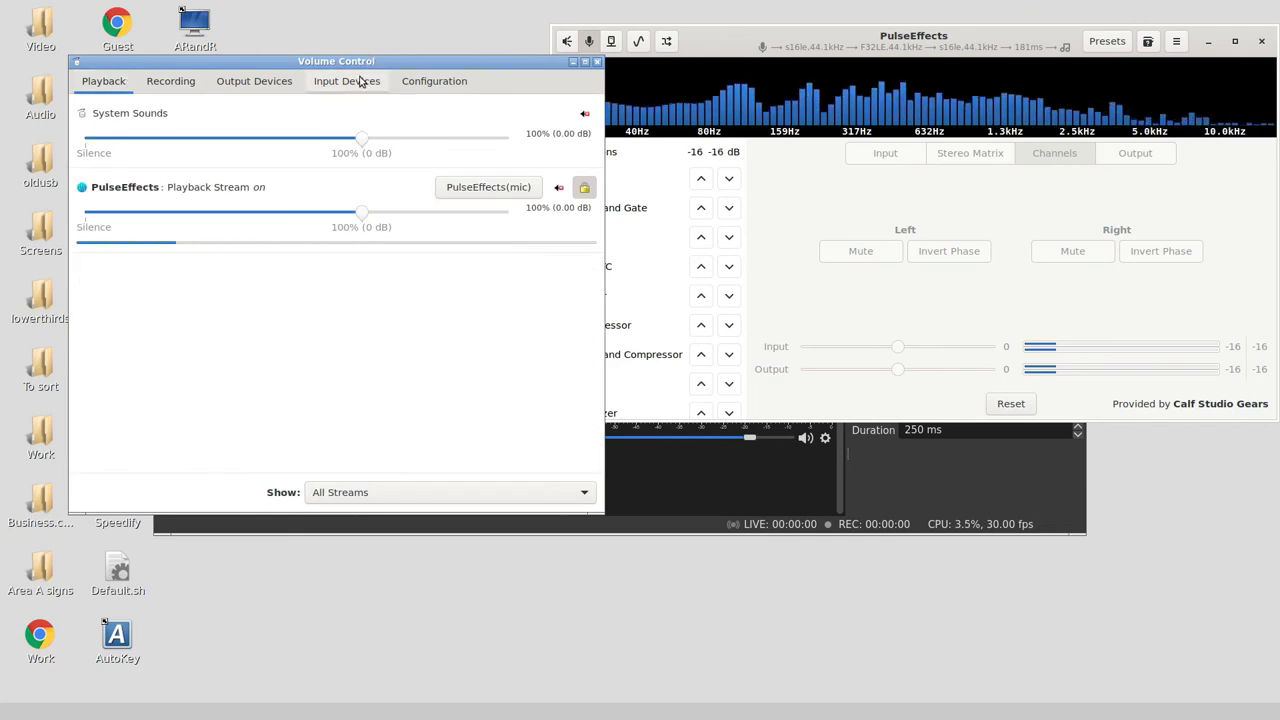
{"action": "left_click", "coordinate": [347, 81]}
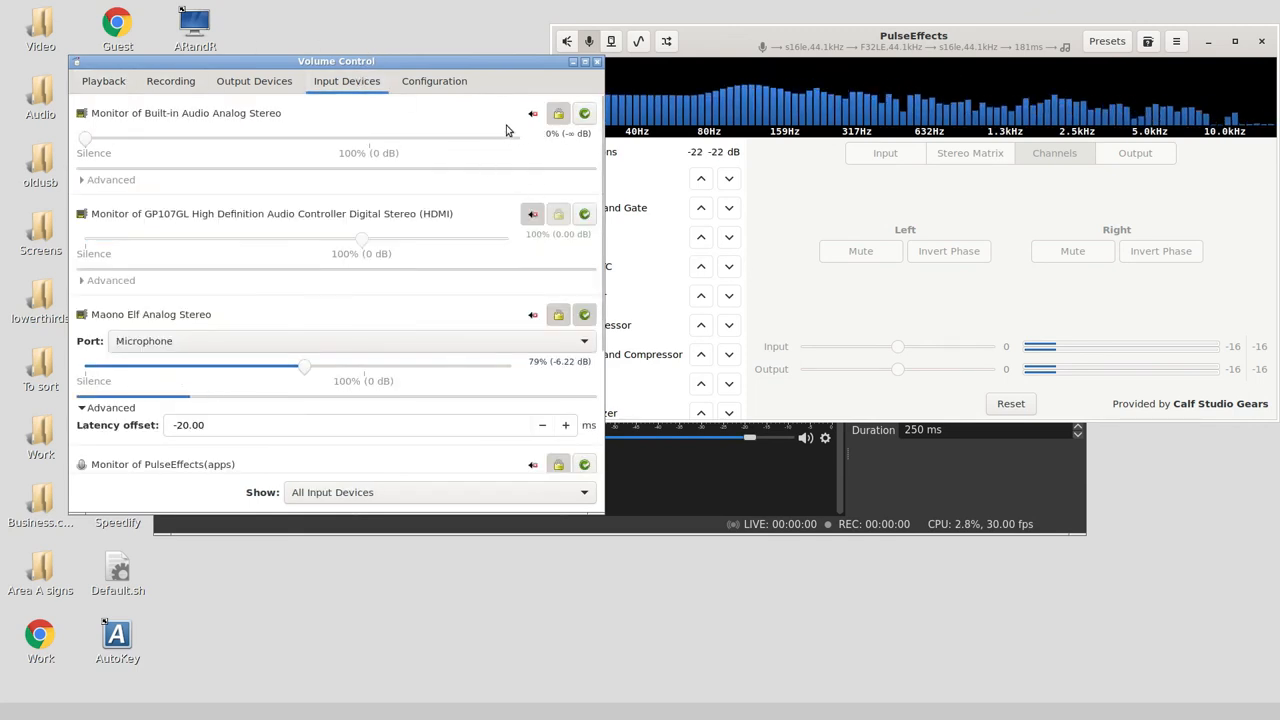